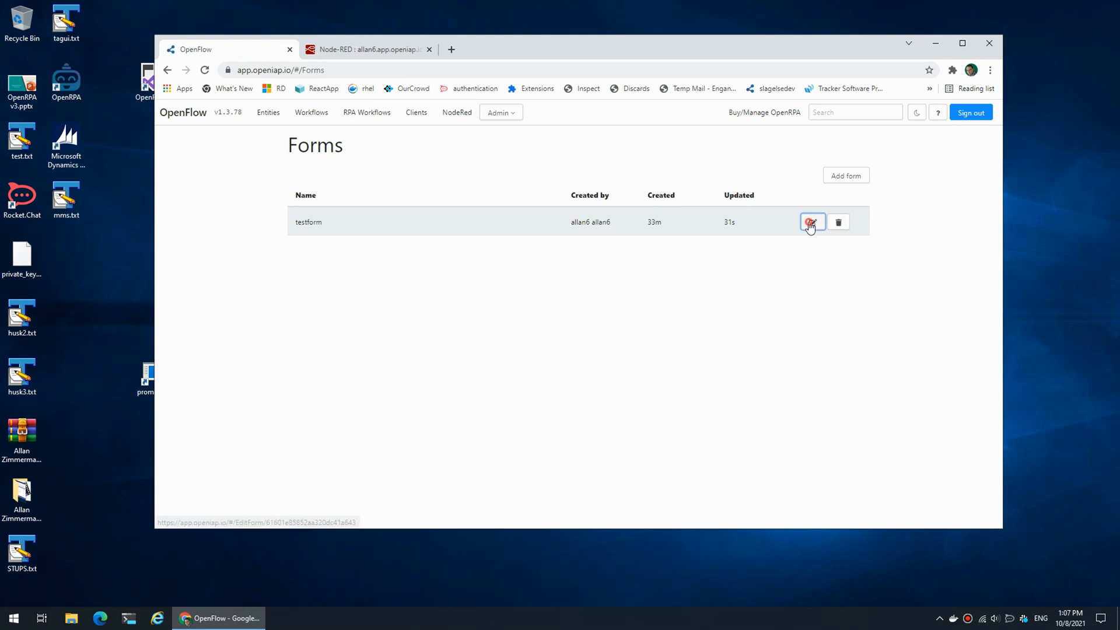
- Edit testform and preview its Select dropdown, which has no choices
{"action": "left_click", "coordinate": [813, 222]}
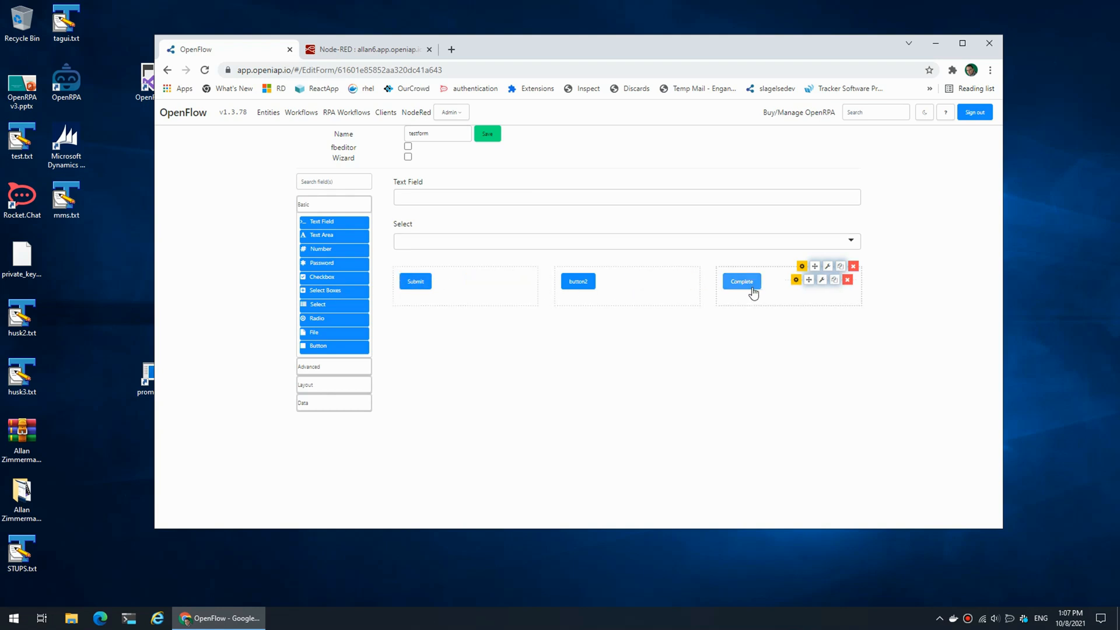
{"action": "left_click", "coordinate": [850, 241]}
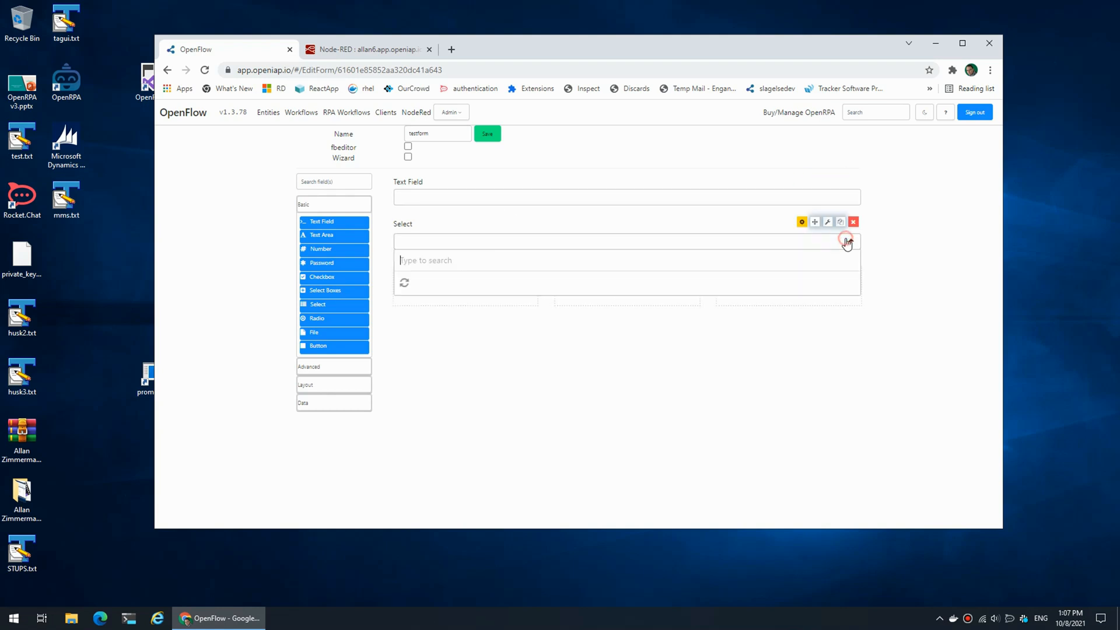
{"action": "left_click", "coordinate": [847, 241]}
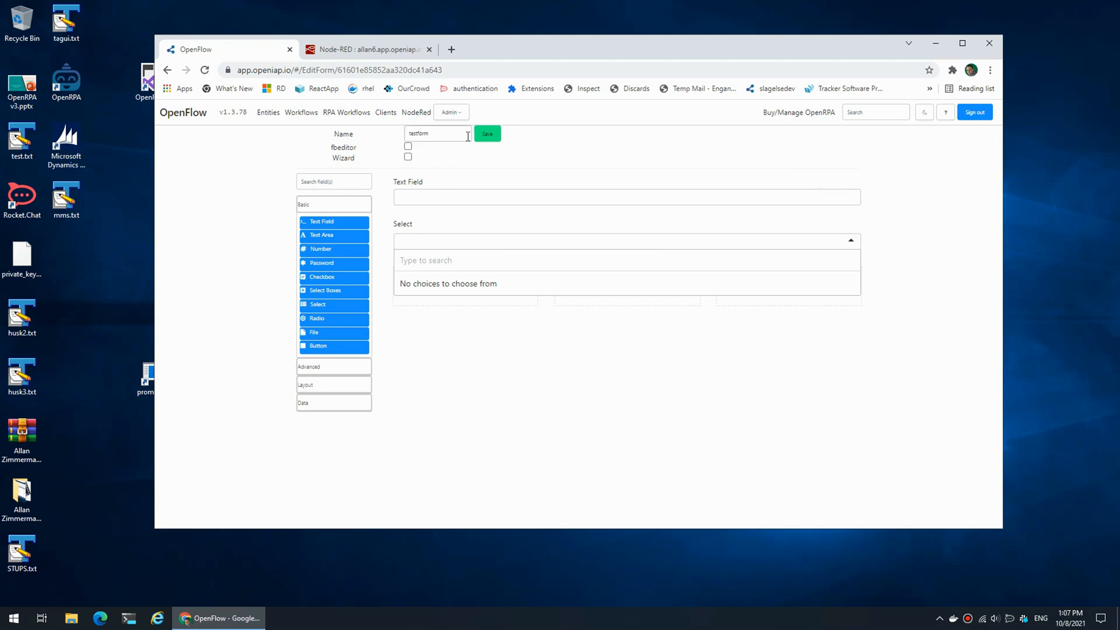
{"action": "left_click", "coordinate": [364, 49]}
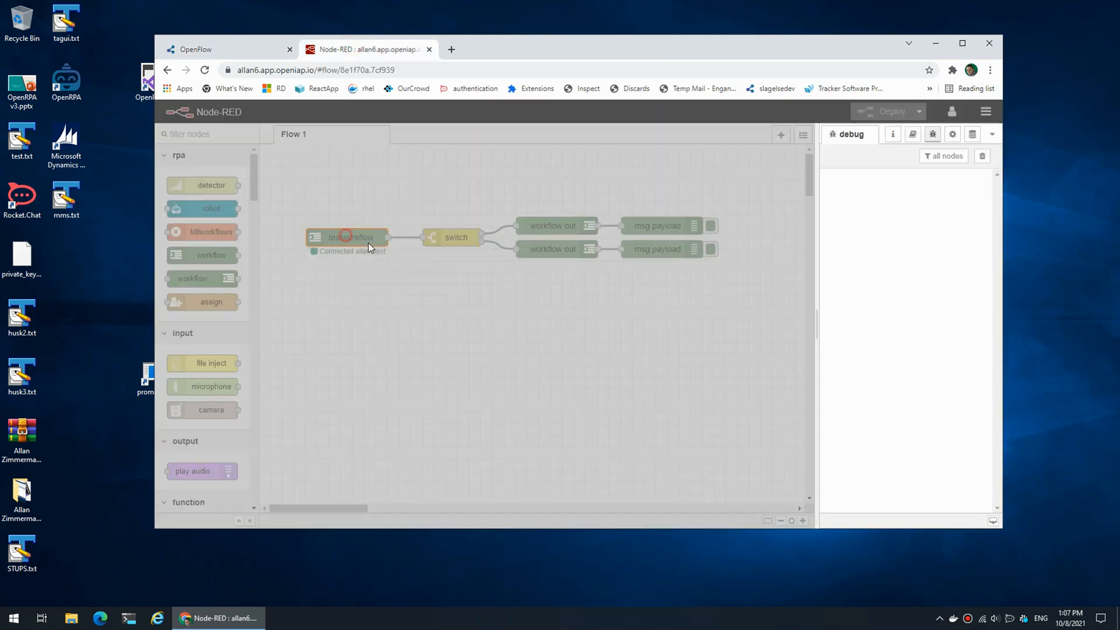
- Rename the workflow node to 'test workflow', deploy, and check it in OpenFlow
{"action": "double_click", "coordinate": [348, 238]}
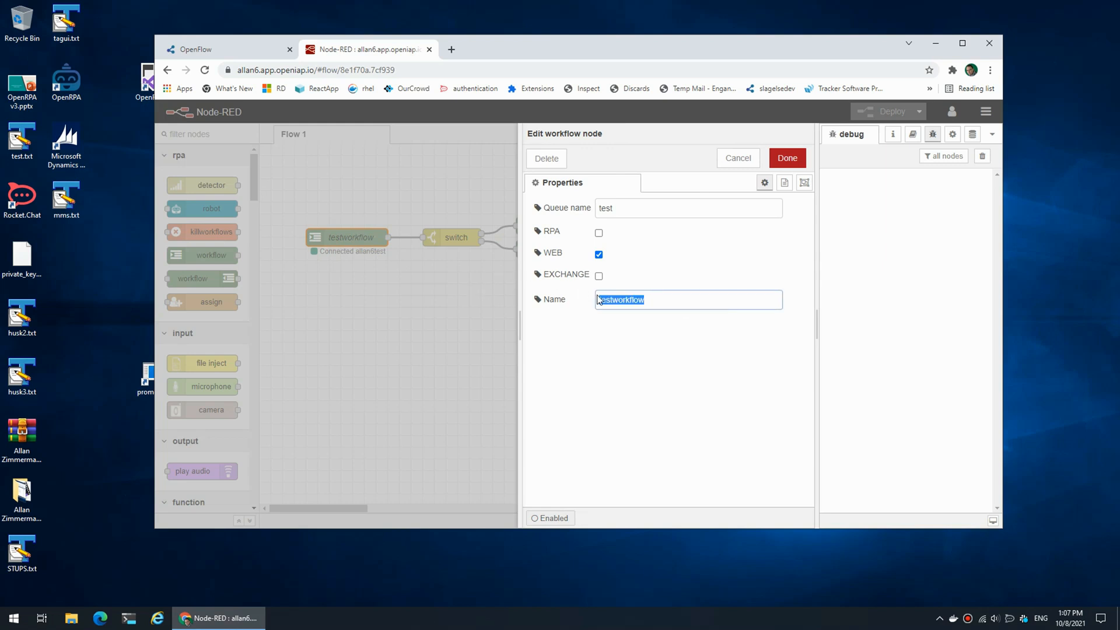
{"action": "left_click", "coordinate": [786, 158]}
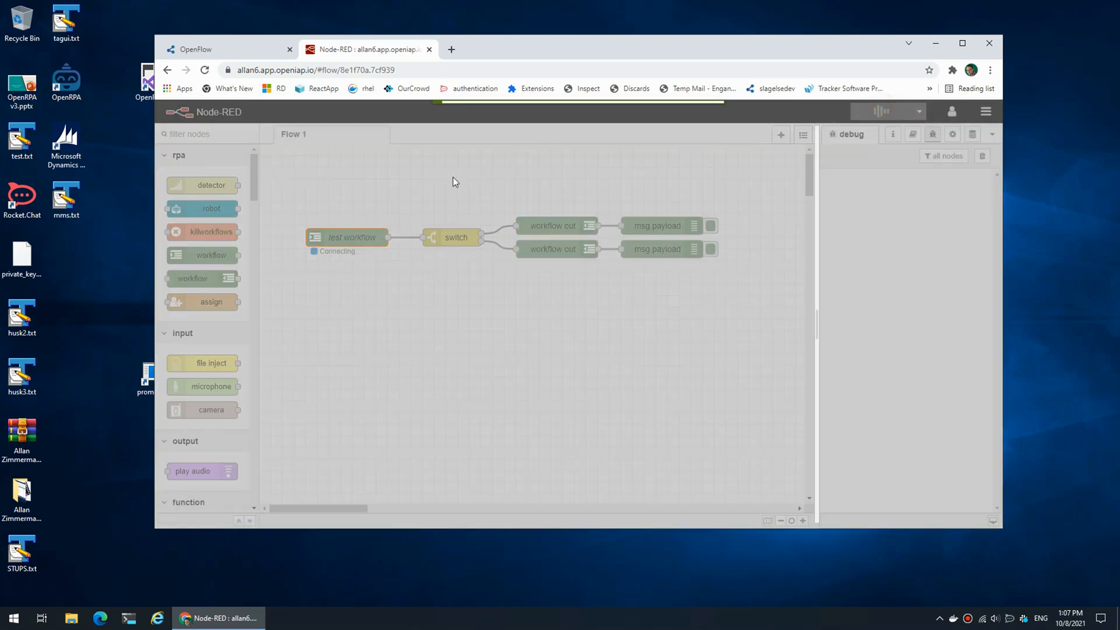
{"action": "left_click", "coordinate": [227, 49]}
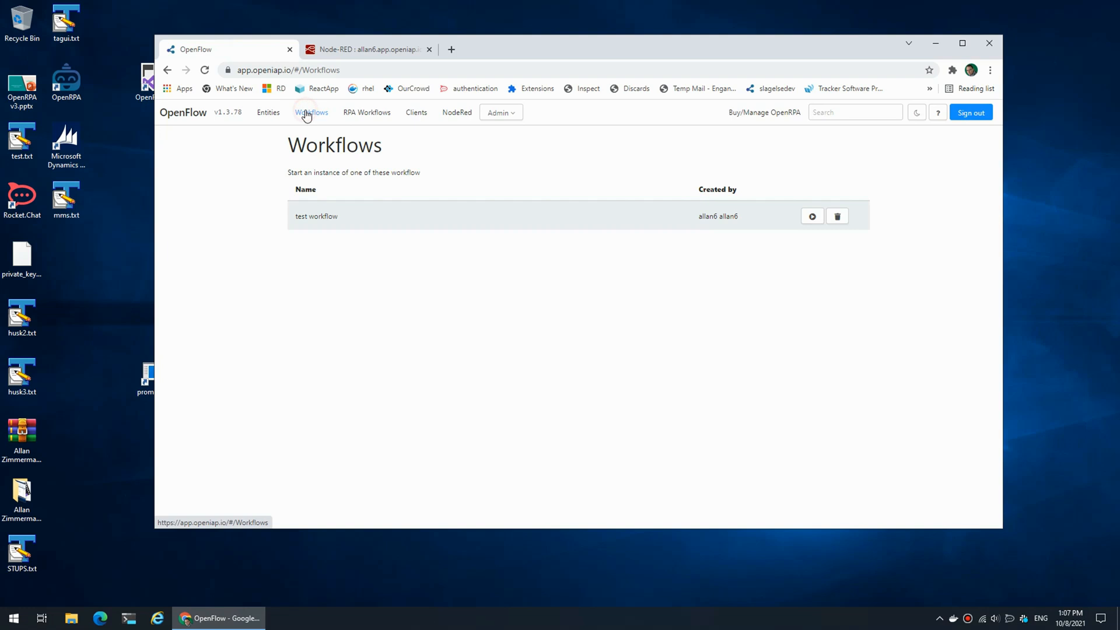
{"action": "left_click", "coordinate": [365, 49]}
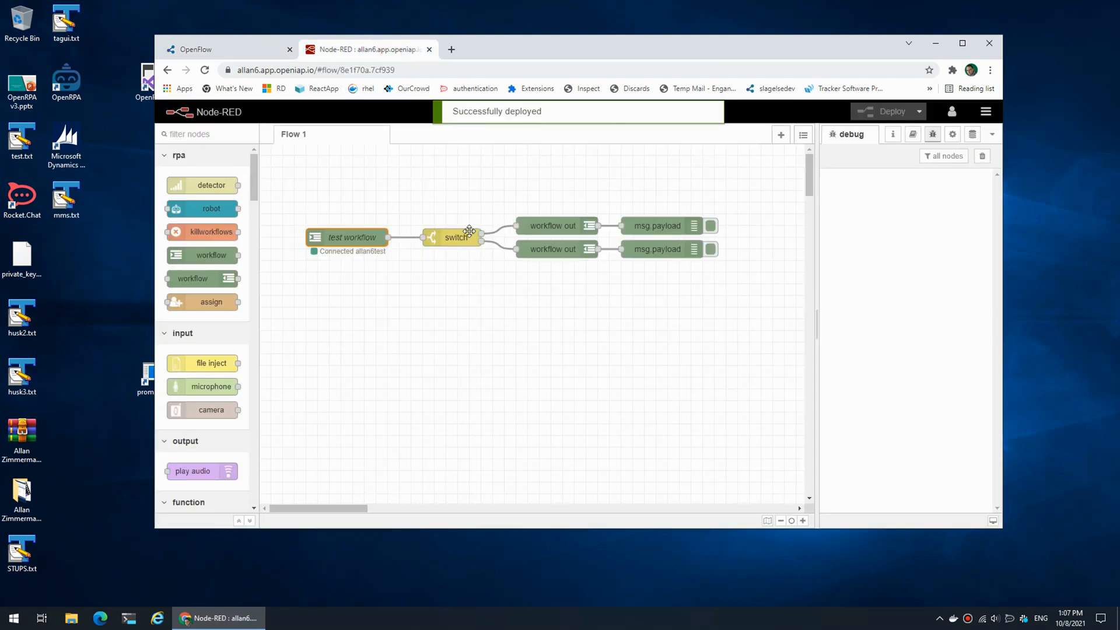
- Inspect the switch node and both workflow out nodes' settings
{"action": "double_click", "coordinate": [455, 238]}
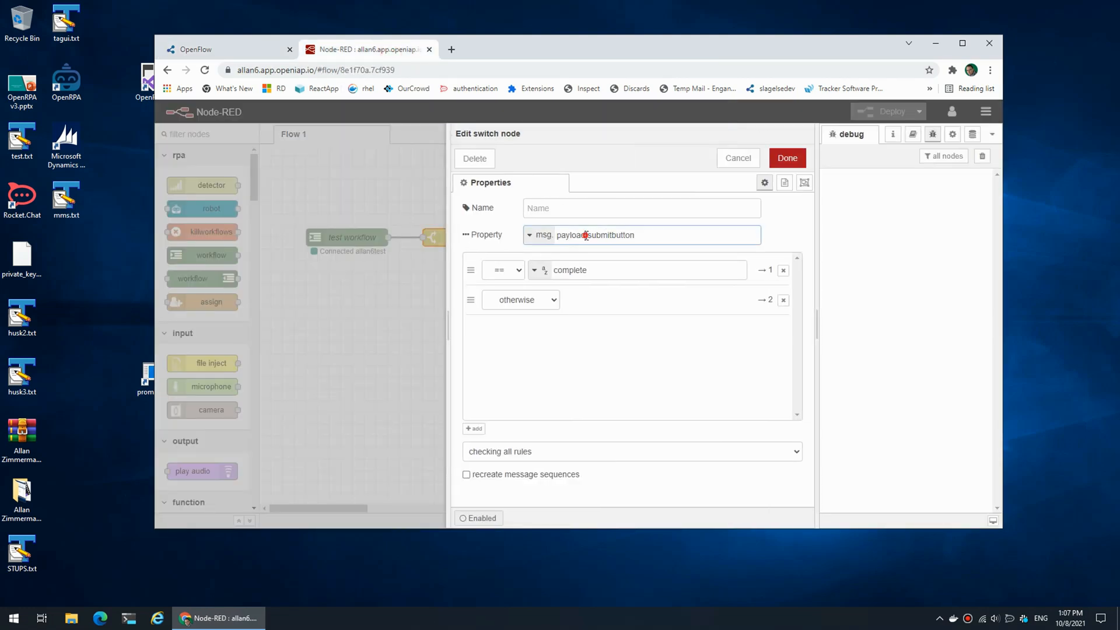
{"action": "double_click", "coordinate": [609, 234]}
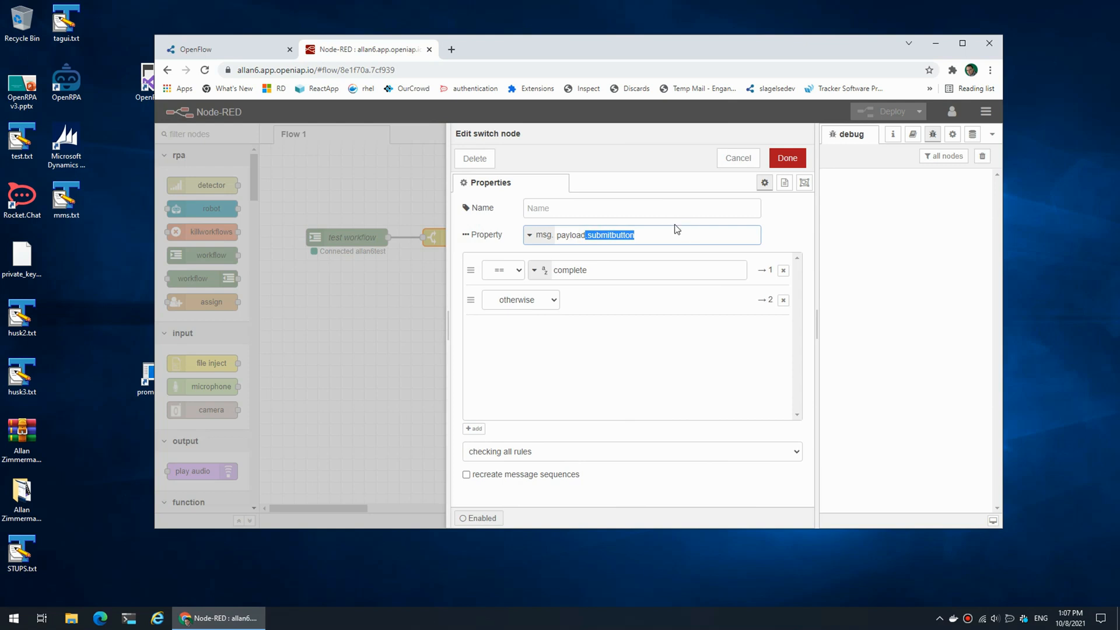
{"action": "mouse_move", "coordinate": [799, 179]}
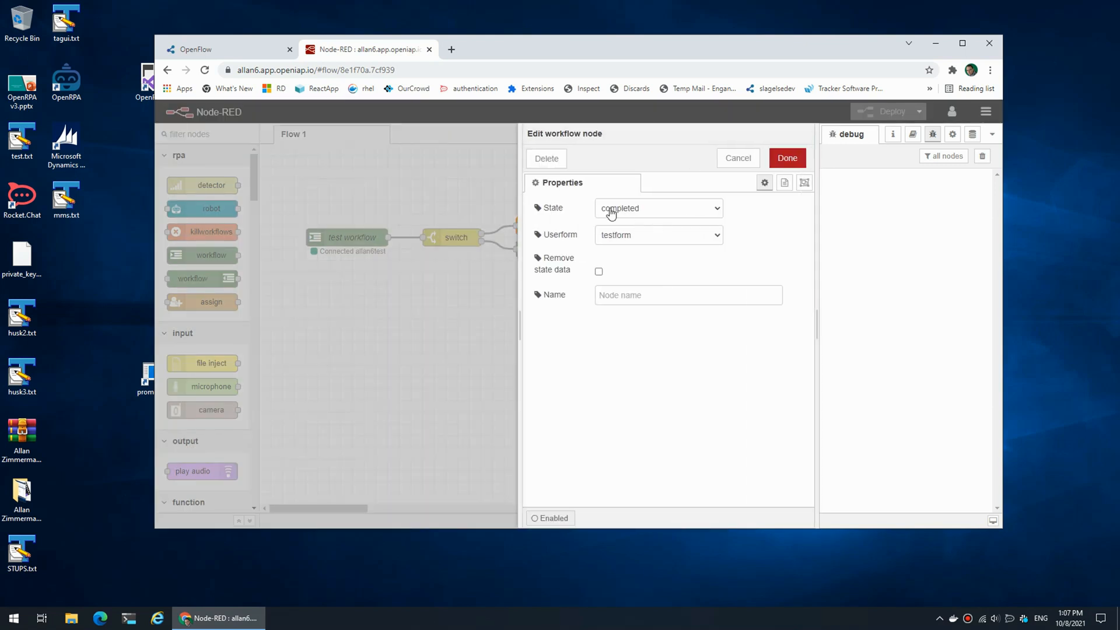
{"action": "left_click", "coordinate": [787, 159]}
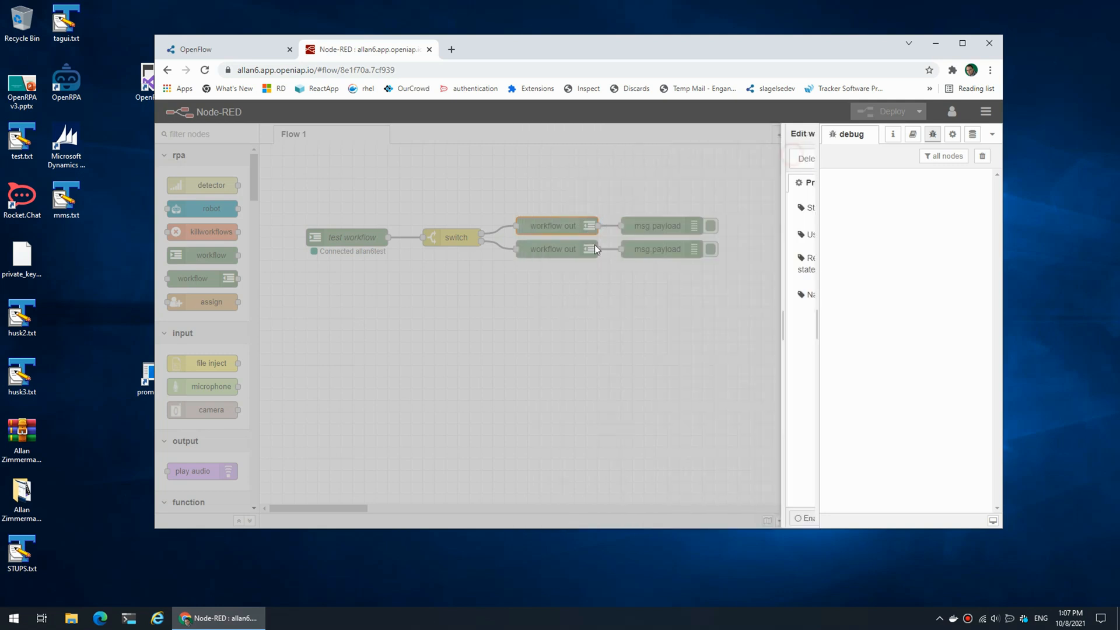
{"action": "double_click", "coordinate": [552, 248]}
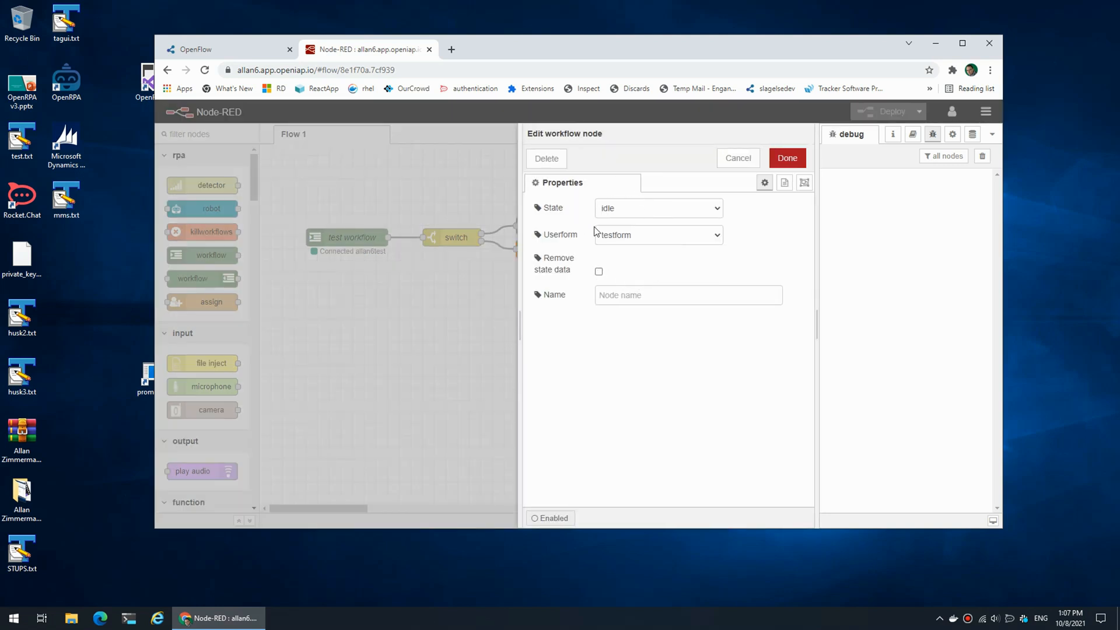
{"action": "left_click", "coordinate": [786, 158]}
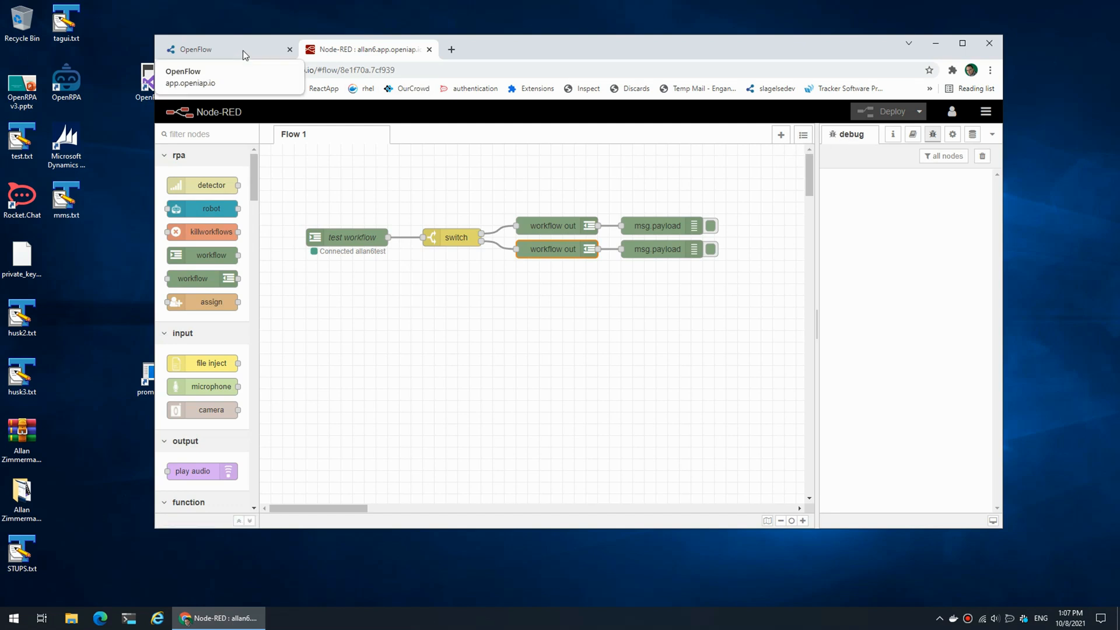
- Start a test workflow instance and submit its form with text 'wefewfwewfe3233'
{"action": "left_click", "coordinate": [214, 49]}
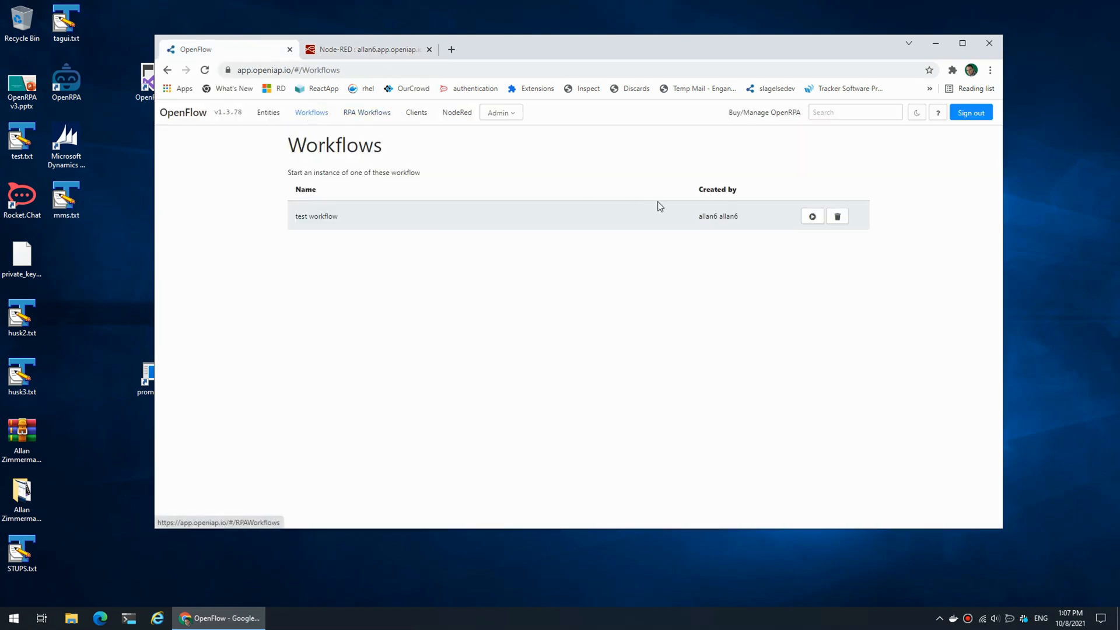
{"action": "left_click", "coordinate": [812, 217]}
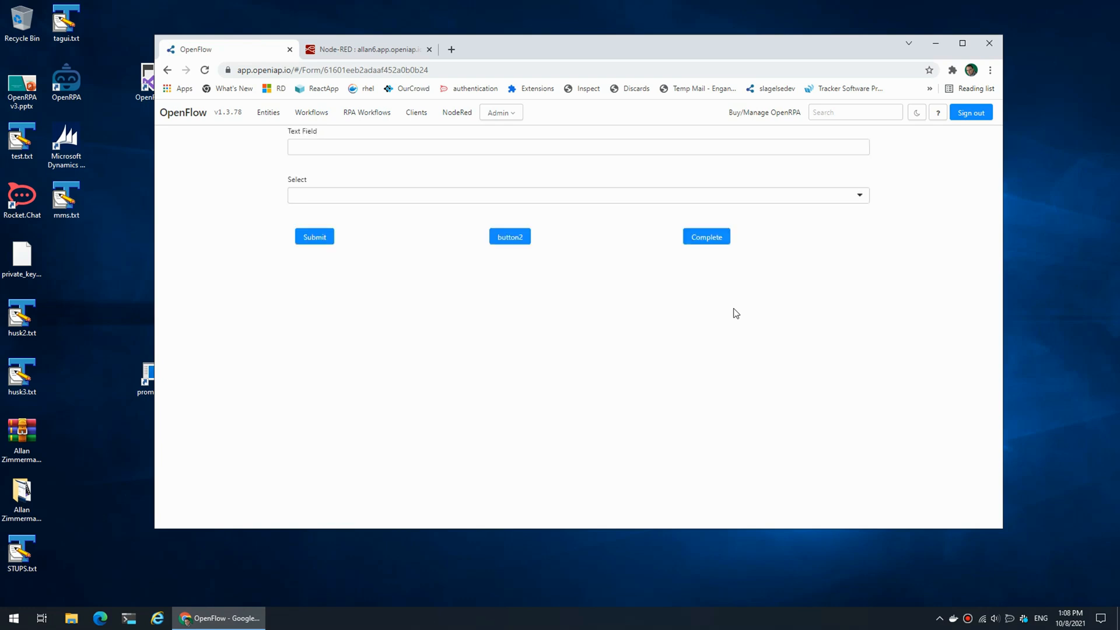
{"action": "left_click", "coordinate": [577, 147]}
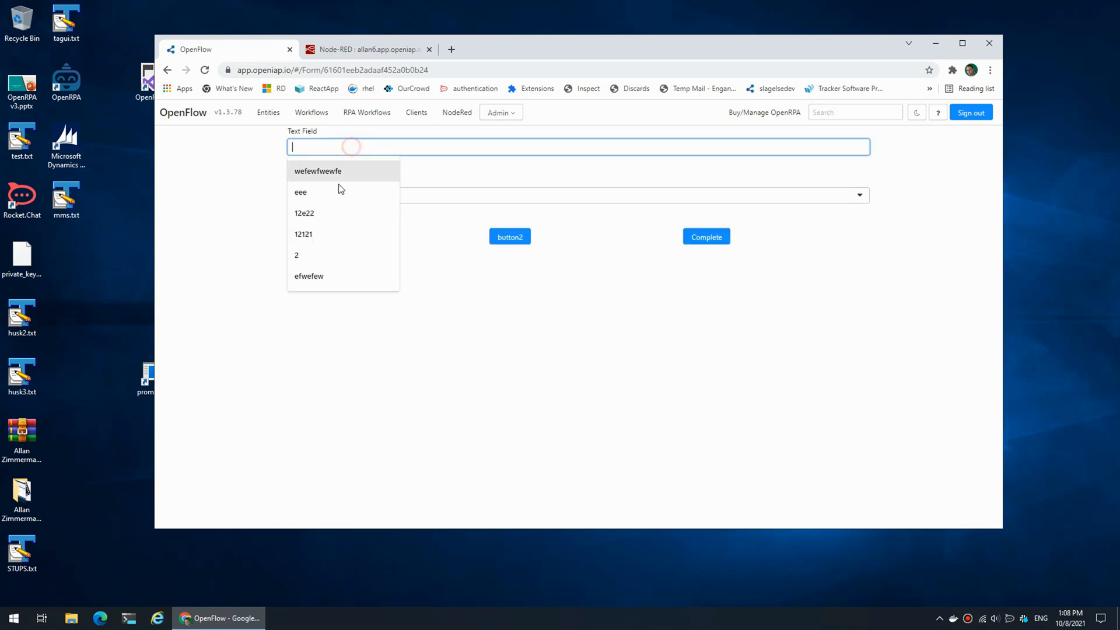
{"action": "type", "text": "wefewfwewfe3233"}
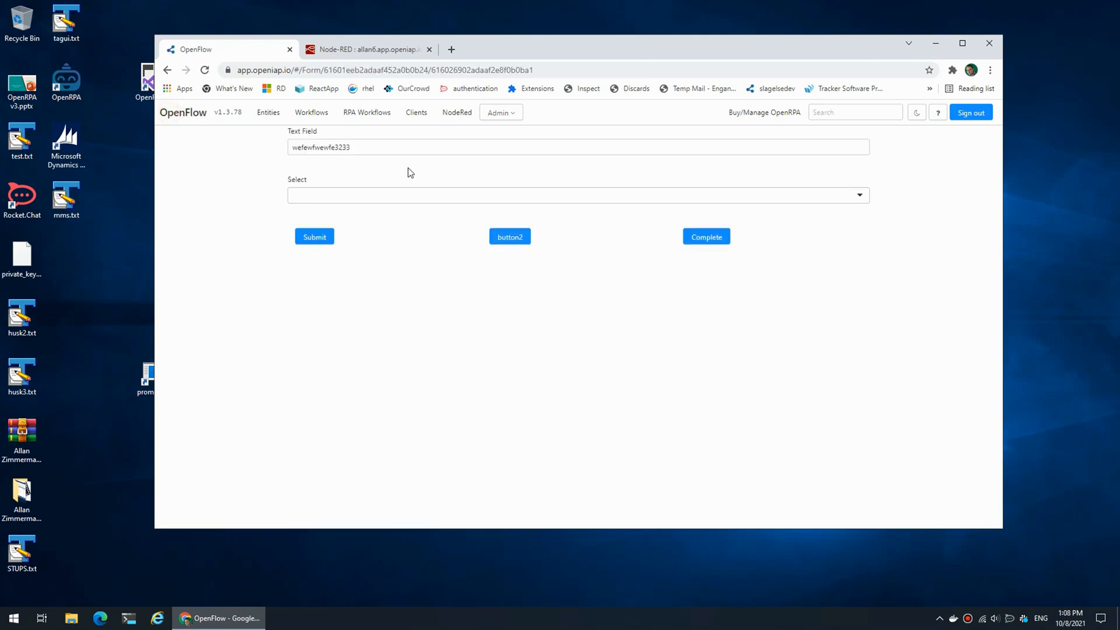
{"action": "left_click", "coordinate": [577, 195]}
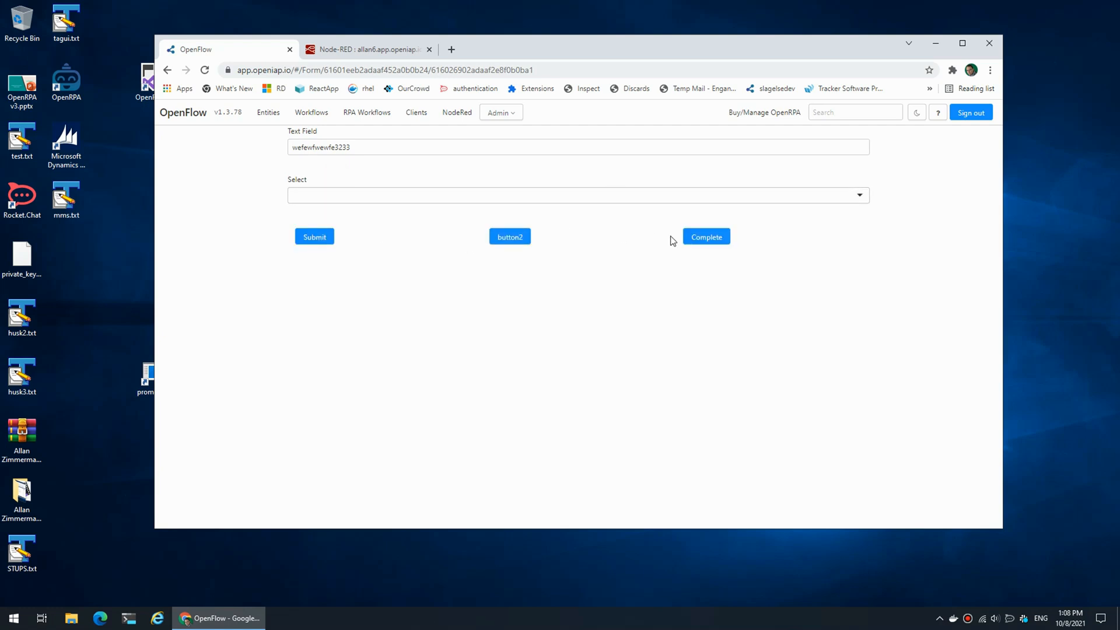
- Complete the form and toggle the completed instances filter on and off
{"action": "left_click", "coordinate": [706, 236]}
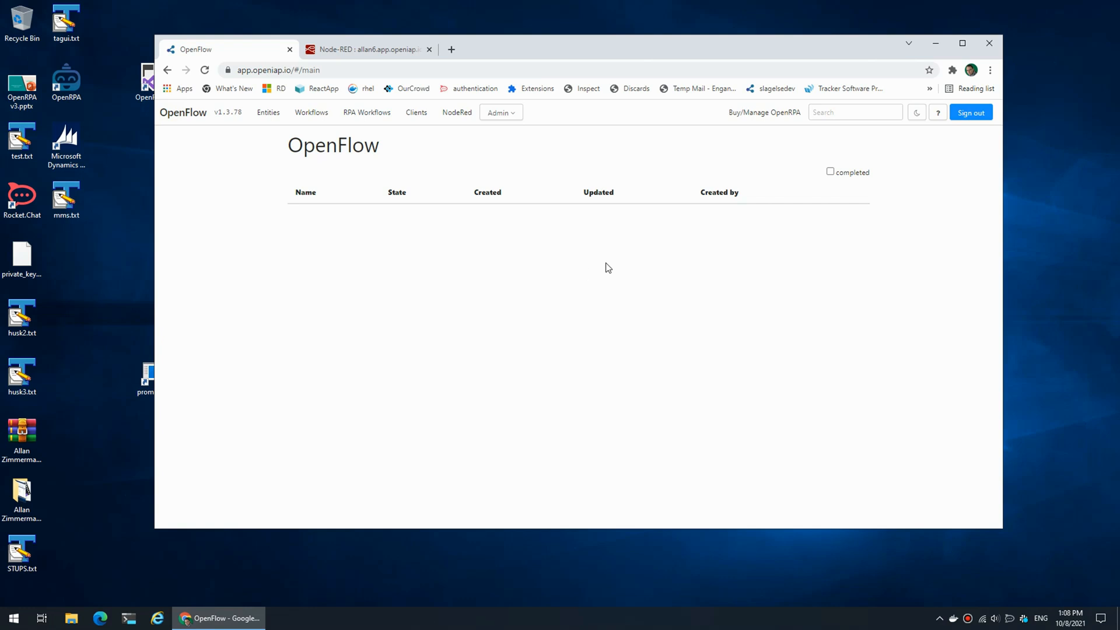
{"action": "left_click", "coordinate": [830, 172]}
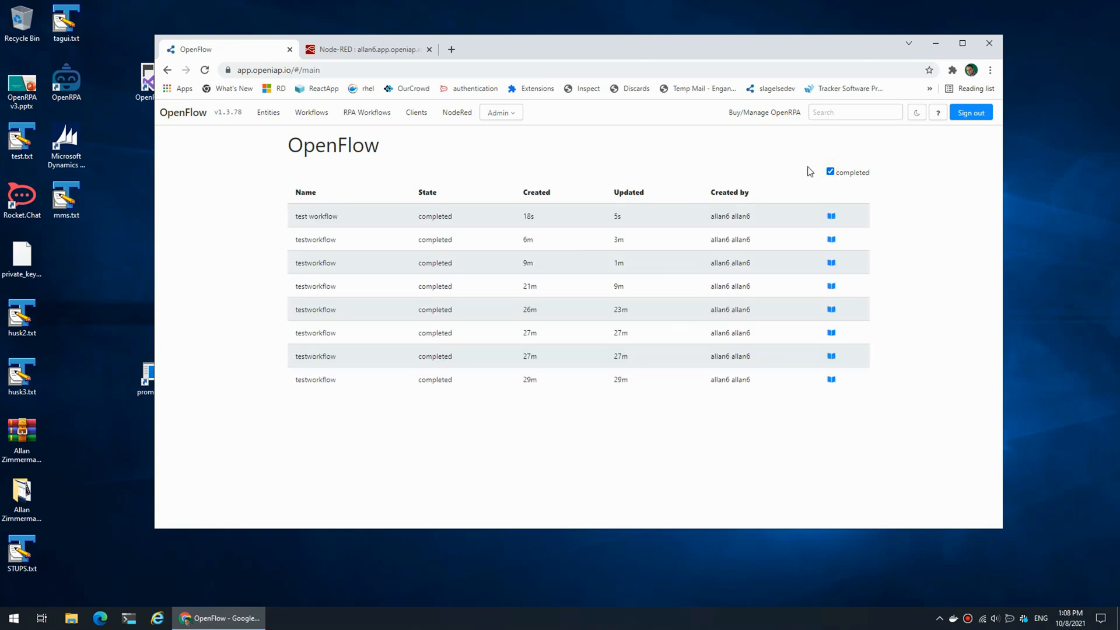
{"action": "left_click", "coordinate": [830, 171]}
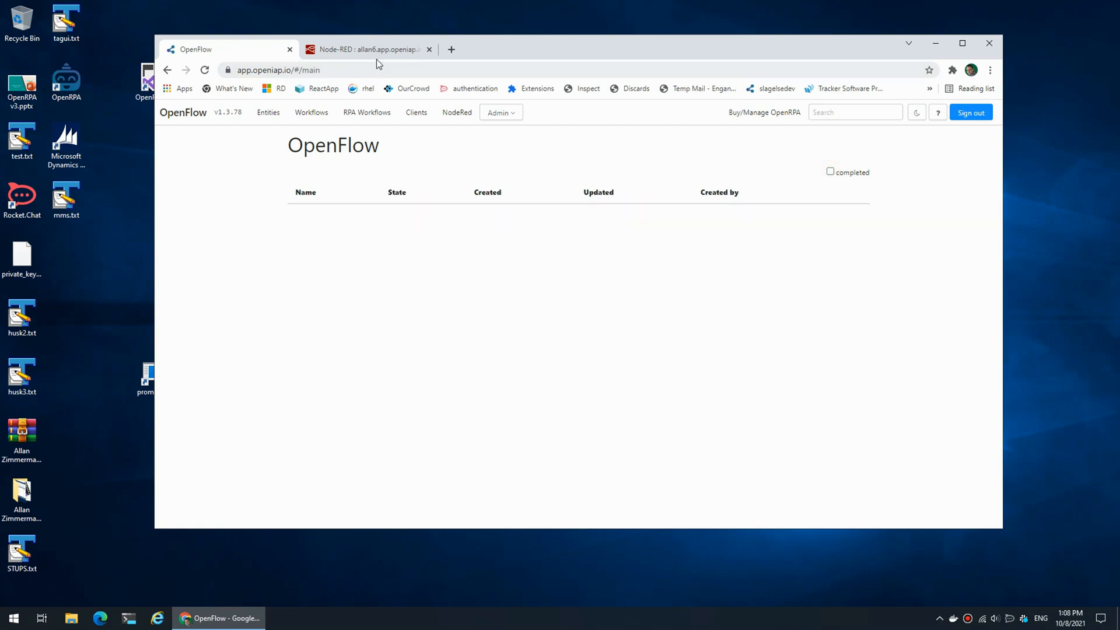
{"action": "left_click", "coordinate": [364, 49]}
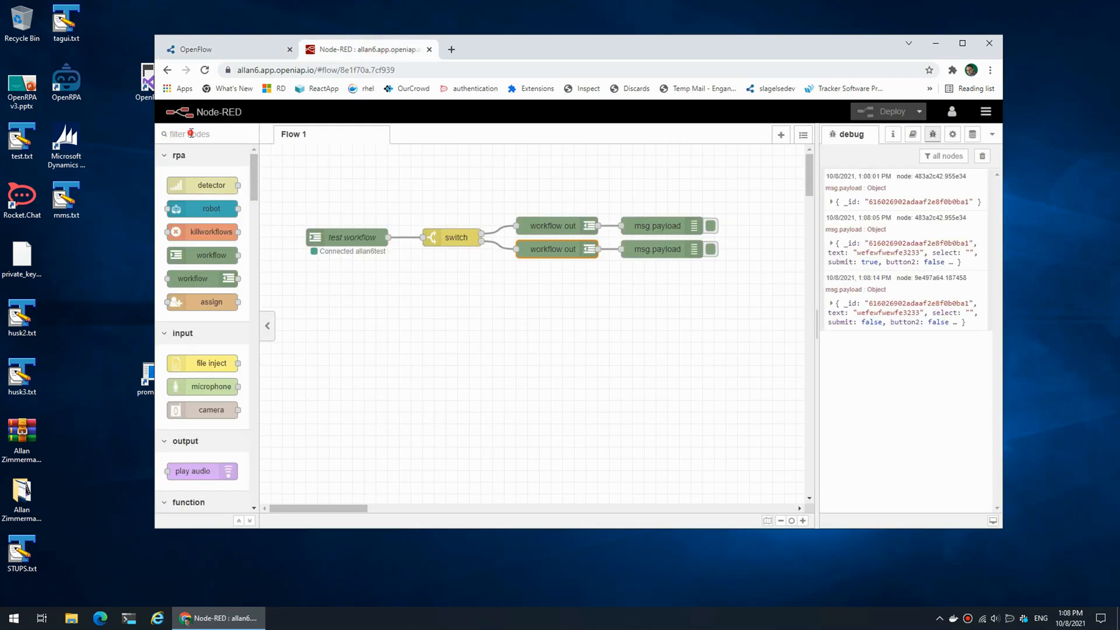
- Insert a function node between the switch and the workflow out node
{"action": "type", "text": "func"}
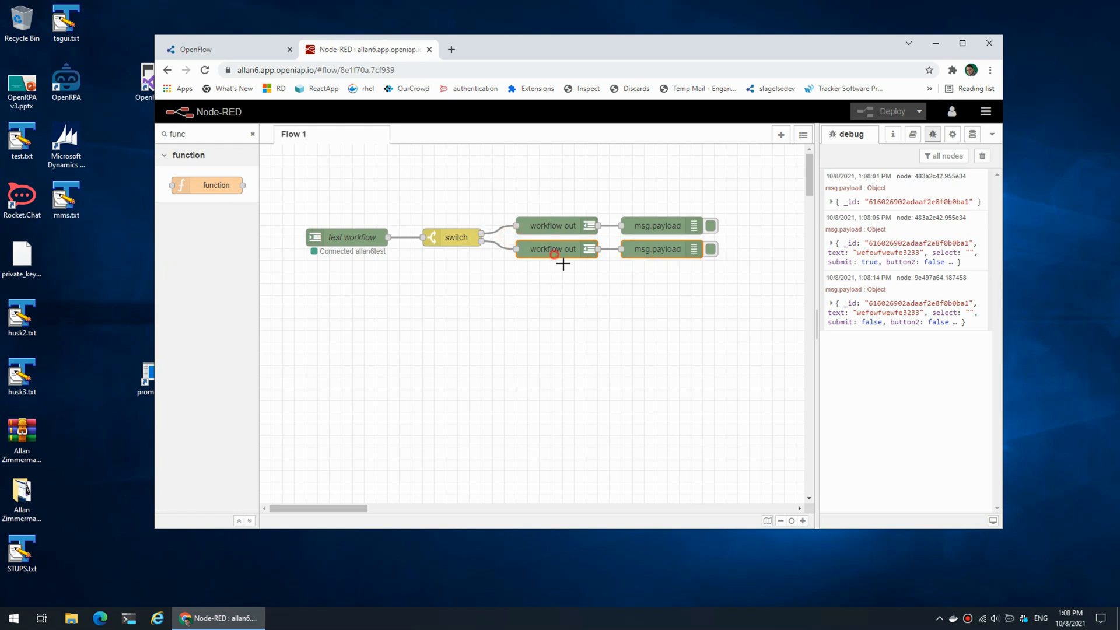
{"action": "left_click_drag", "start_coordinate": [216, 185], "coordinate": [510, 272]}
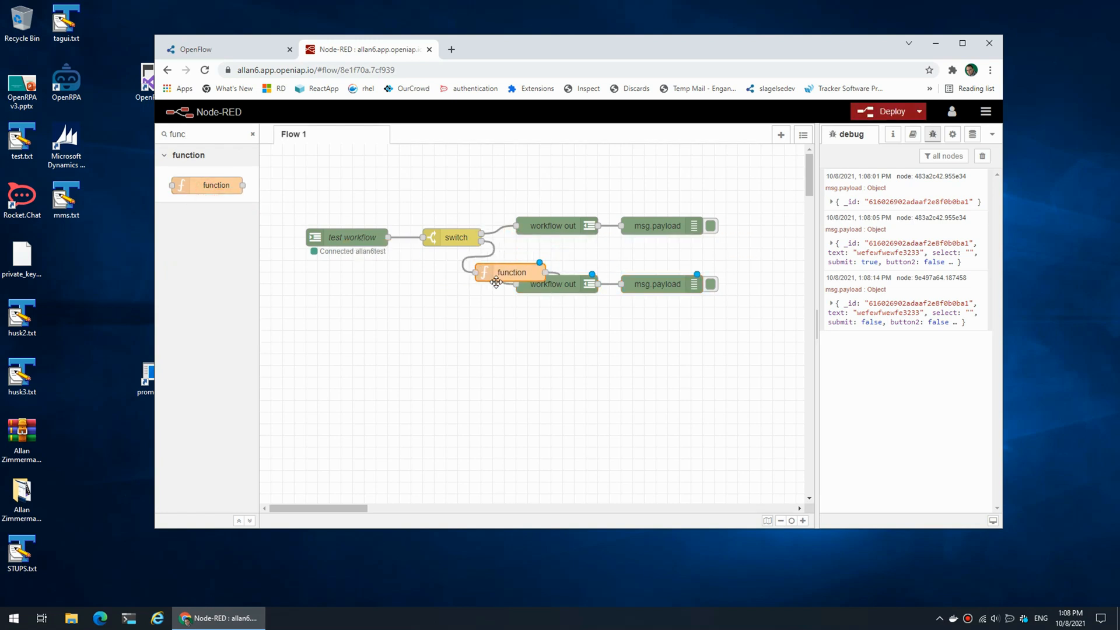
{"action": "left_click_drag", "start_coordinate": [511, 272], "coordinate": [551, 249]}
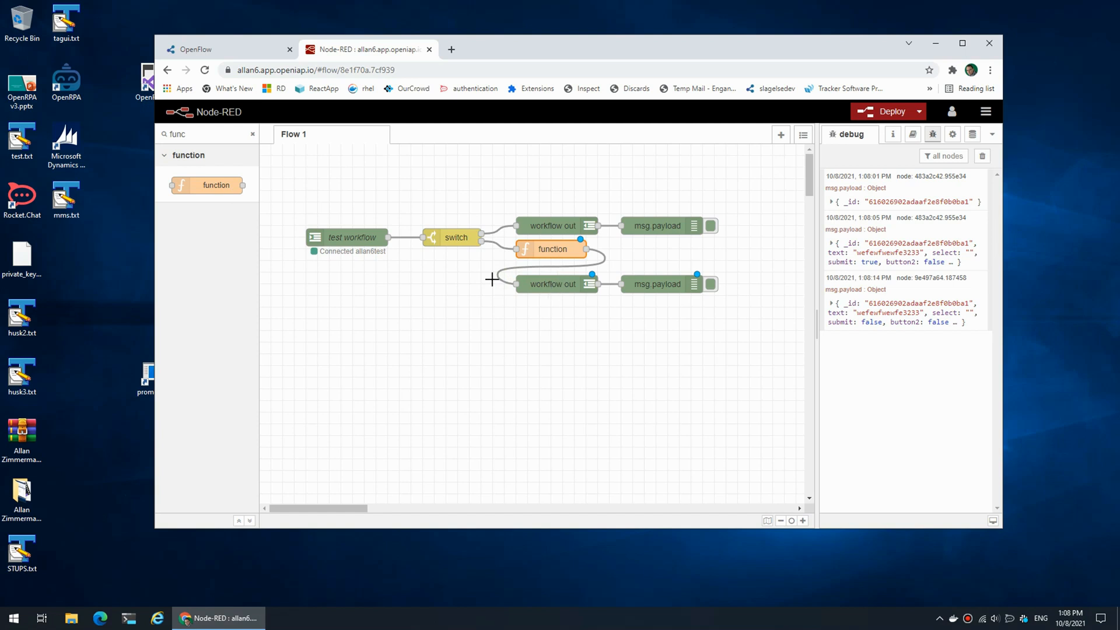
{"action": "double_click", "coordinate": [550, 249]}
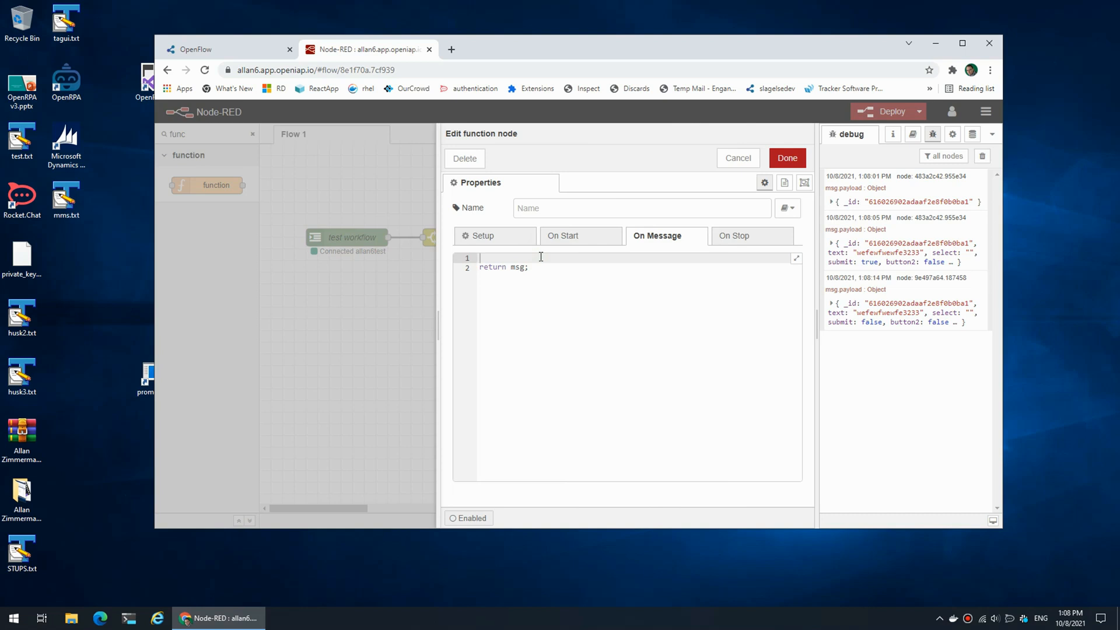
- Code the function to default an empty payload and set text to 'Hi webform'
{"action": "type", "text": "if"}
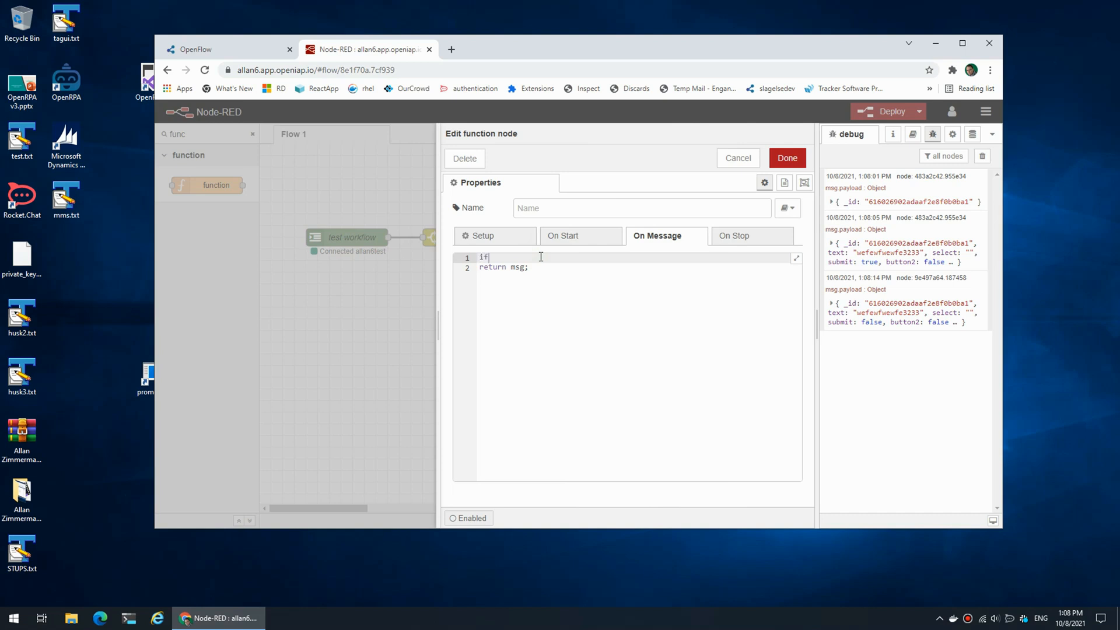
{"action": "type", "text": "(msg.paylo)"}
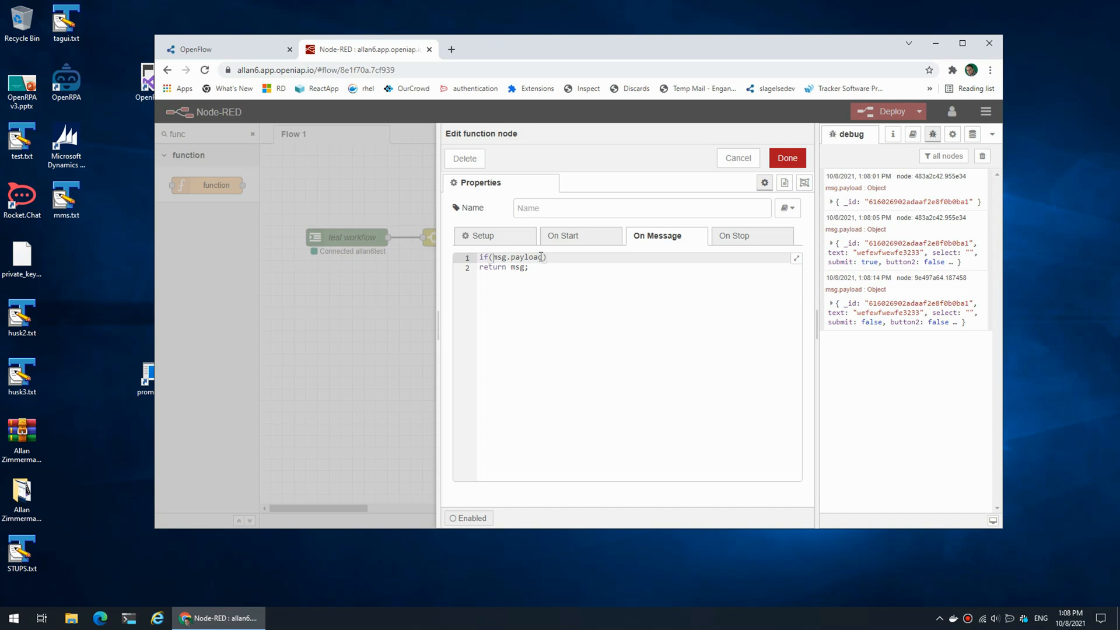
{"action": "type", "text": "!"}
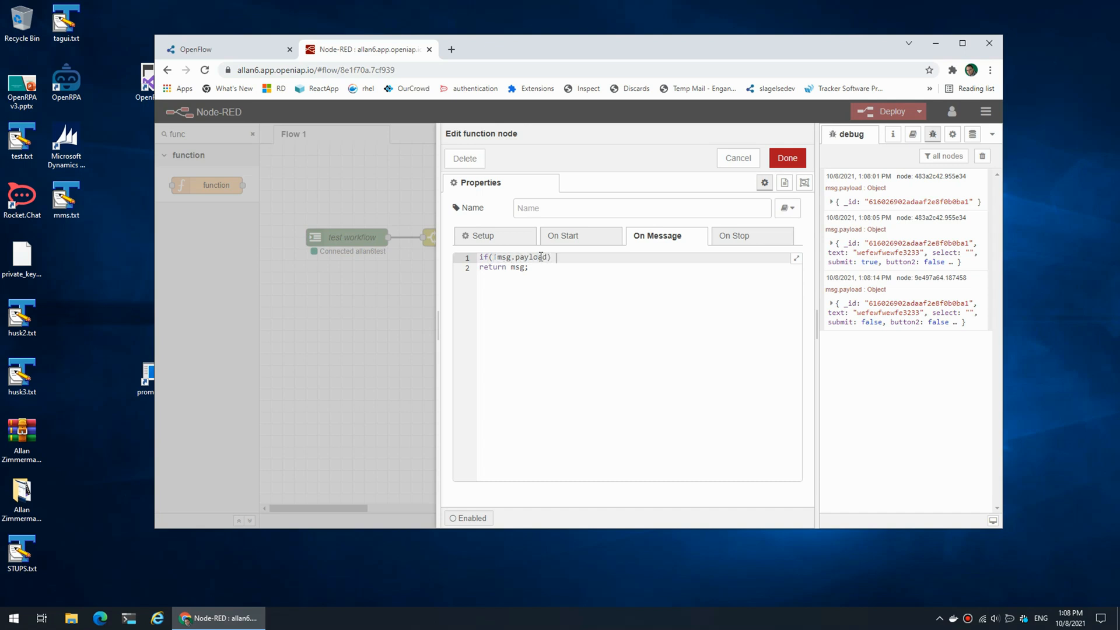
{"action": "type", "text": "msg.payload ="}
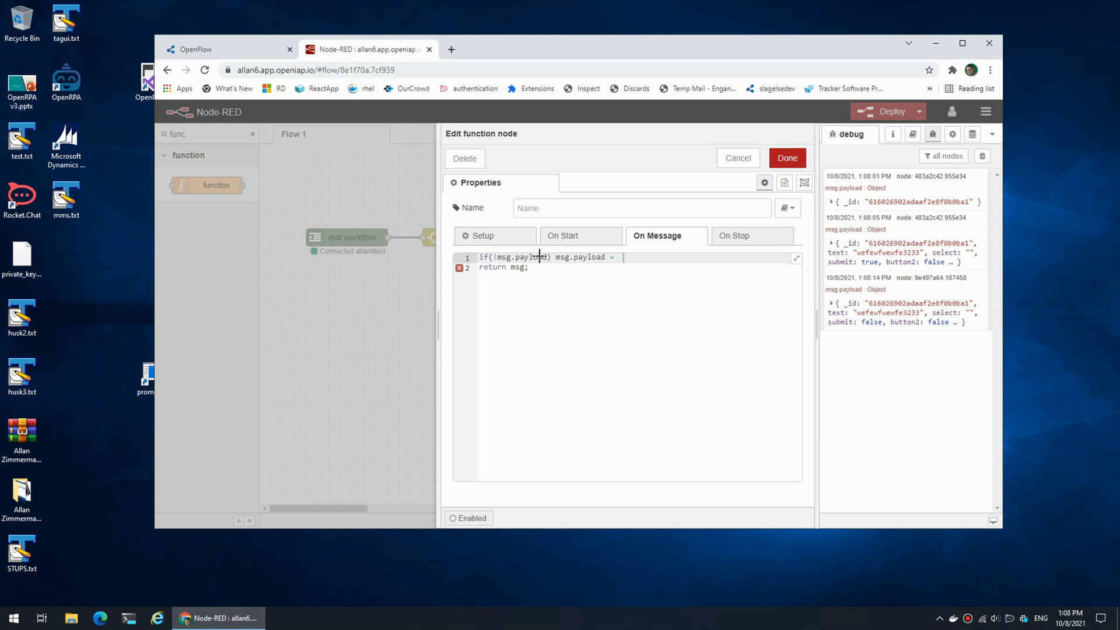
{"action": "type", "text": "{}"}
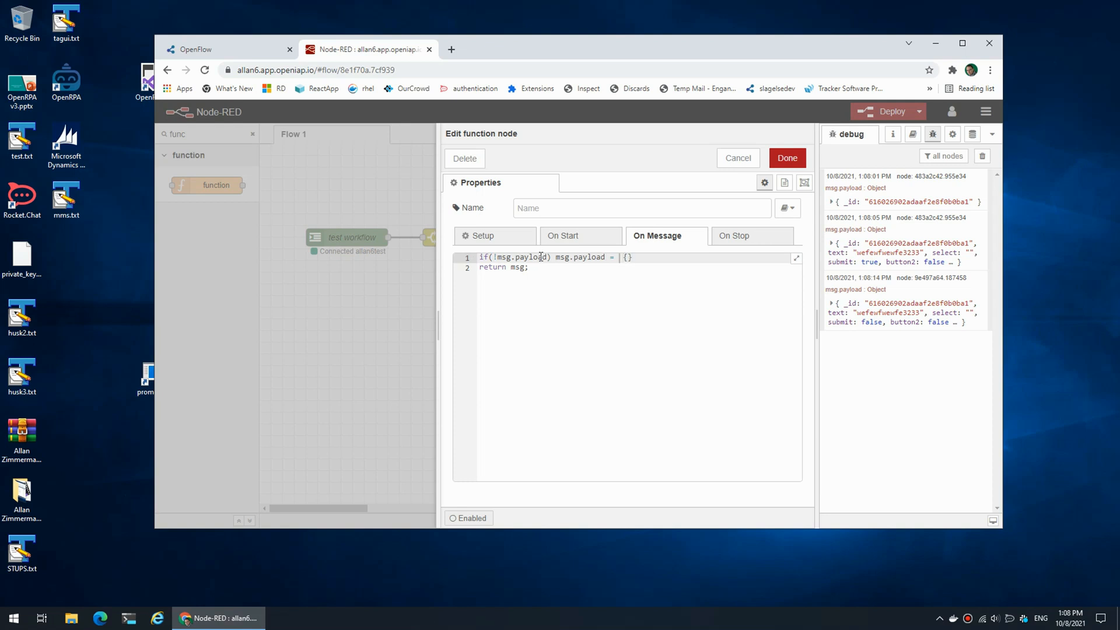
{"action": "key", "text": "enter"}
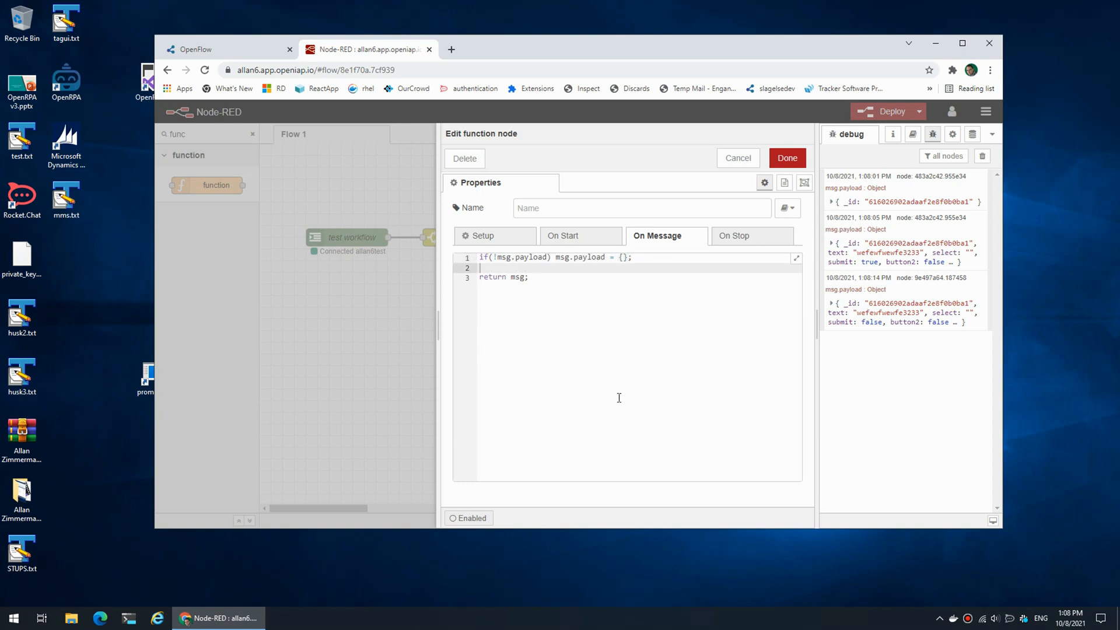
{"action": "type", "text": "msg.pa"}
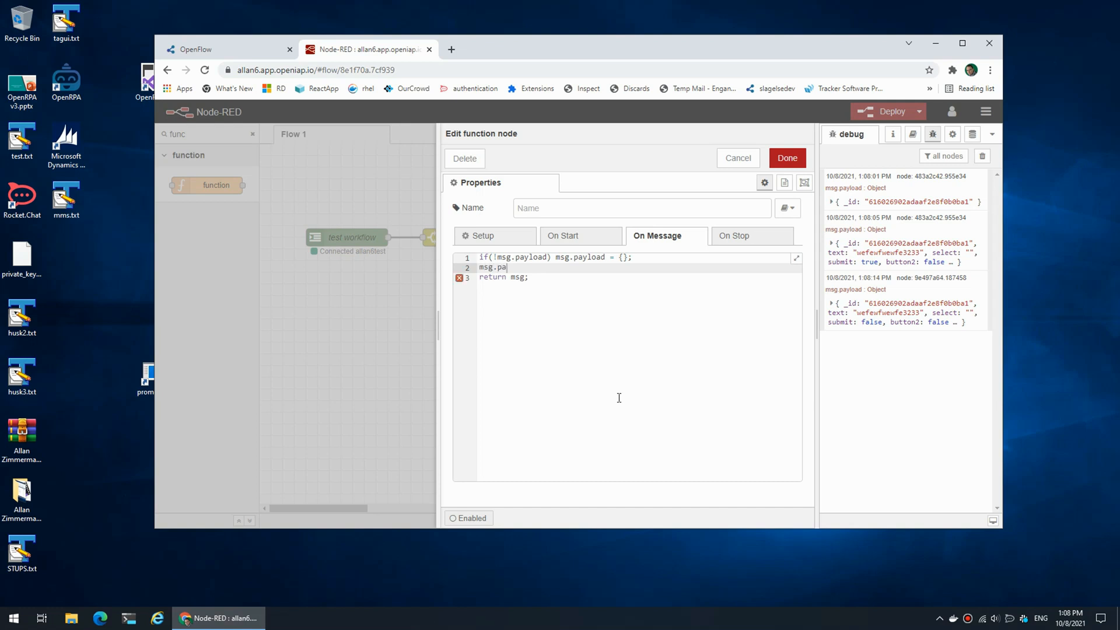
{"action": "type", "text": "yload"}
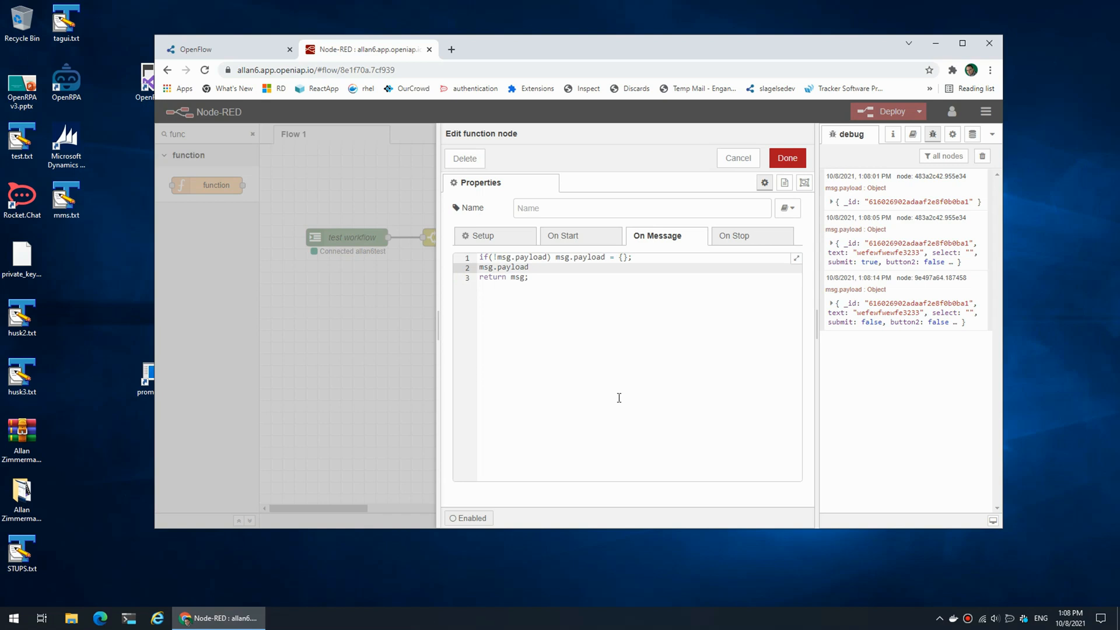
{"action": "type", "text": ".text = \""}
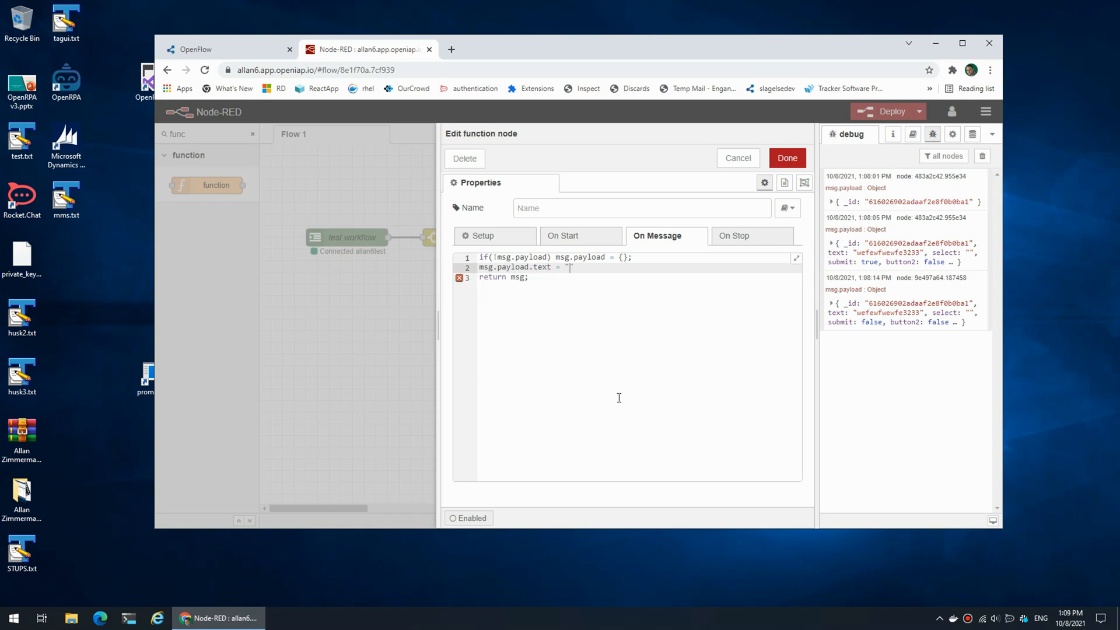
{"action": "type", "text": "Hi \""}
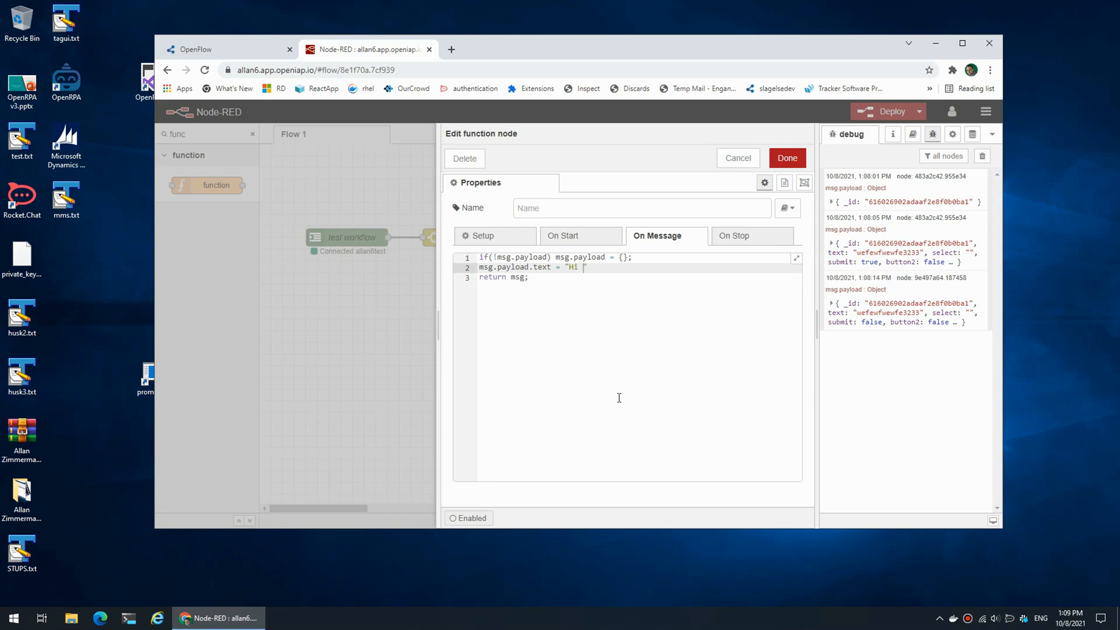
{"action": "type", "text": "webform"}
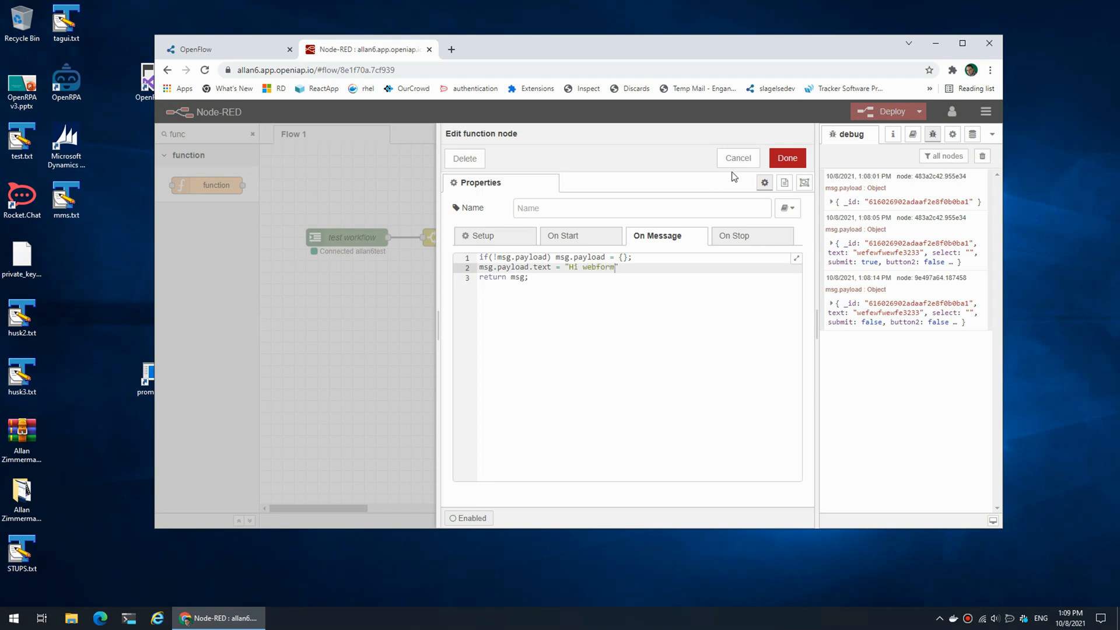
{"action": "left_click", "coordinate": [786, 158]}
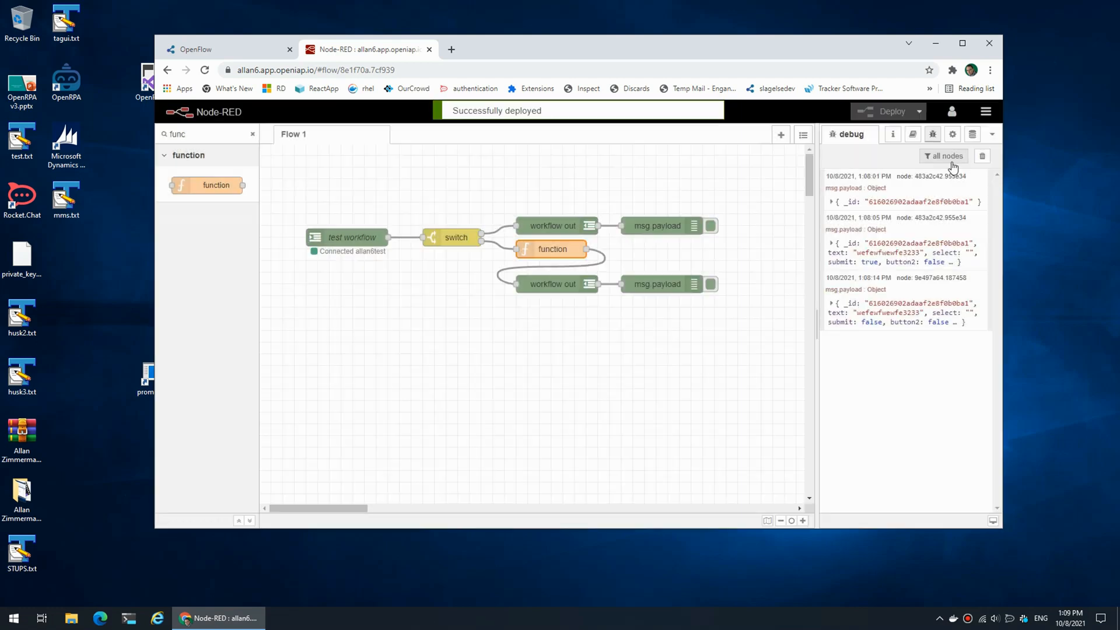
{"action": "left_click", "coordinate": [225, 49]}
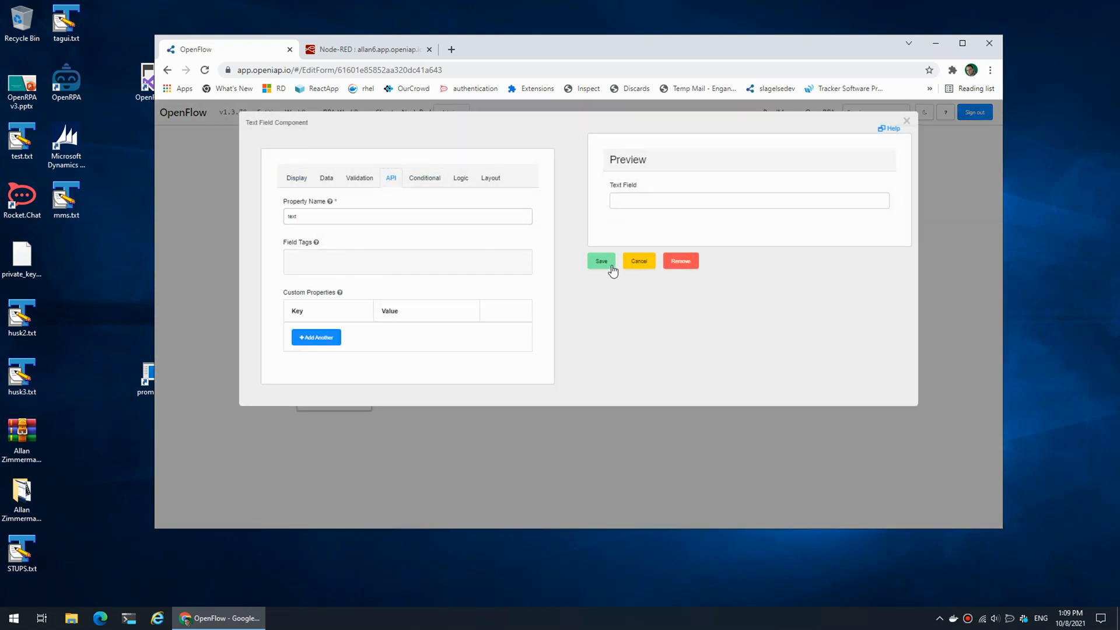
- Save the Text Field component, open the web form, and edit its 'Hi webform' text
{"action": "left_click", "coordinate": [601, 261]}
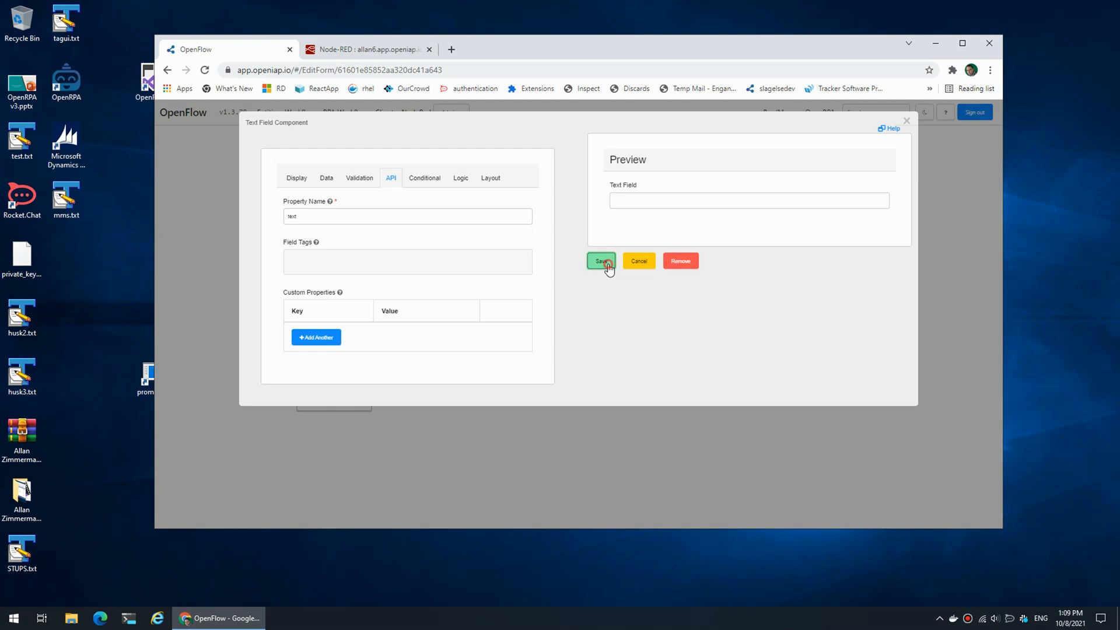
{"action": "left_click", "coordinate": [601, 261]}
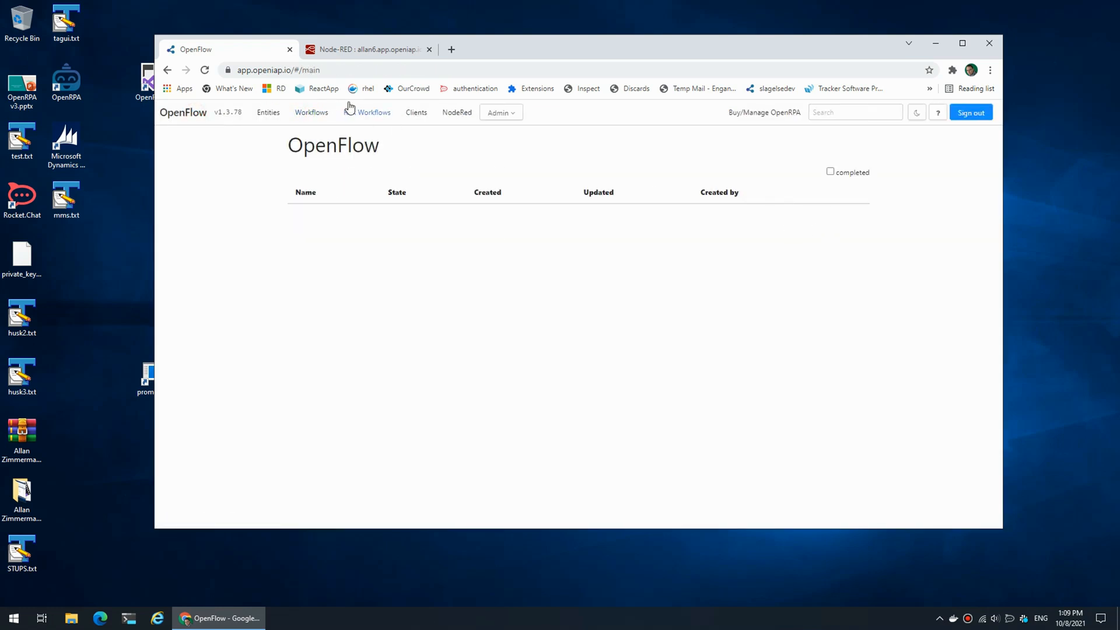
{"action": "left_click", "coordinate": [373, 112]}
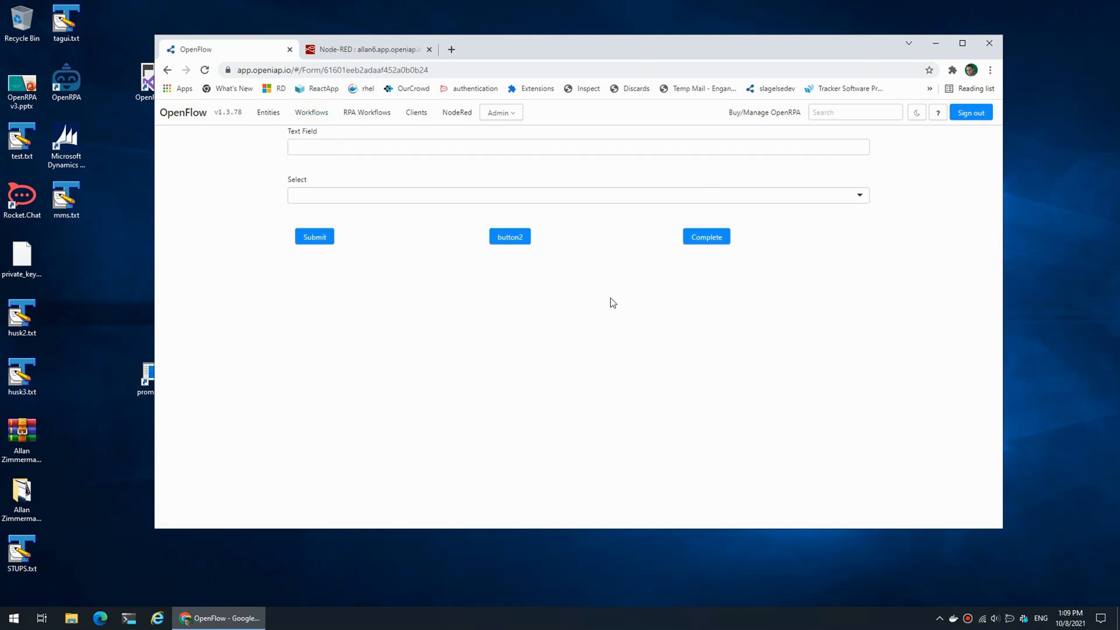
{"action": "type", "text": "Hi webform"}
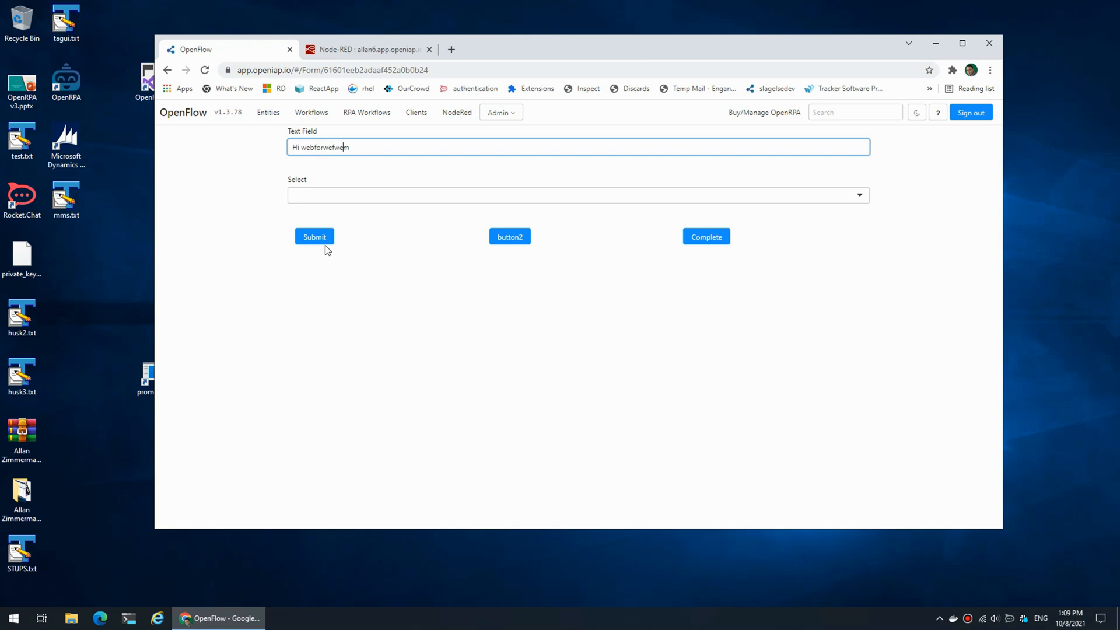
{"action": "type", "text": "efew"}
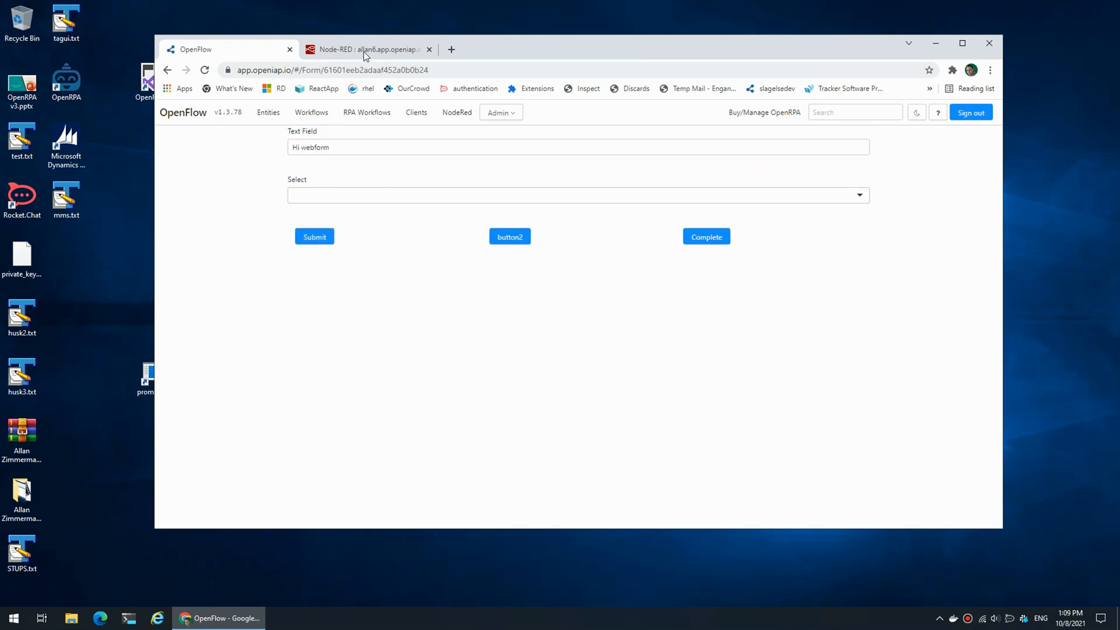
{"action": "left_click", "coordinate": [364, 49]}
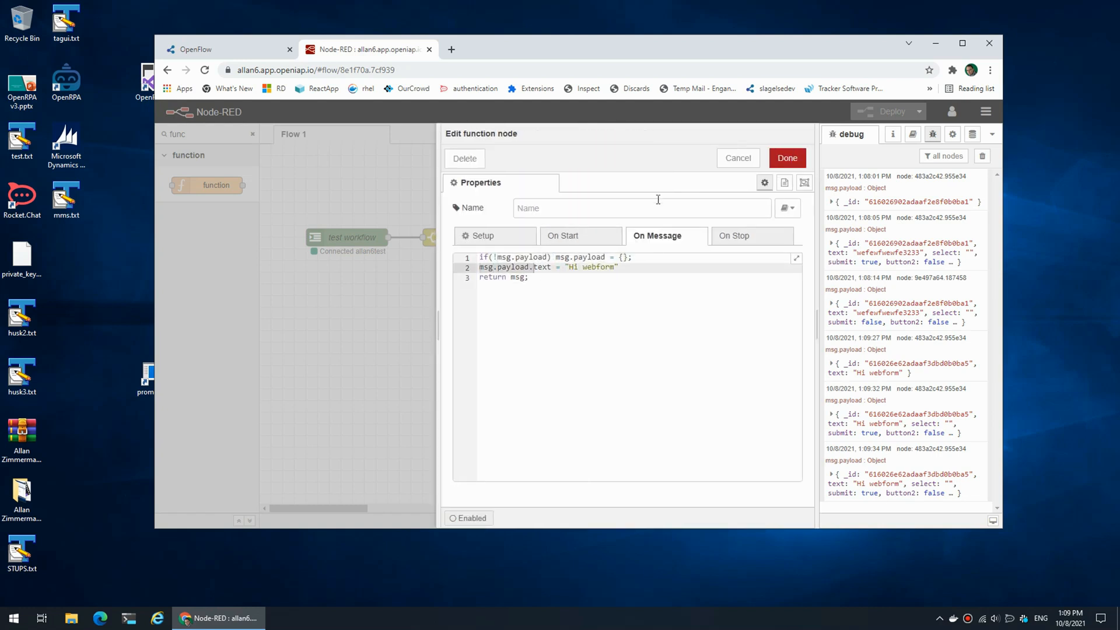
- Wrap the text default in if(!msg.payload.text), deploy, and resubmit the form with edited text
{"action": "type", "text": "if()"}
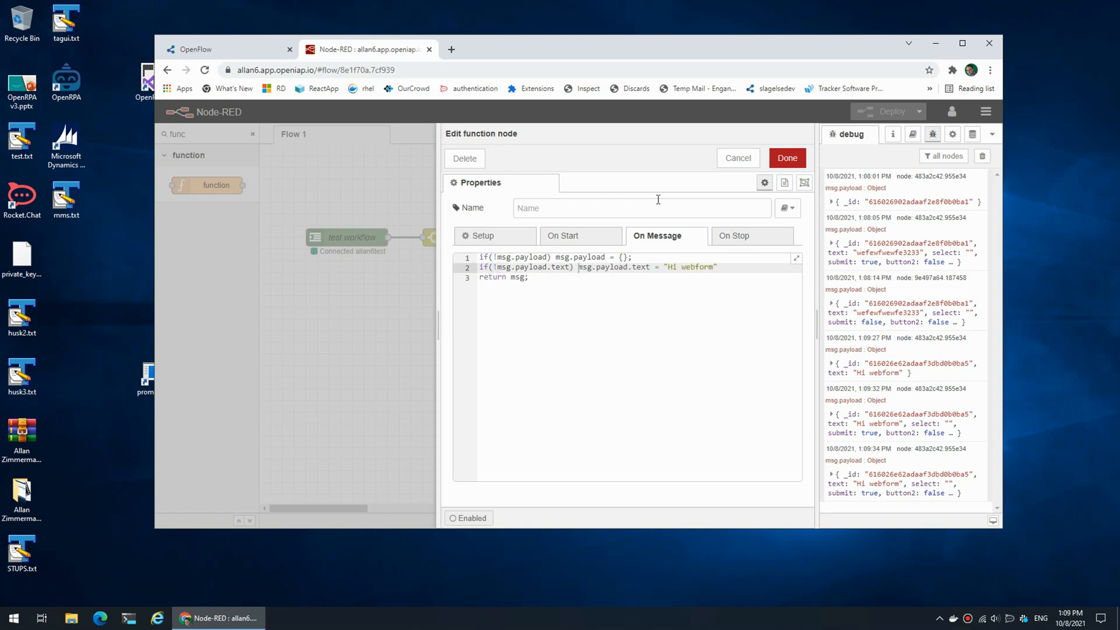
{"action": "mouse_move", "coordinate": [703, 274]}
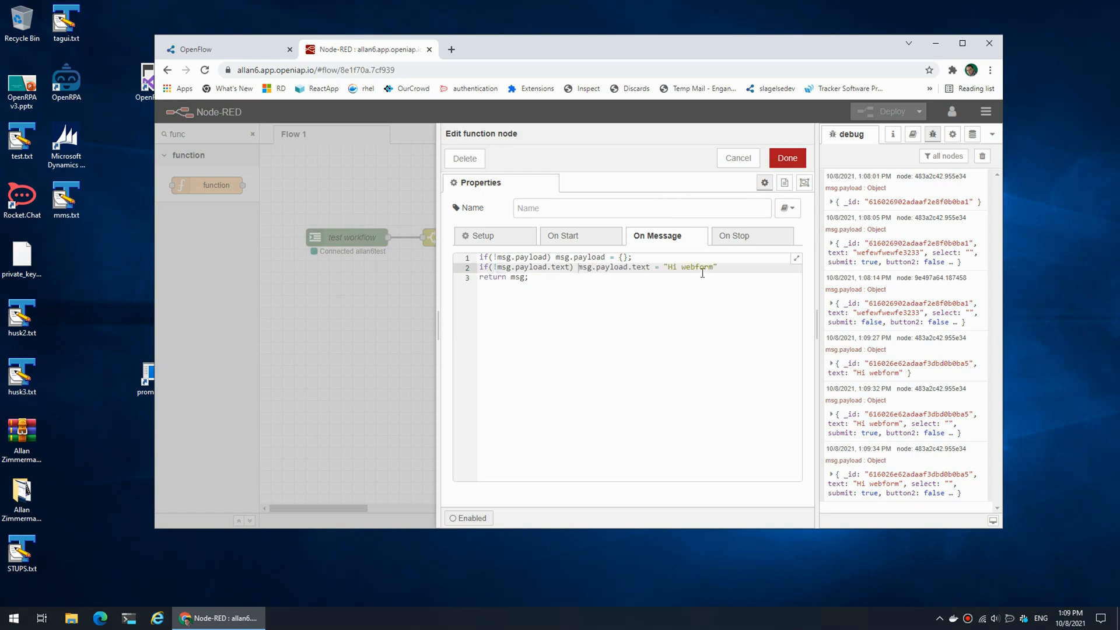
{"action": "left_click", "coordinate": [786, 158]}
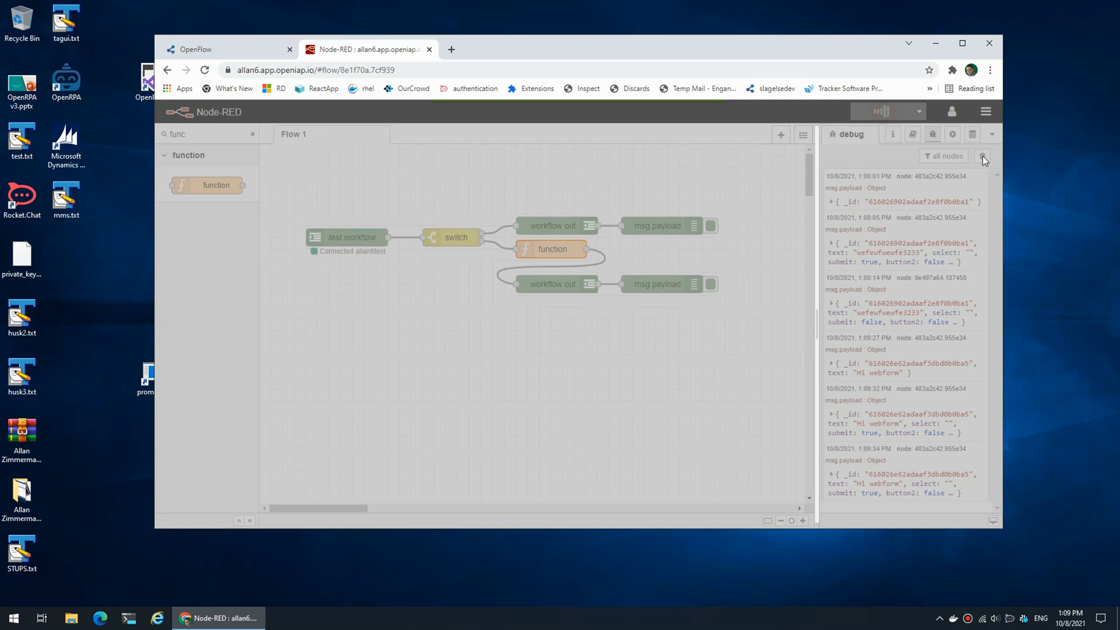
{"action": "left_click", "coordinate": [194, 49]}
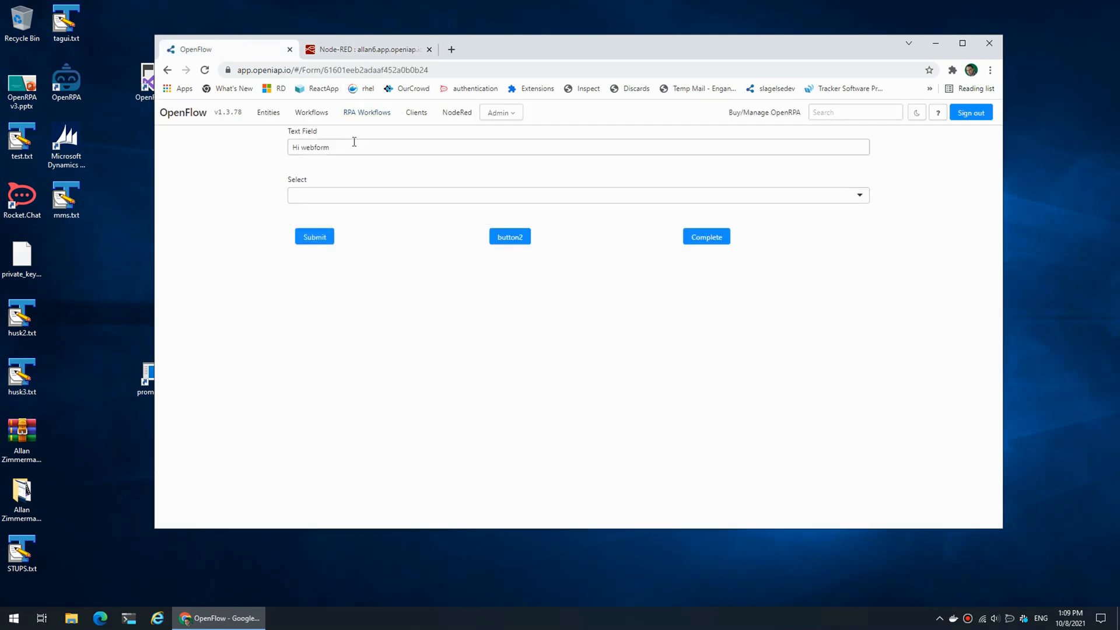
{"action": "type", "text": "wef wefewwe"}
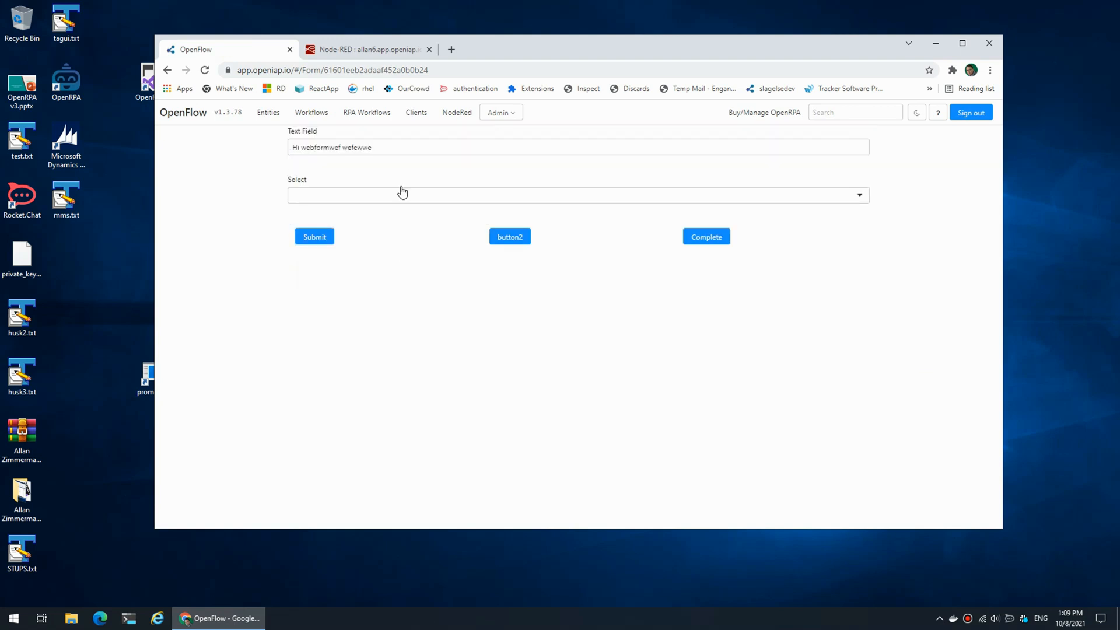
{"action": "type", "text": "wef wefe"}
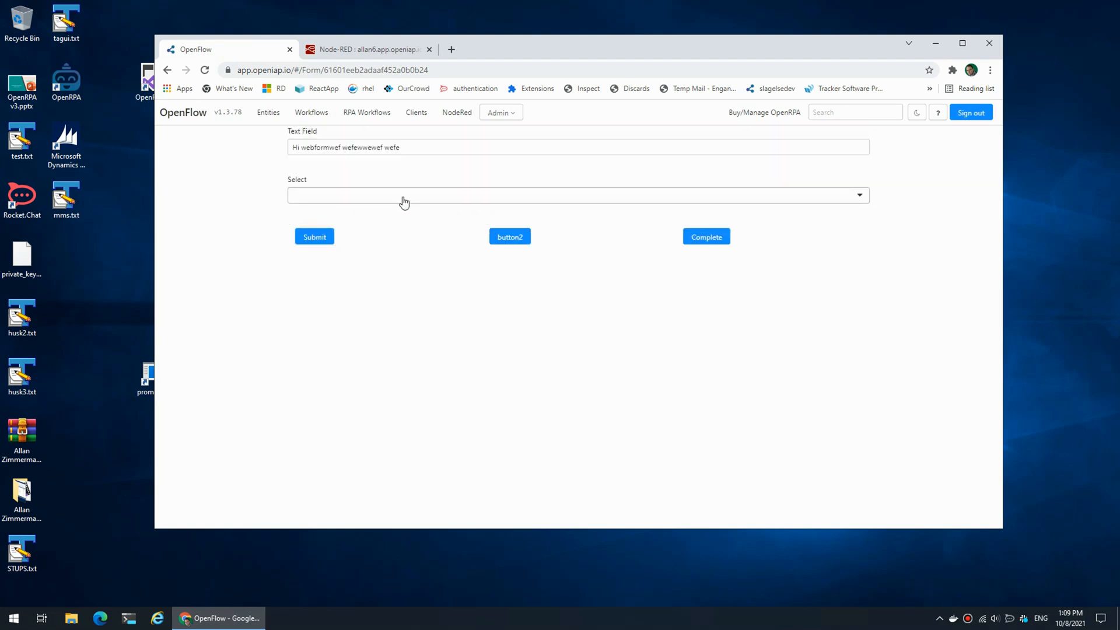
{"action": "left_click", "coordinate": [364, 49]}
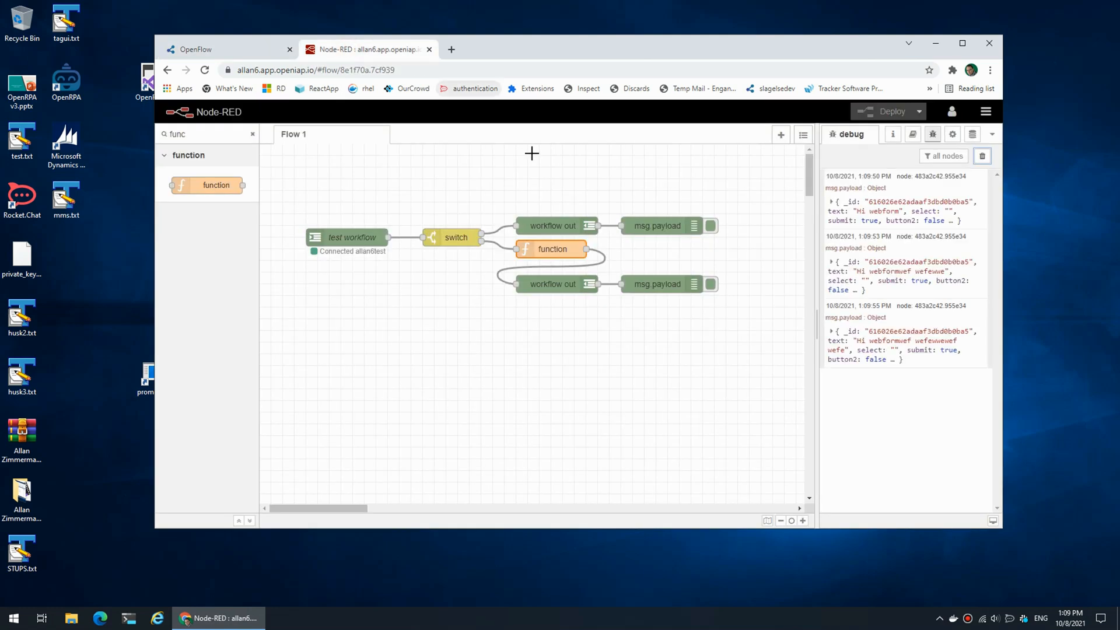
- Reopen the function code and copy the existing values assignment expression
{"action": "double_click", "coordinate": [553, 249]}
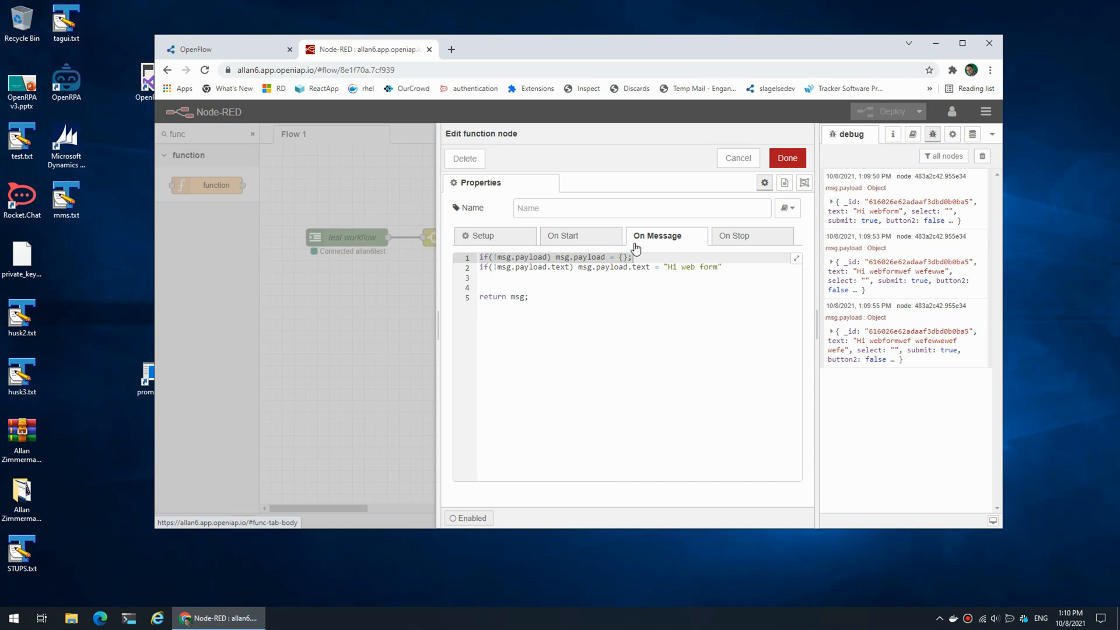
{"action": "type", "text": "if(!msg.payload) msg.payload = {};"}
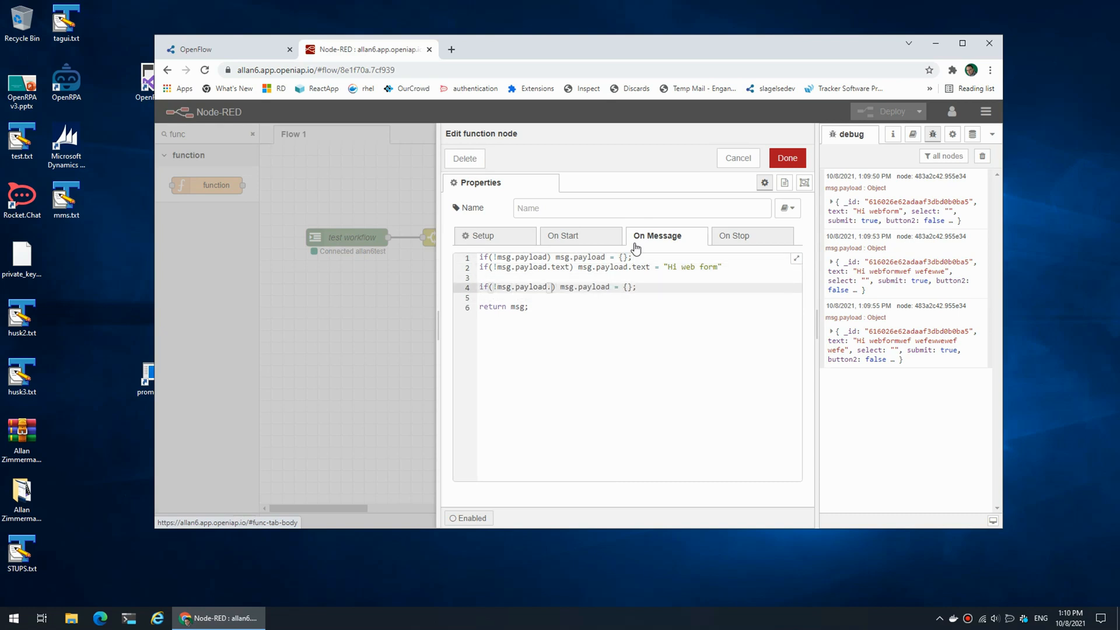
{"action": "type", "text": "values"}
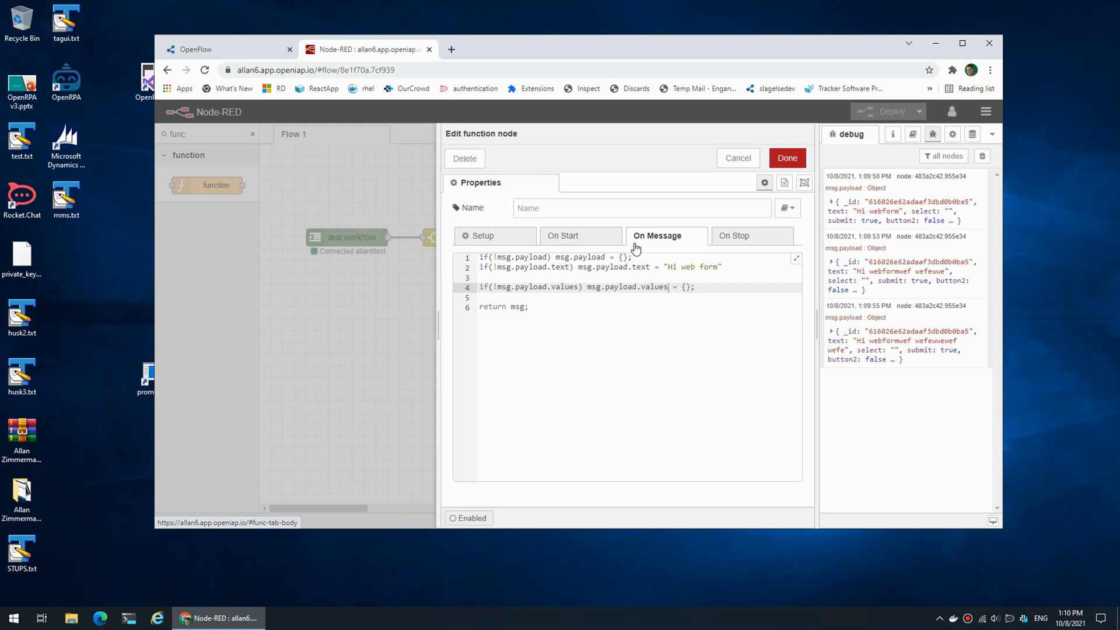
{"action": "double_click", "coordinate": [627, 287]}
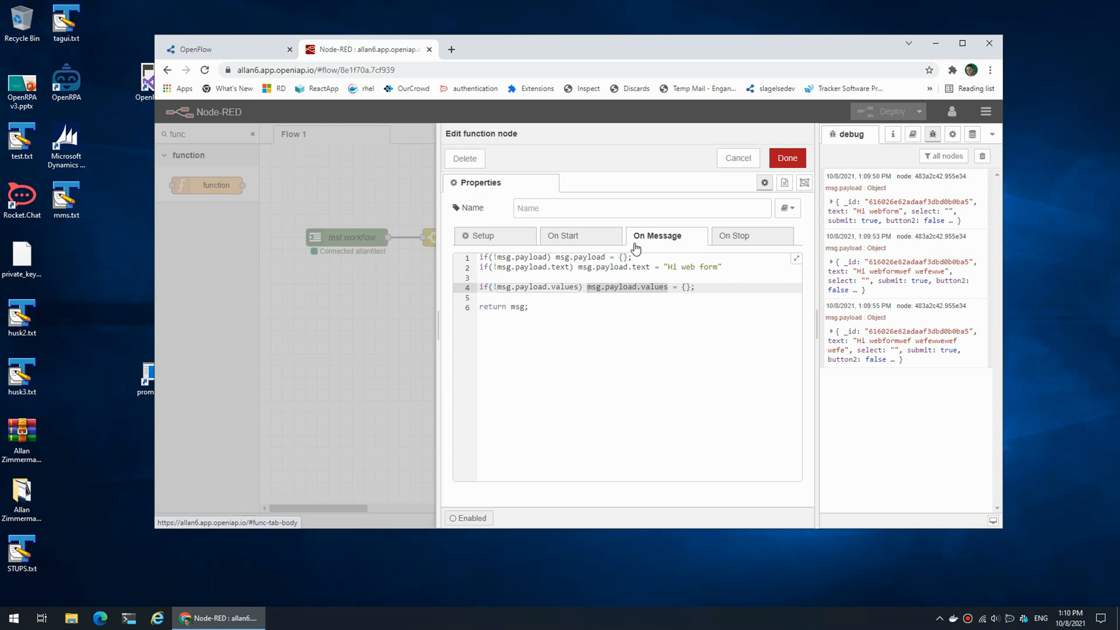
{"action": "key", "text": "Enter"}
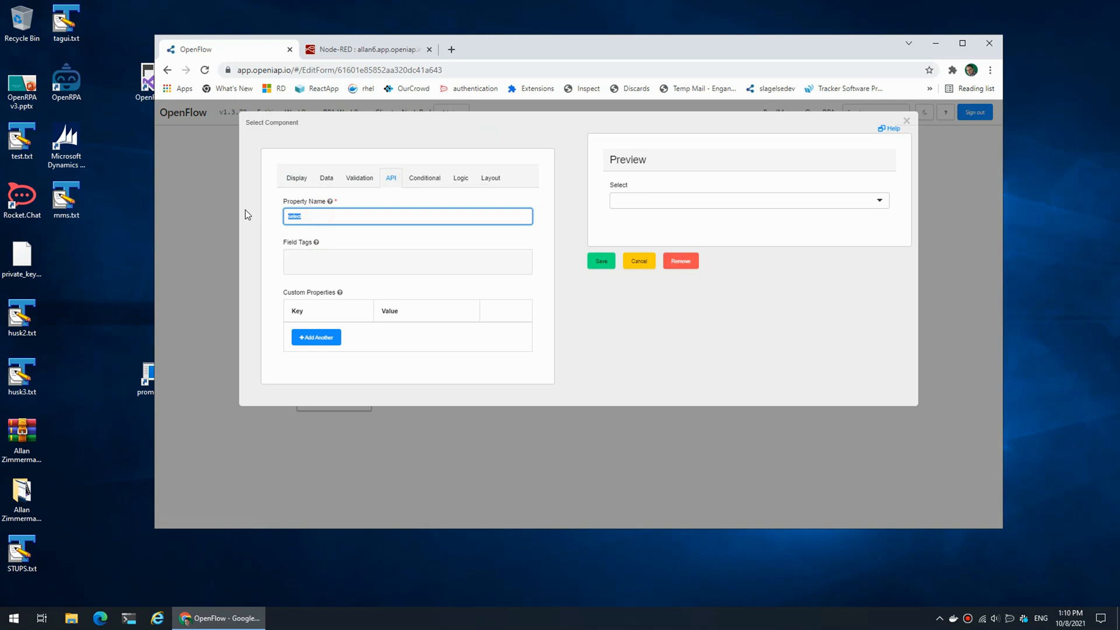
{"action": "left_click", "coordinate": [367, 49]}
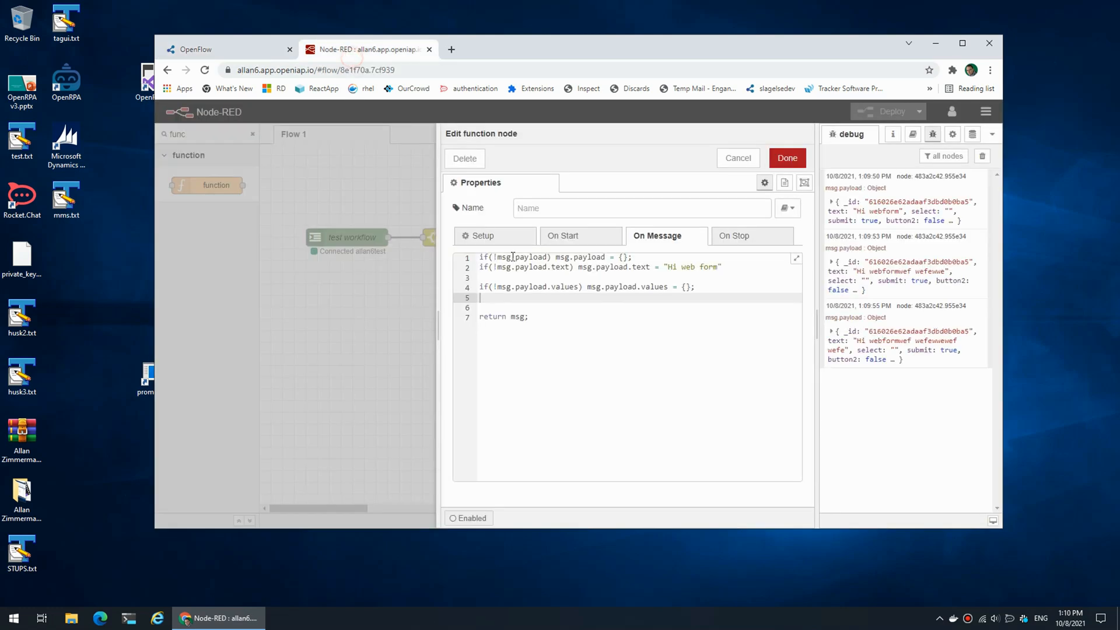
- Add msg.payload.values.select = ["Option 1", "Option 2"] and confirm the code
{"action": "type", "text": "ms"}
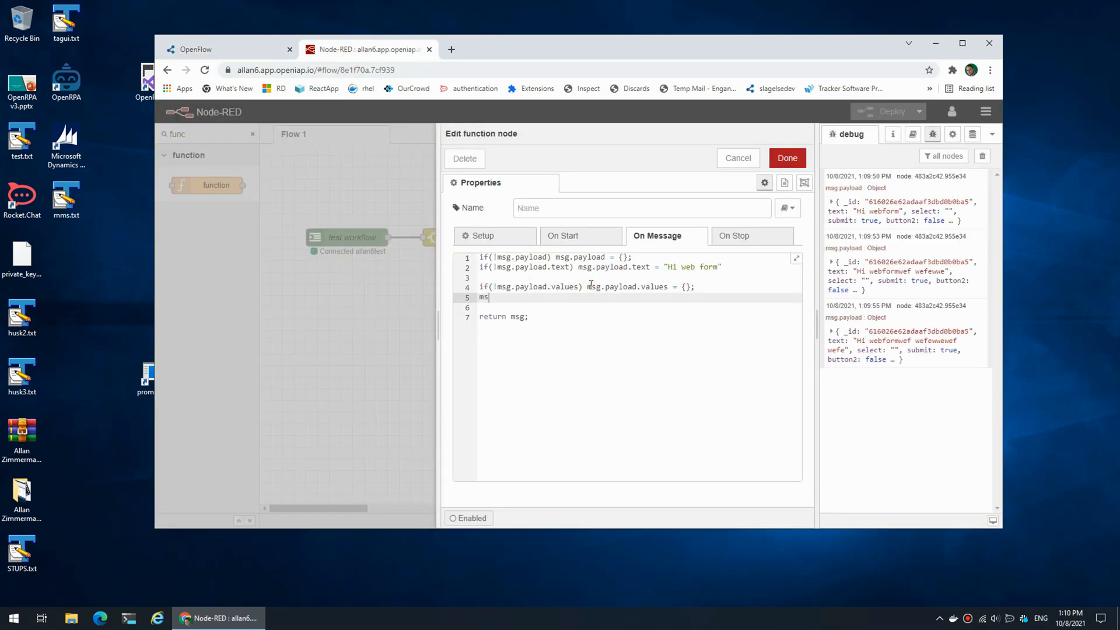
{"action": "type", "text": ".payload.v"}
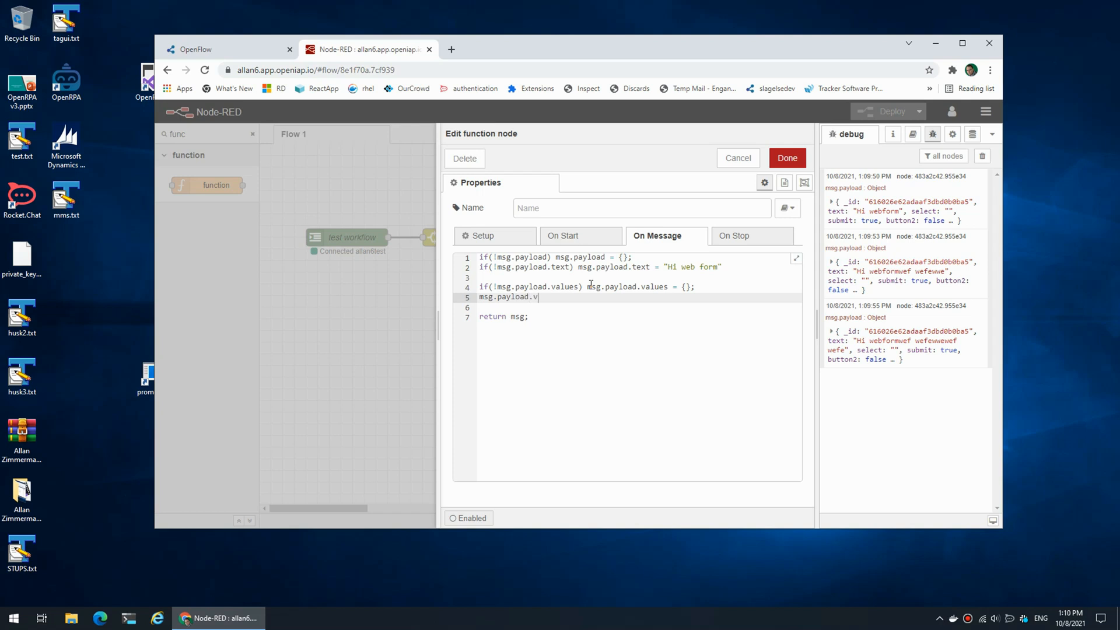
{"action": "type", "text": "alues.select"}
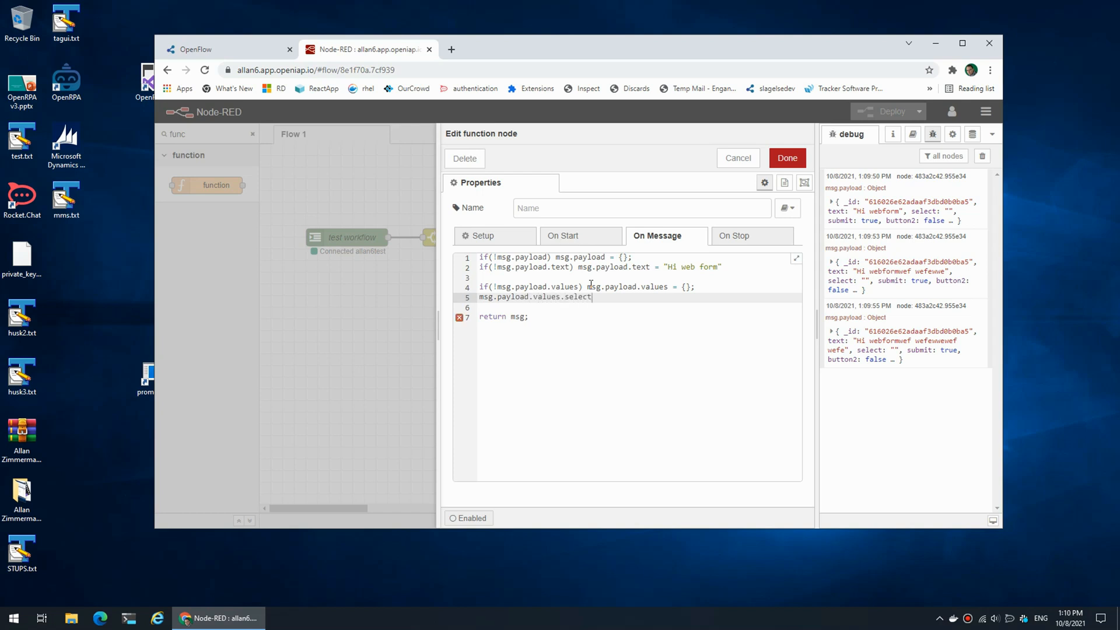
{"action": "type", "text": "="}
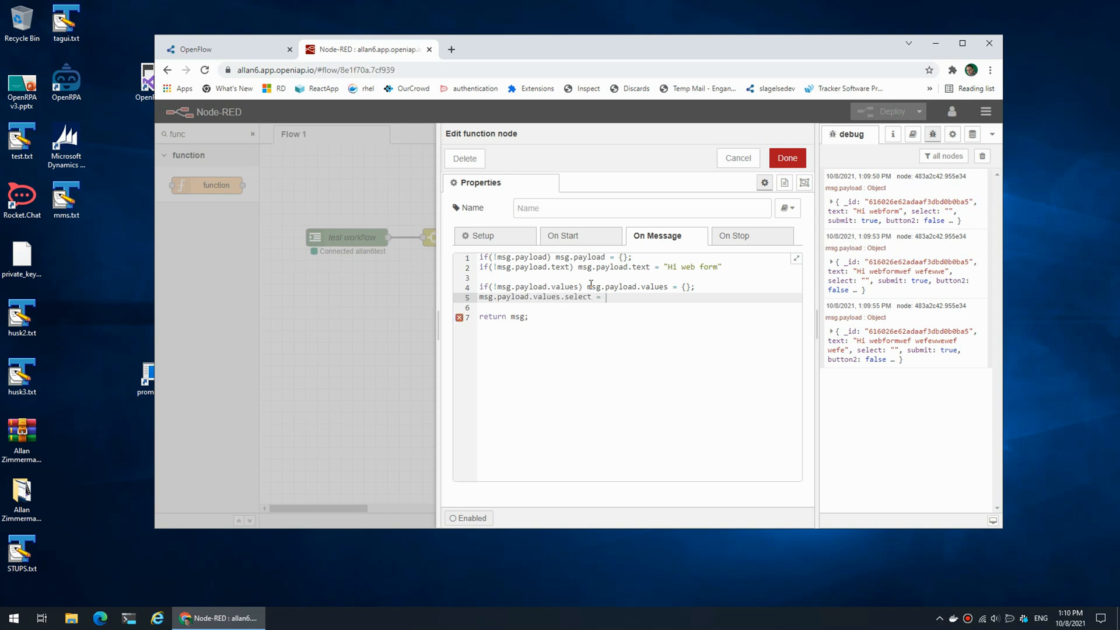
{"action": "type", "text": "[]"}
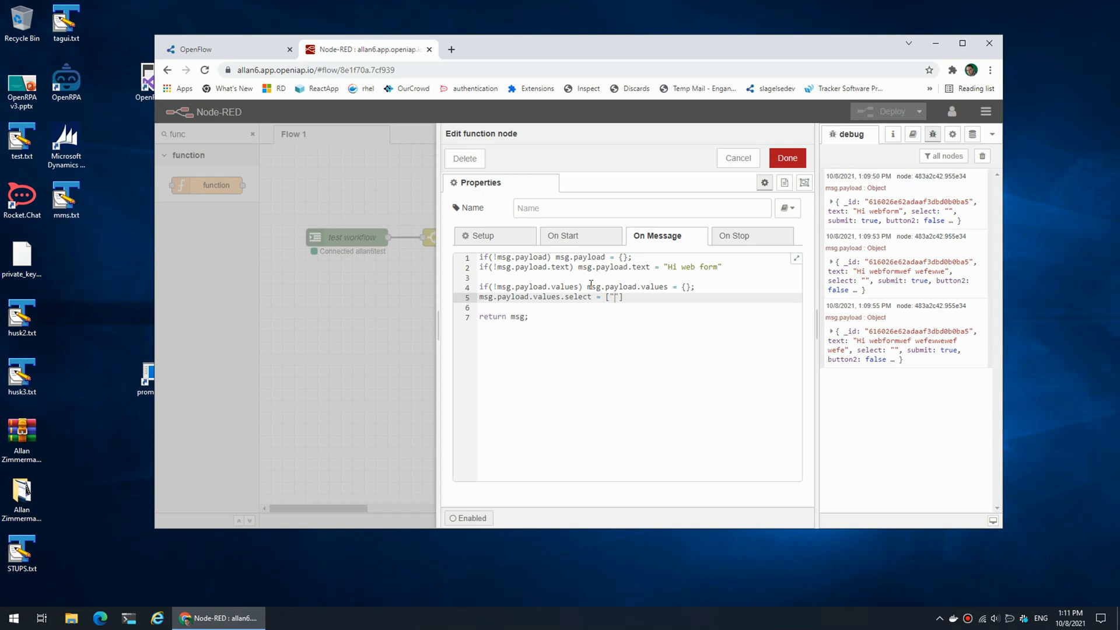
{"action": "type", "text": "Opt"}
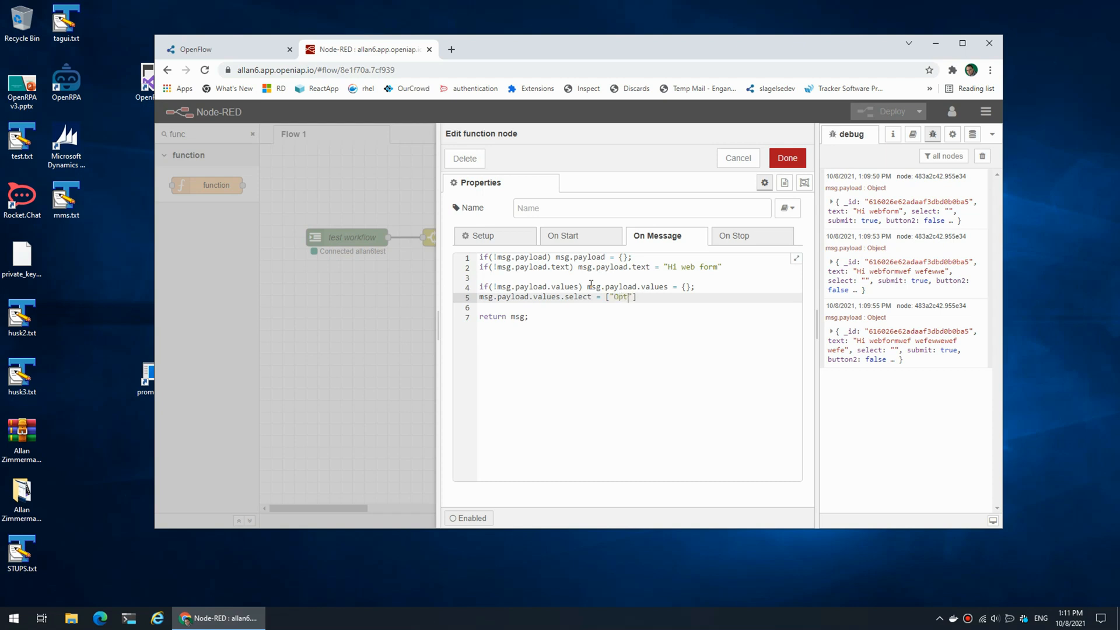
{"action": "type", "text": "ion 1\", \"O"}
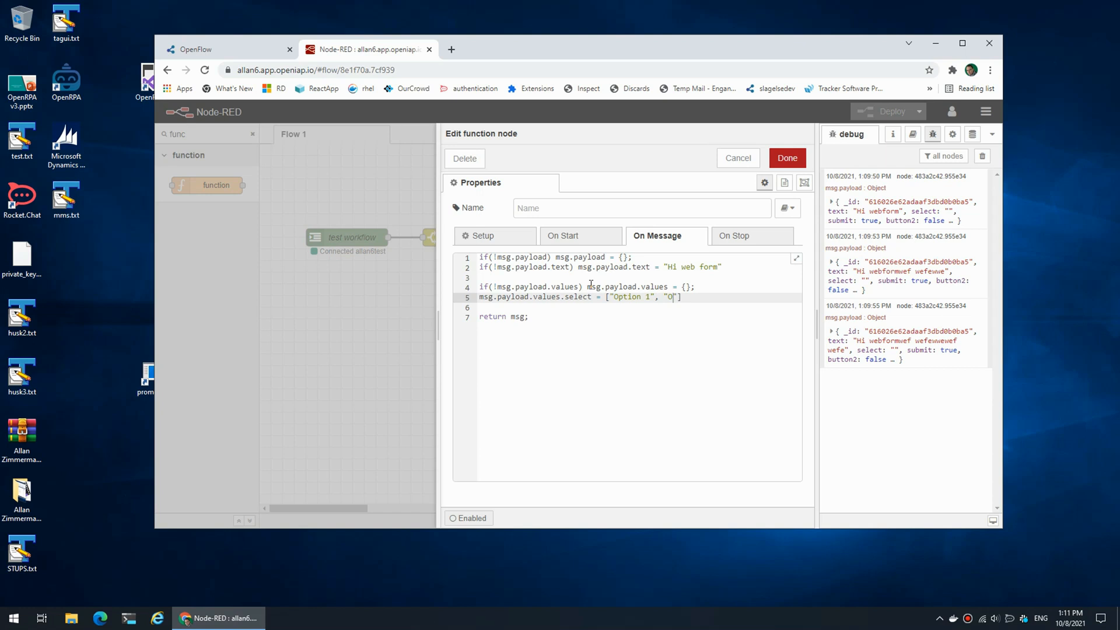
{"action": "type", "text": "ption 2"}
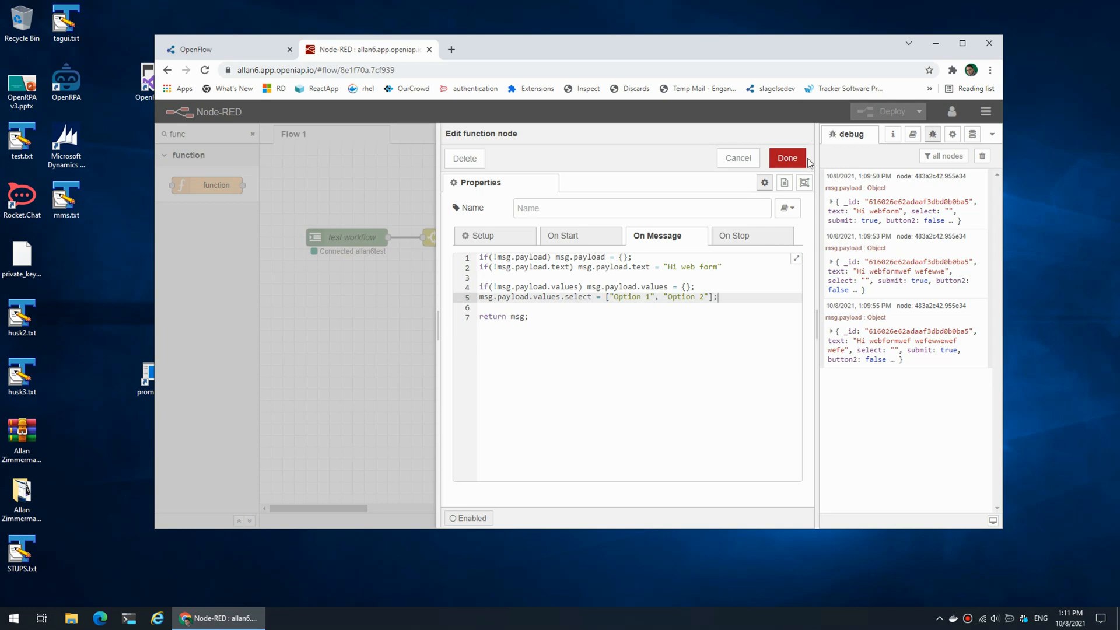
{"action": "left_click", "coordinate": [225, 49]}
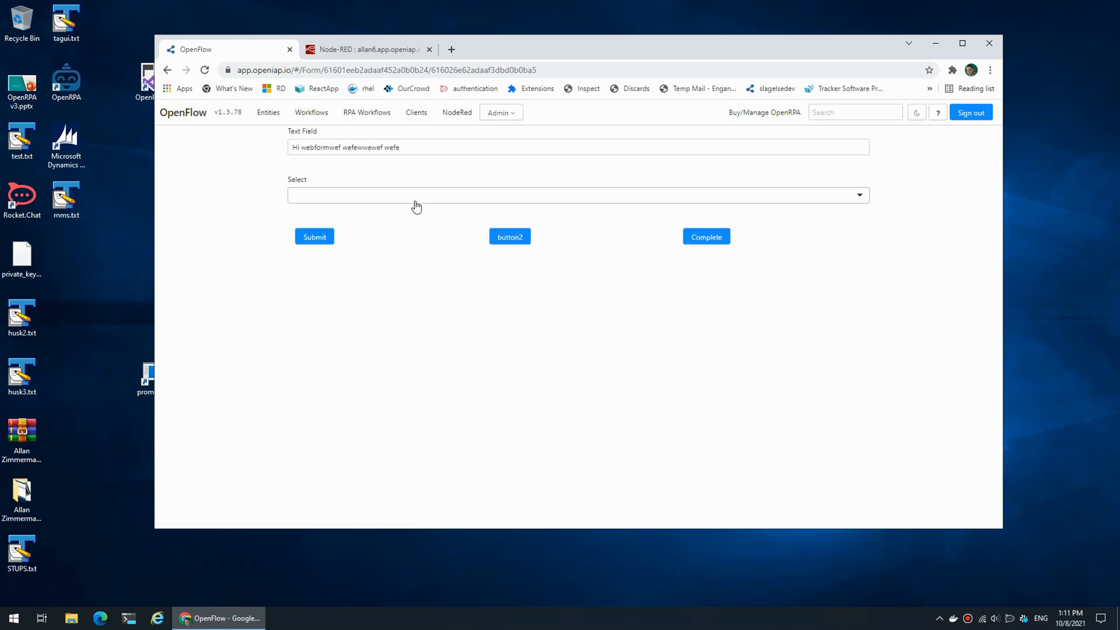
- Choose Option 2 from the Select's new options and submit the form
{"action": "left_click", "coordinate": [314, 236]}
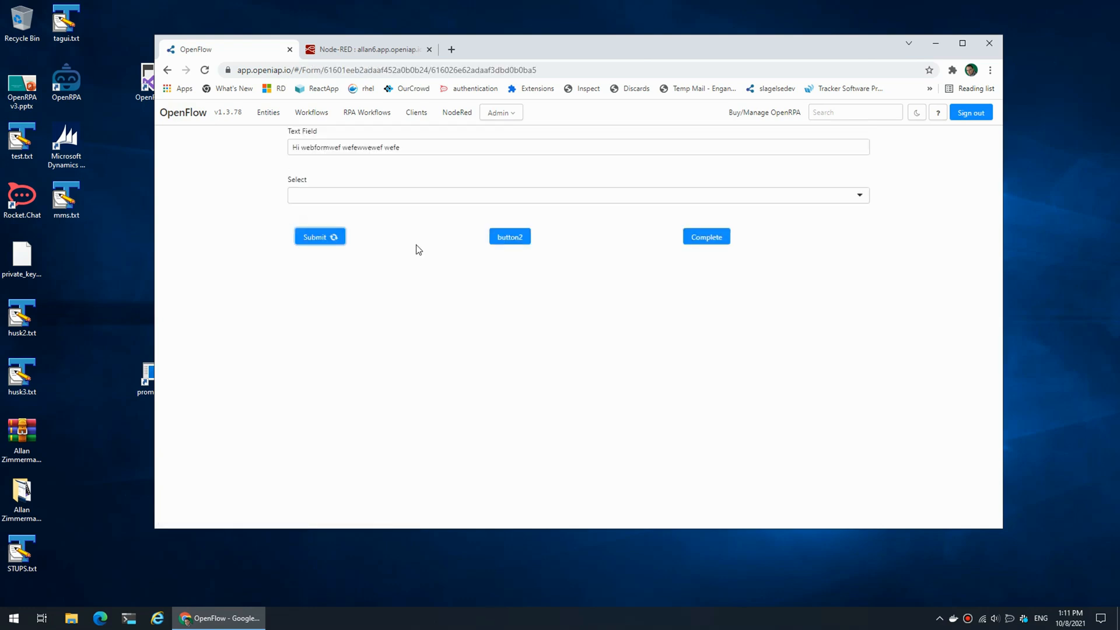
{"action": "left_click", "coordinate": [578, 195]}
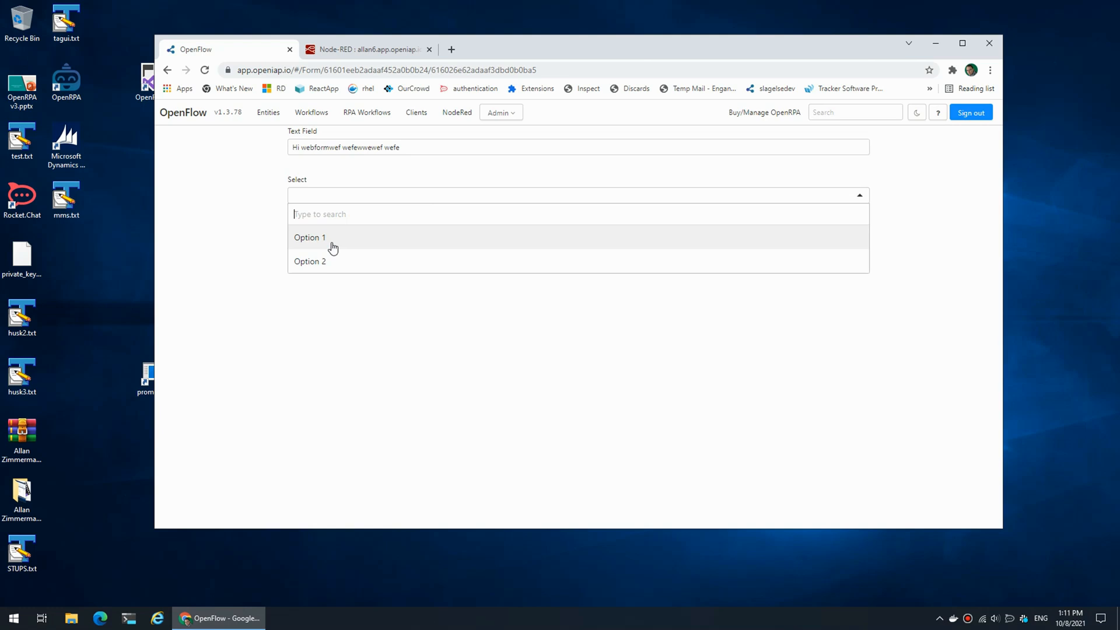
{"action": "mouse_move", "coordinate": [336, 262]}
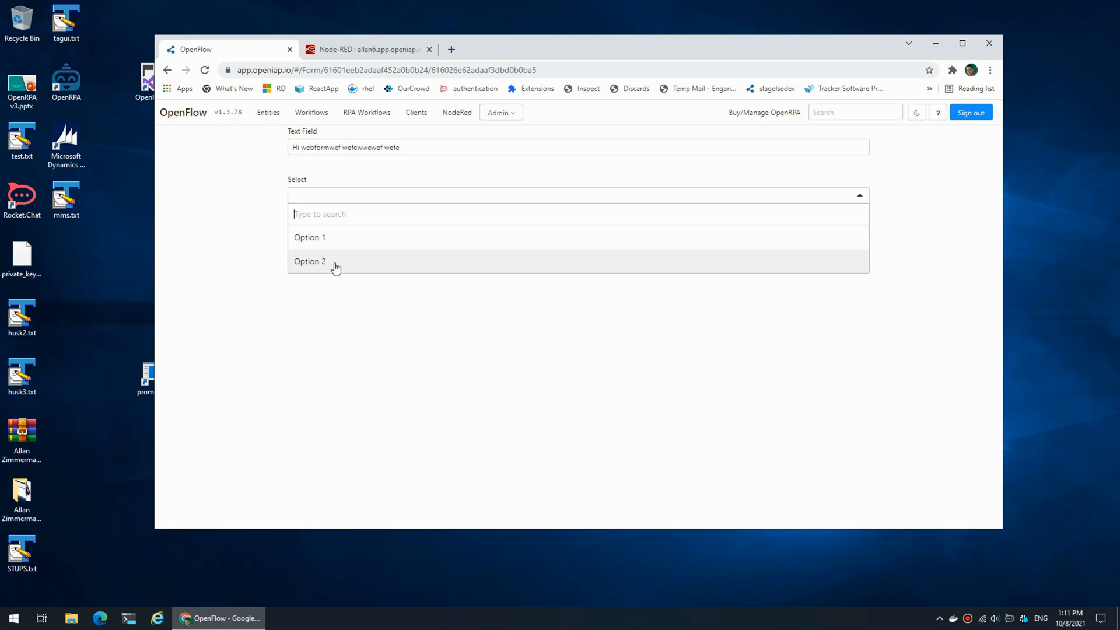
{"action": "left_click", "coordinate": [309, 262]}
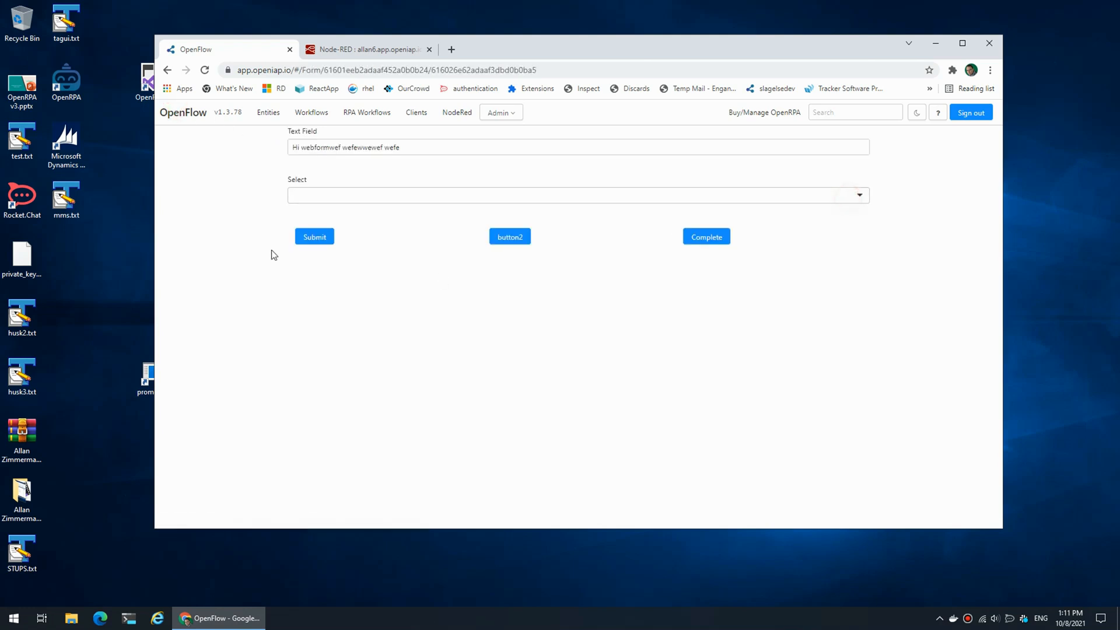
{"action": "left_click", "coordinate": [313, 237]}
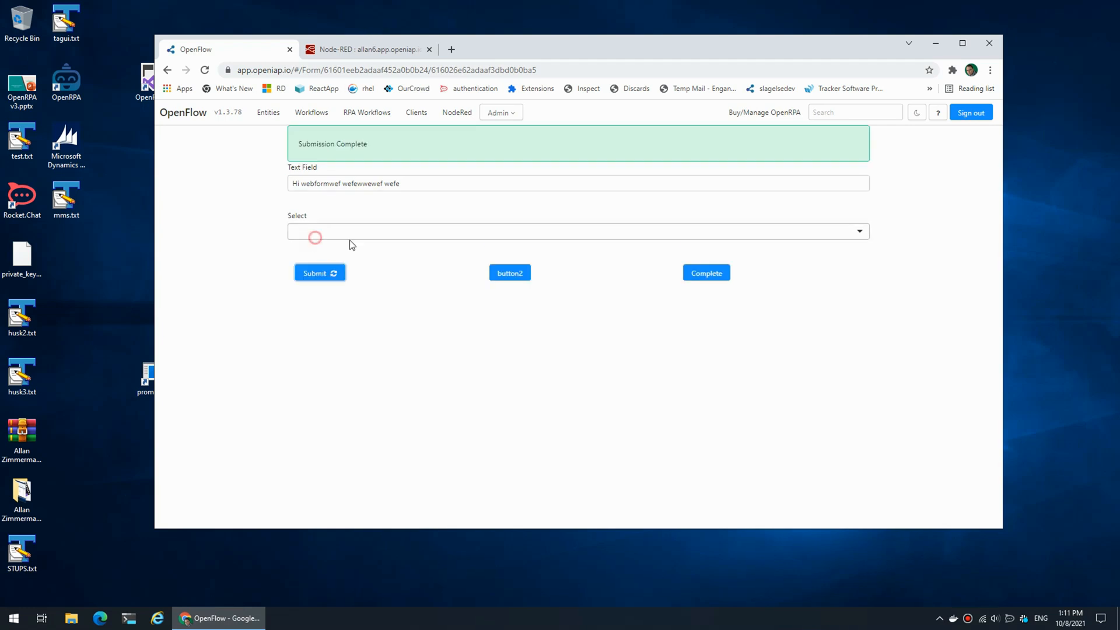
{"action": "left_click", "coordinate": [367, 49]}
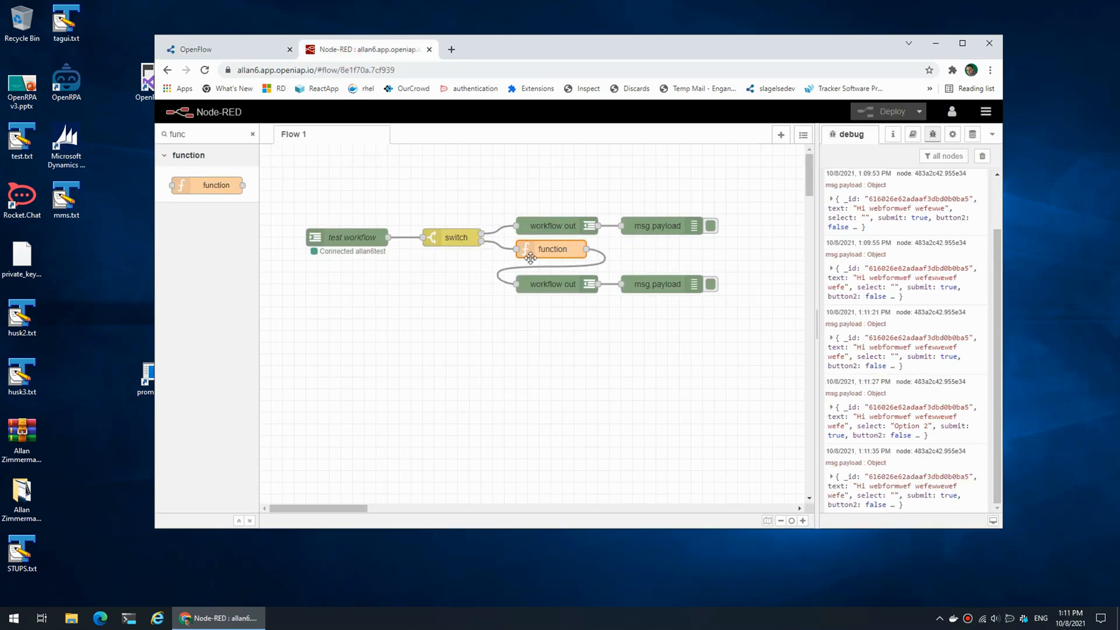
- Add msg.payload.select = "Option 1" to the function node and close its editor
{"action": "double_click", "coordinate": [551, 250]}
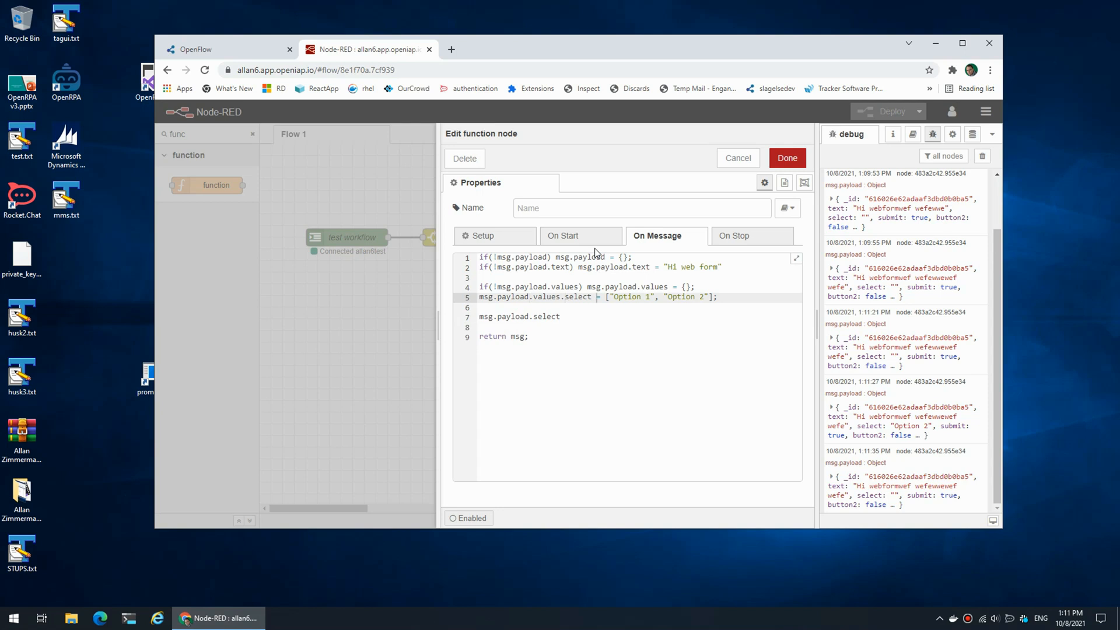
{"action": "double_click", "coordinate": [629, 297]}
{"action": "type", "text": " = \"Option 1\""}
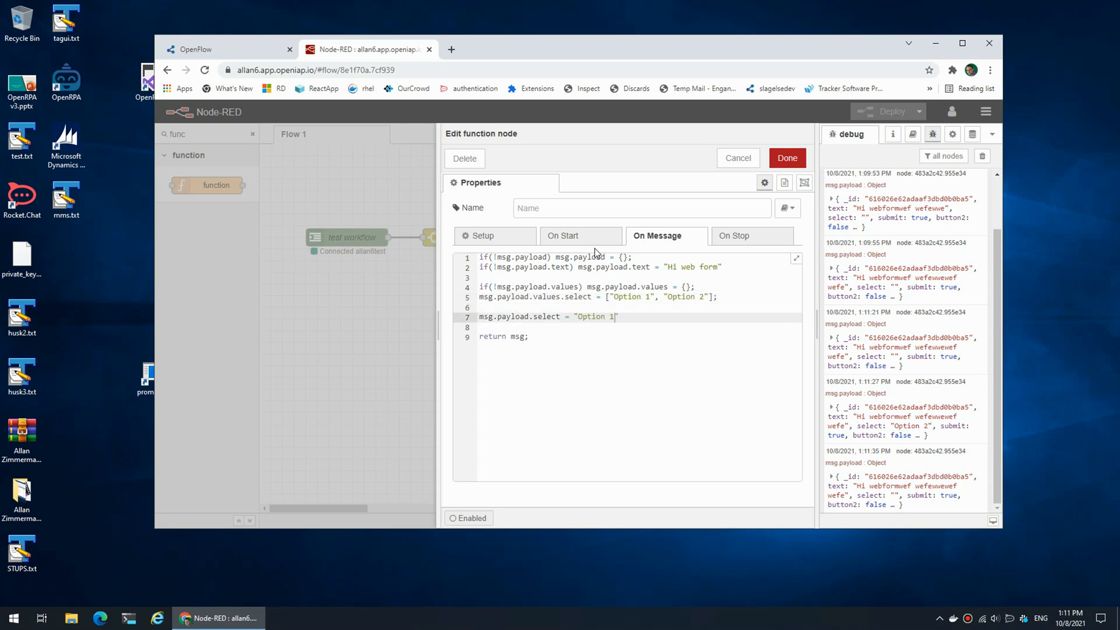
{"action": "left_click", "coordinate": [786, 158]}
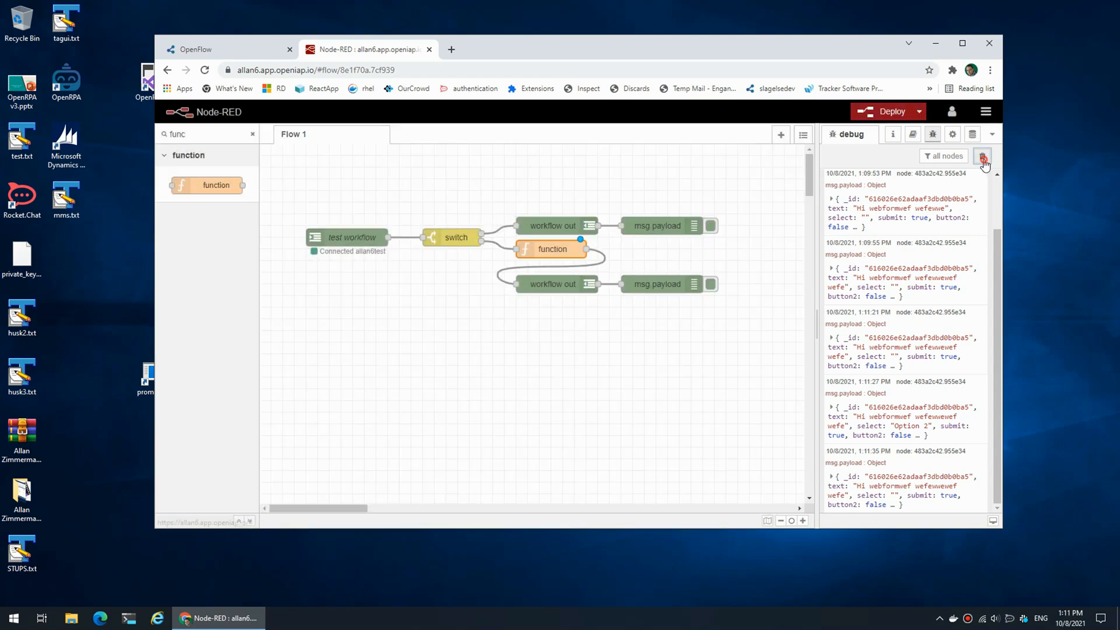
- Clear debug, then submit the OpenFlow form before and after changing the select option
{"action": "left_click", "coordinate": [195, 49]}
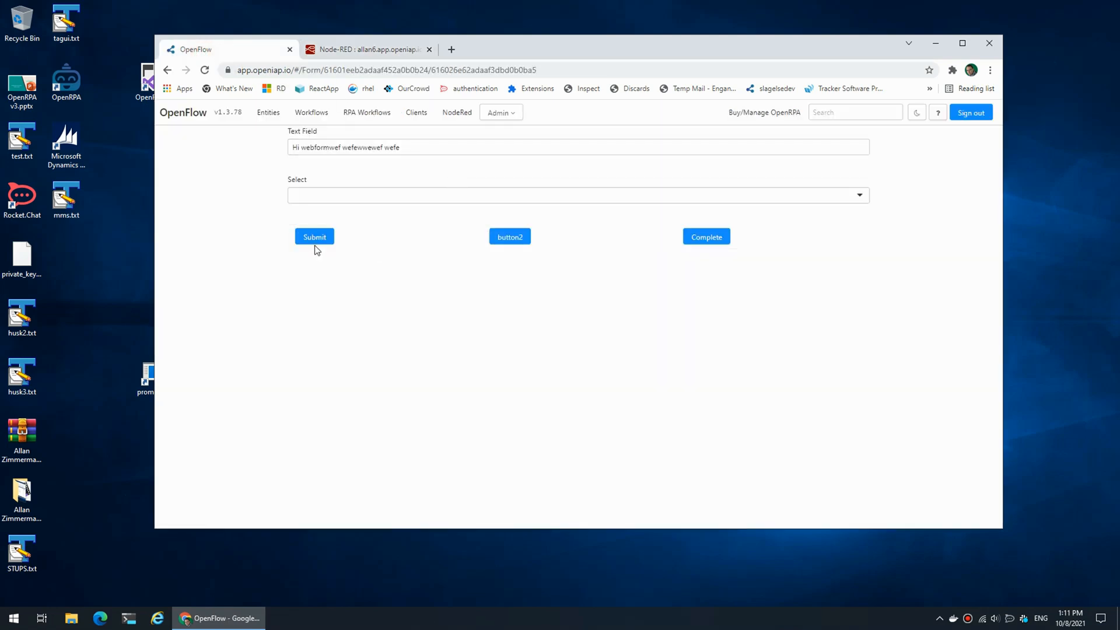
{"action": "left_click", "coordinate": [577, 195]}
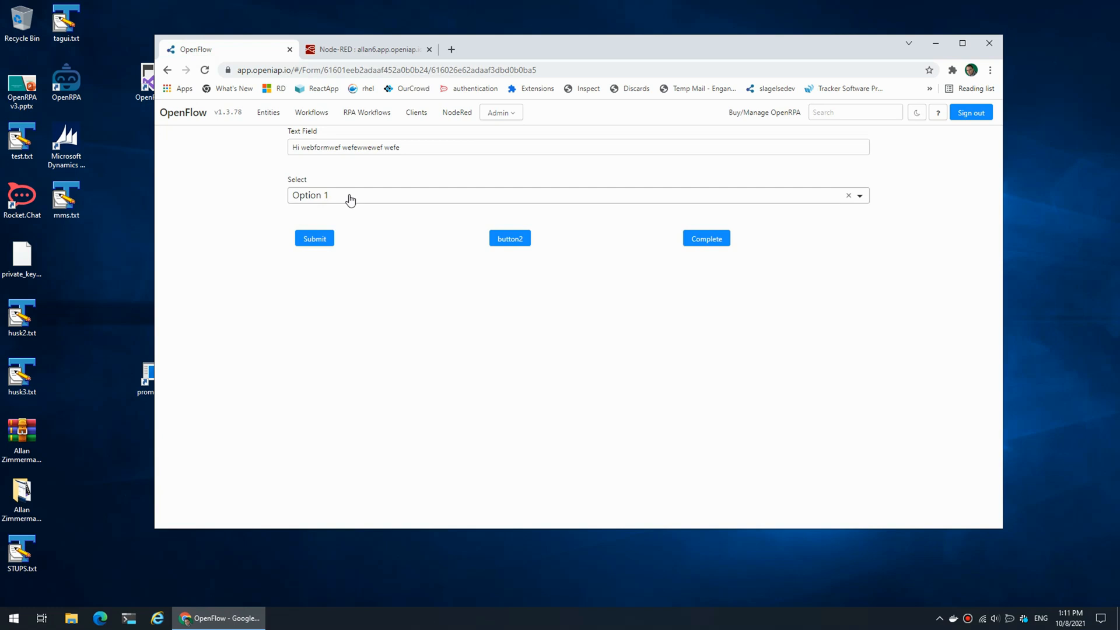
{"action": "left_click", "coordinate": [579, 195]}
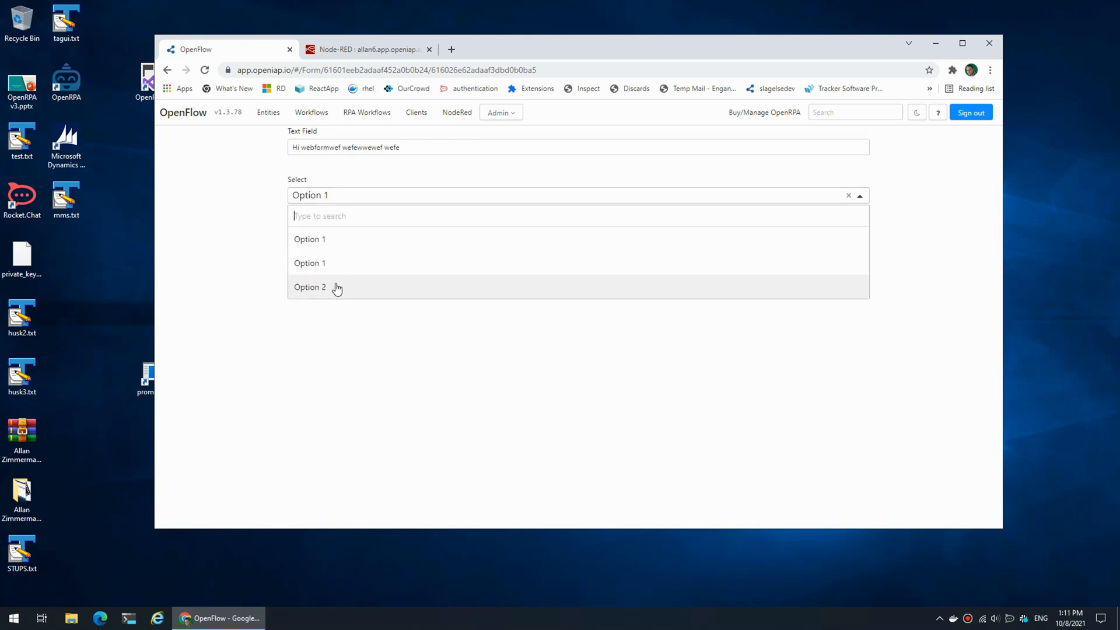
{"action": "left_click", "coordinate": [309, 287]}
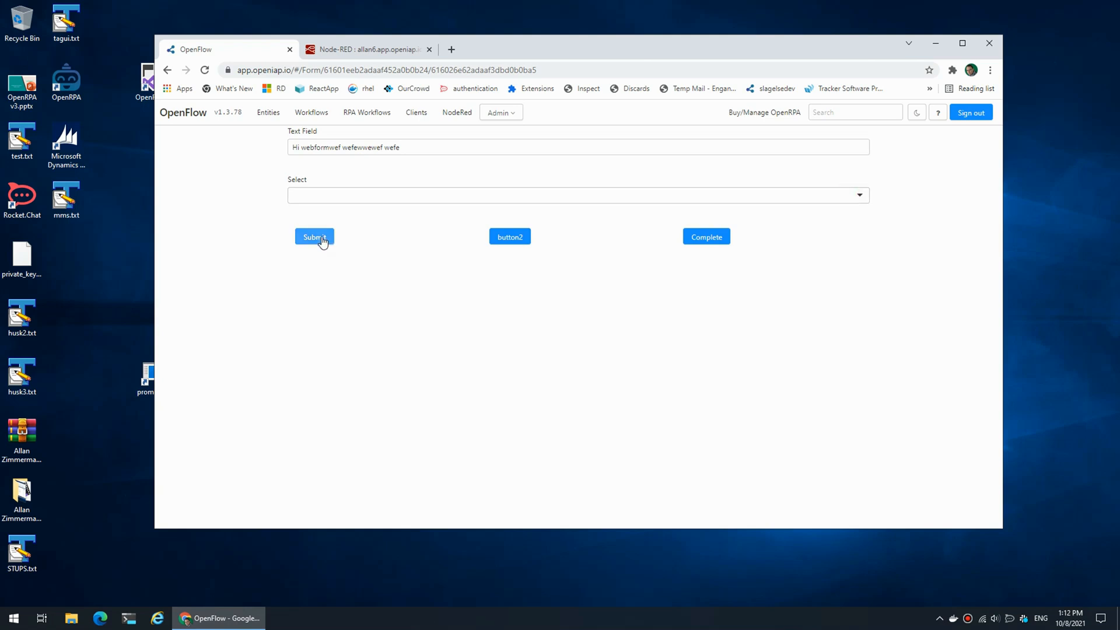
{"action": "left_click", "coordinate": [577, 195]}
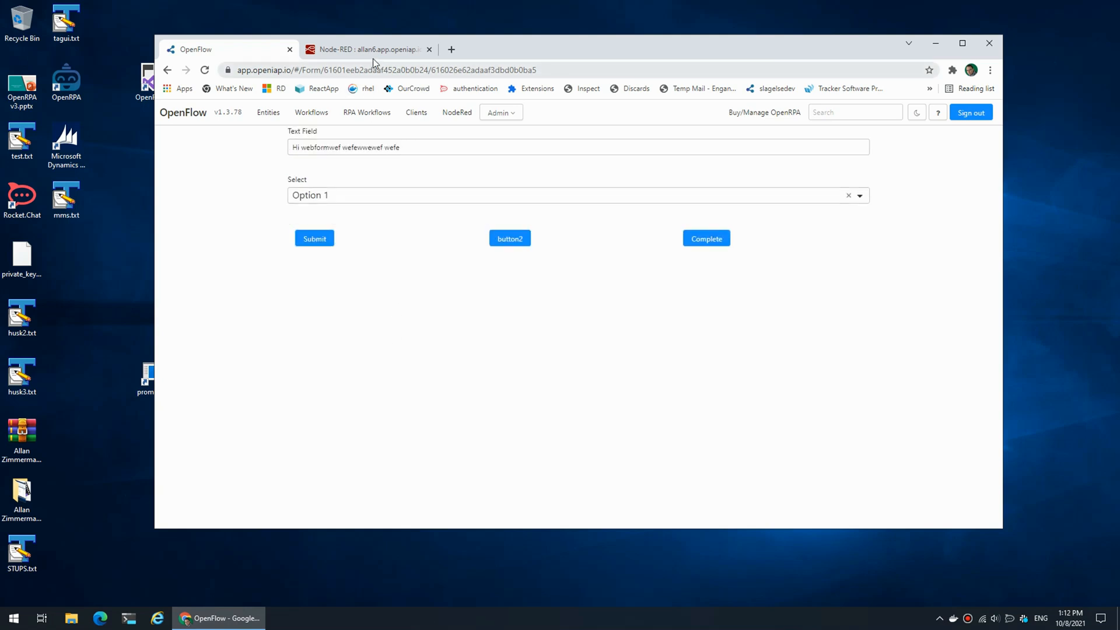
{"action": "left_click", "coordinate": [364, 49]}
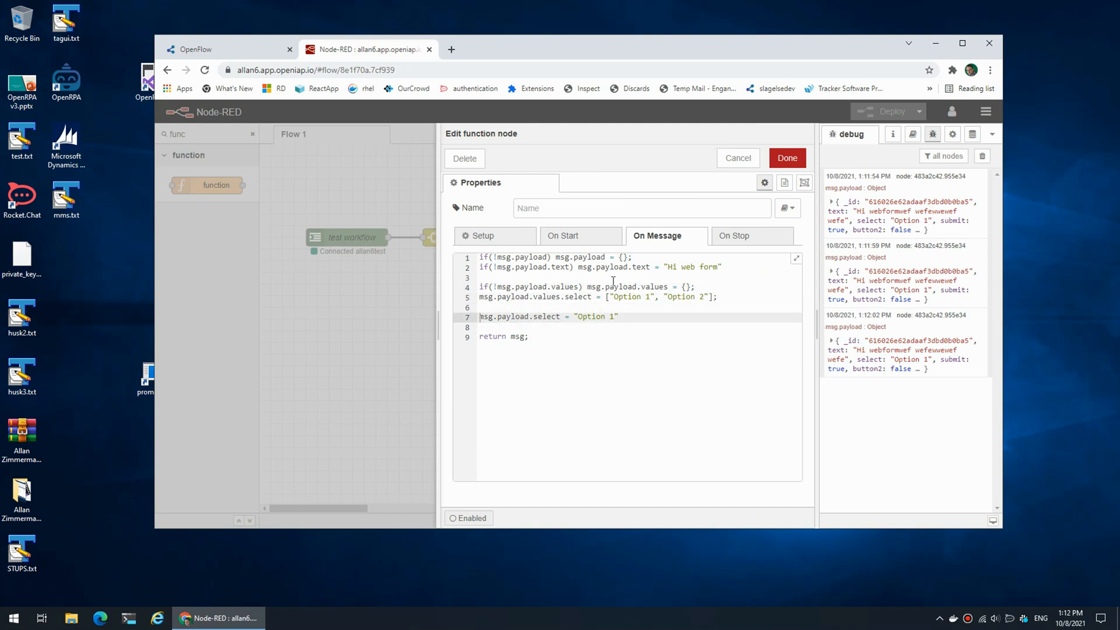
- Wrap the select default in if(!msg.payload.select), deploy, and reload the OpenFlow form
{"action": "type", "text": "if(!msg.payload.select)"}
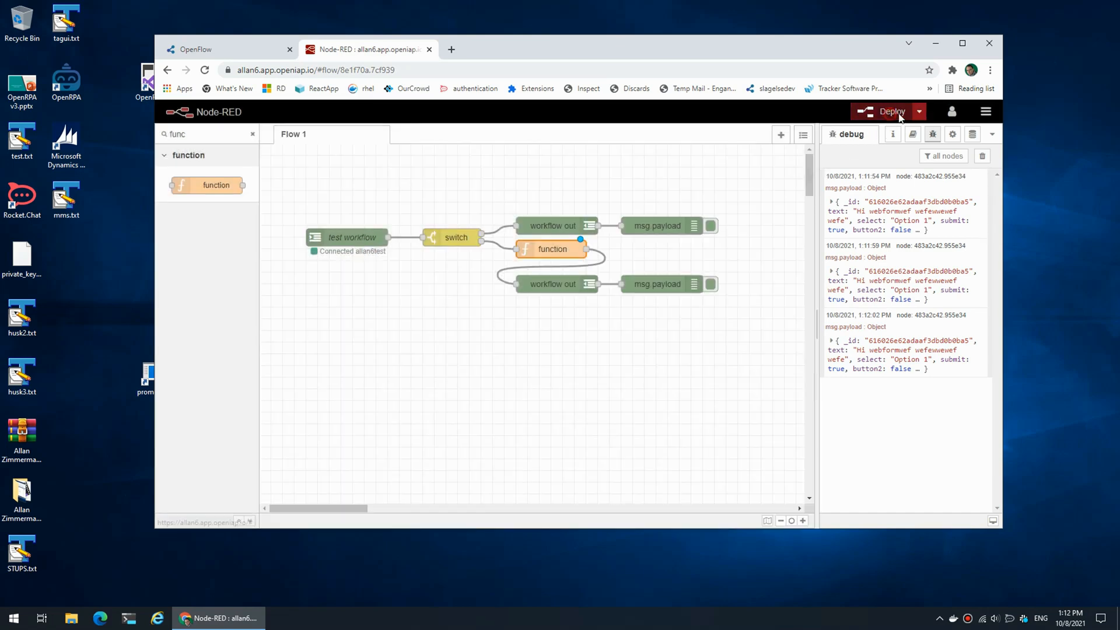
{"action": "left_click", "coordinate": [193, 49]}
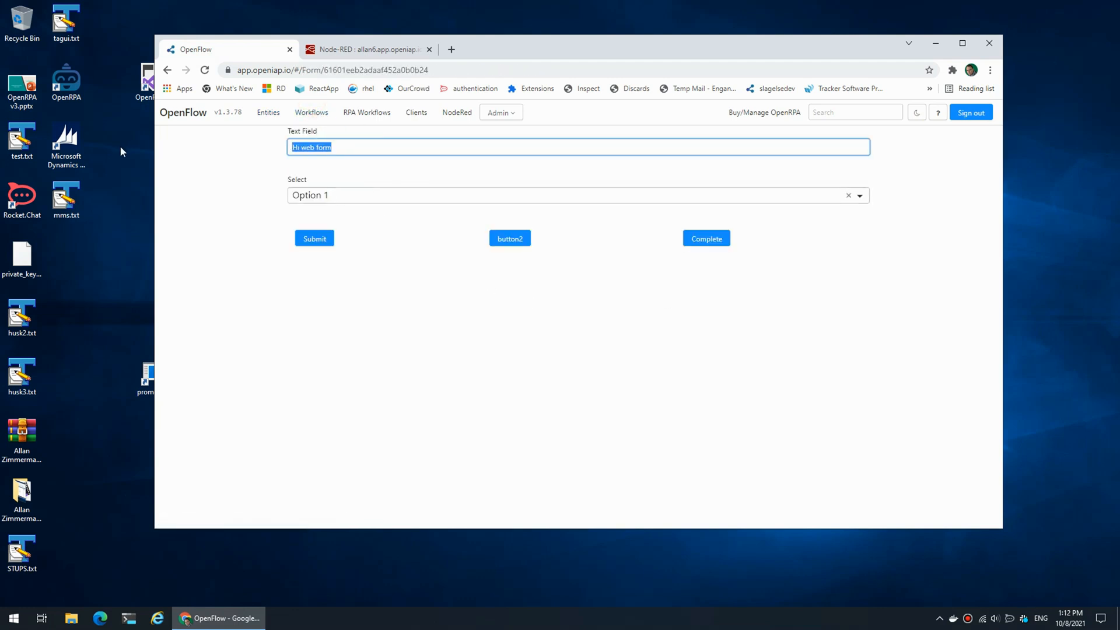
{"action": "left_click", "coordinate": [389, 156]}
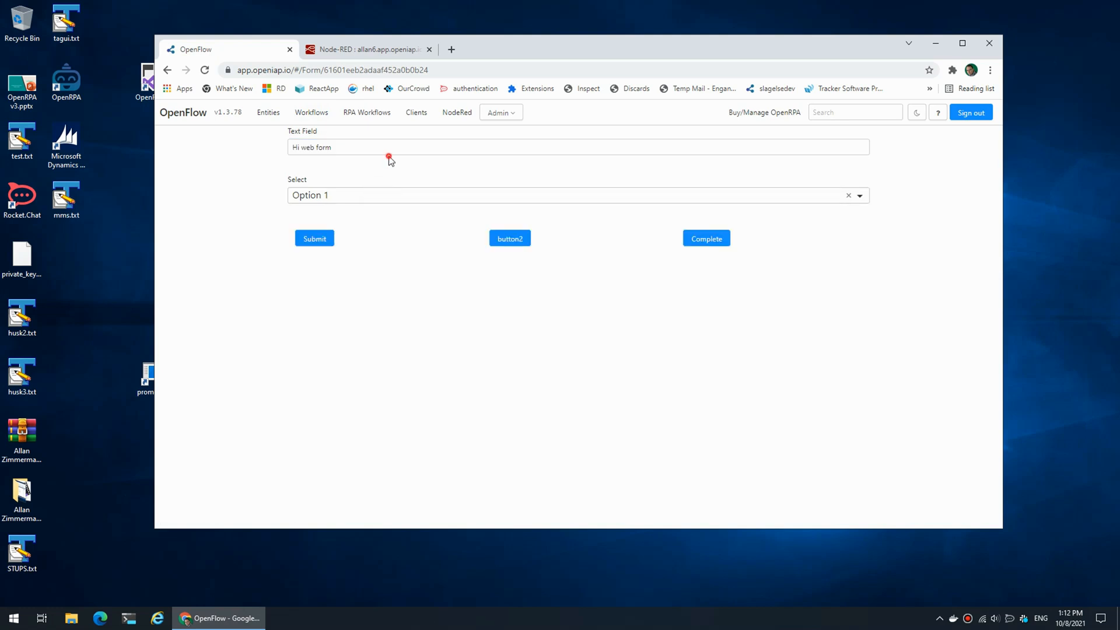
{"action": "mouse_move", "coordinate": [366, 172]}
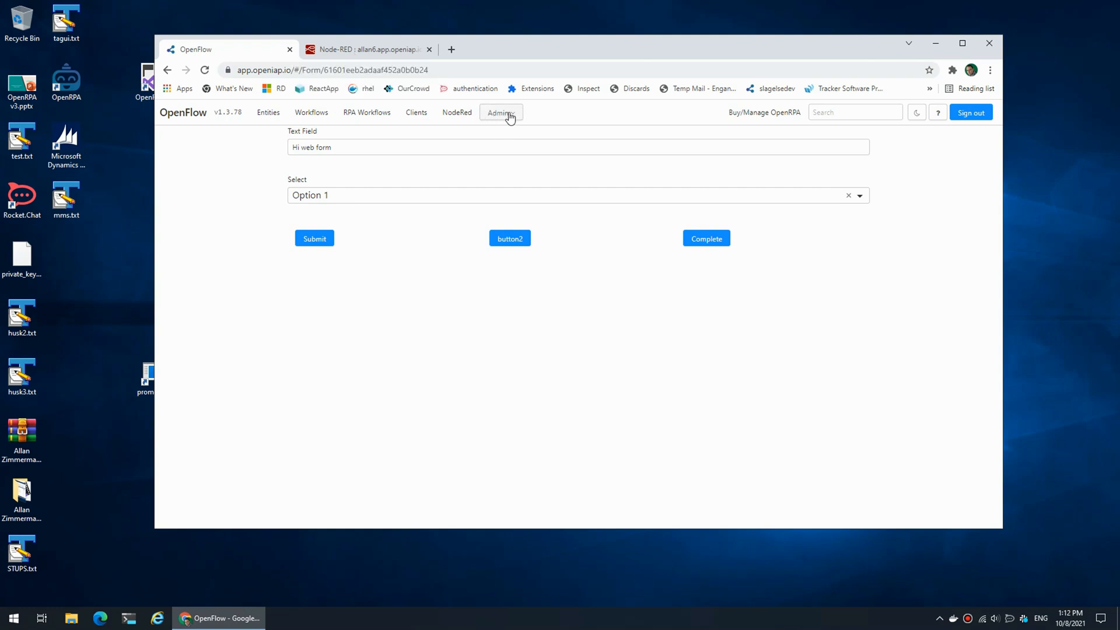
- Open testform from Admin > Forms in the designer and drop a Data Grid onto it
{"action": "left_click", "coordinate": [499, 112]}
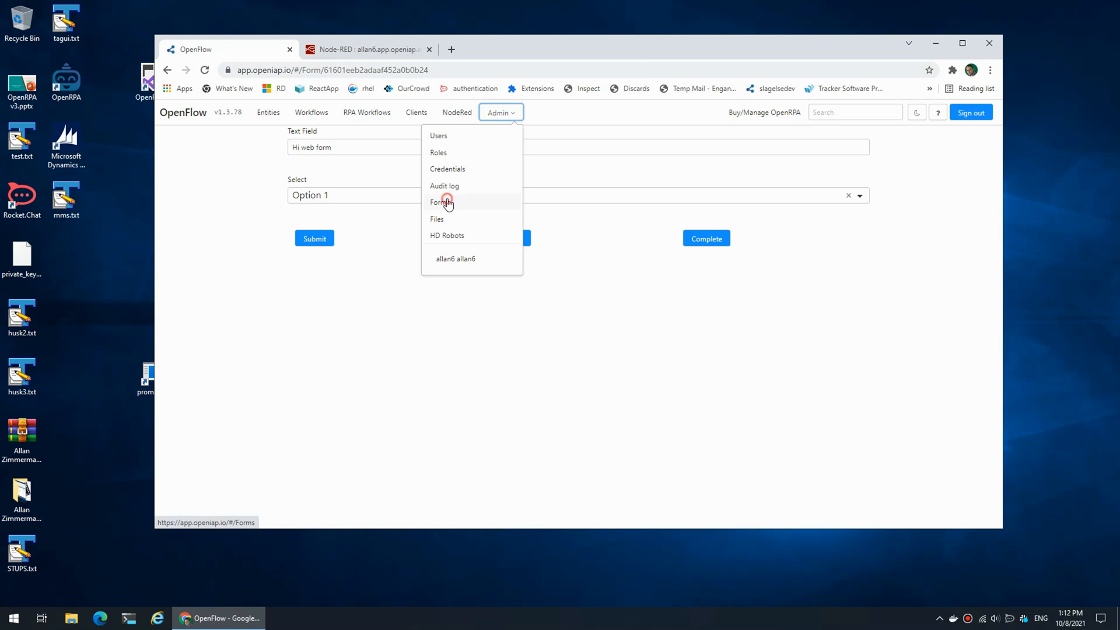
{"action": "left_click", "coordinate": [442, 203]}
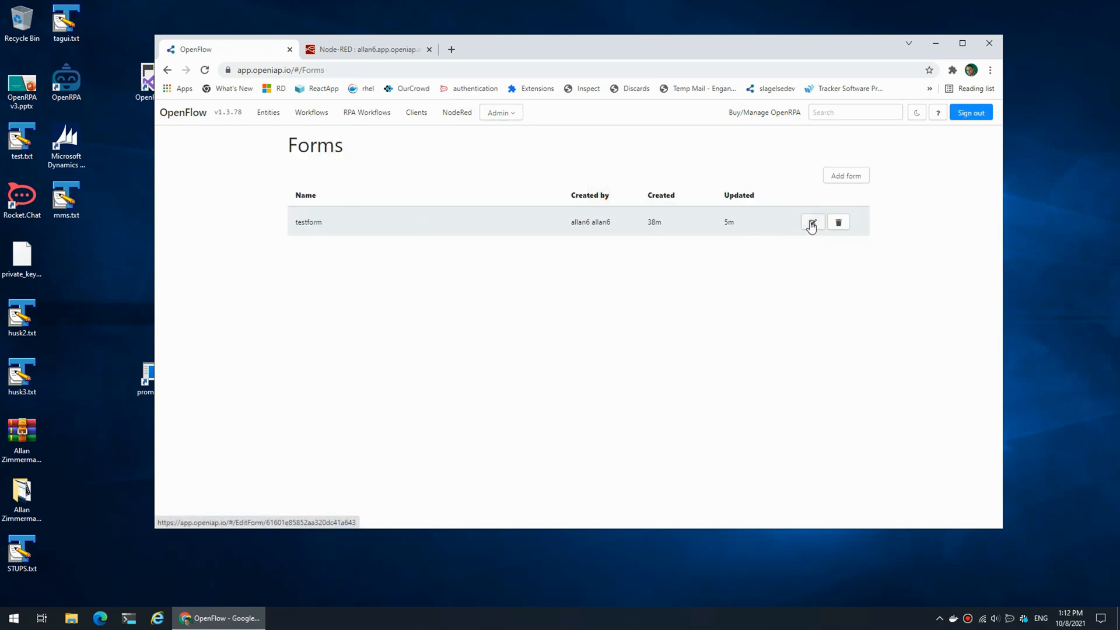
{"action": "left_click", "coordinate": [812, 223]}
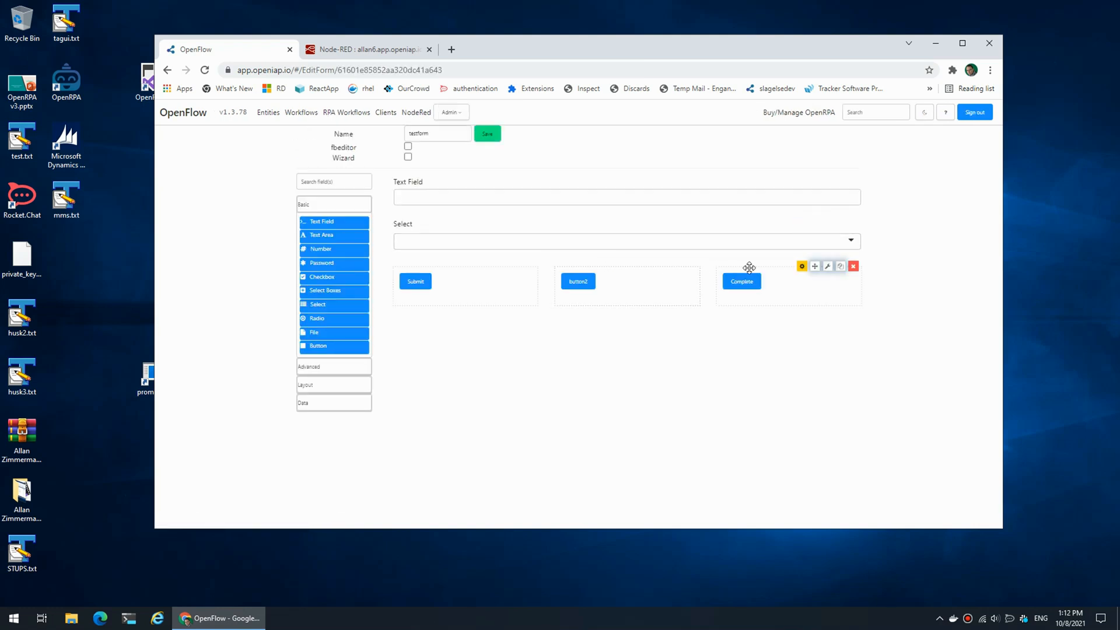
{"action": "left_click", "coordinate": [318, 402]}
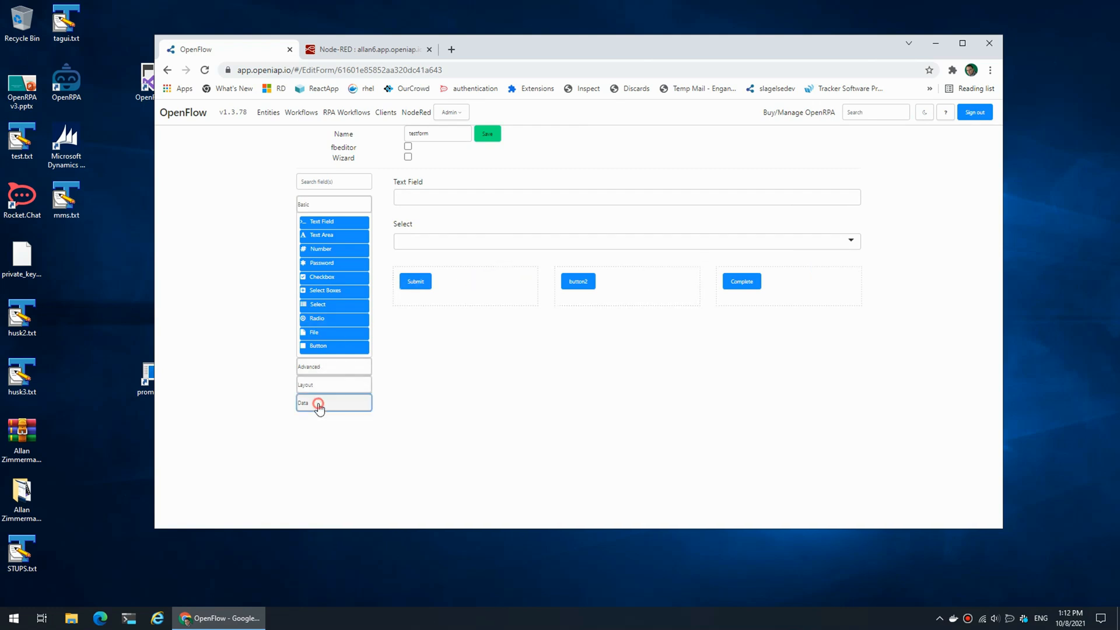
{"action": "left_click", "coordinate": [318, 403]}
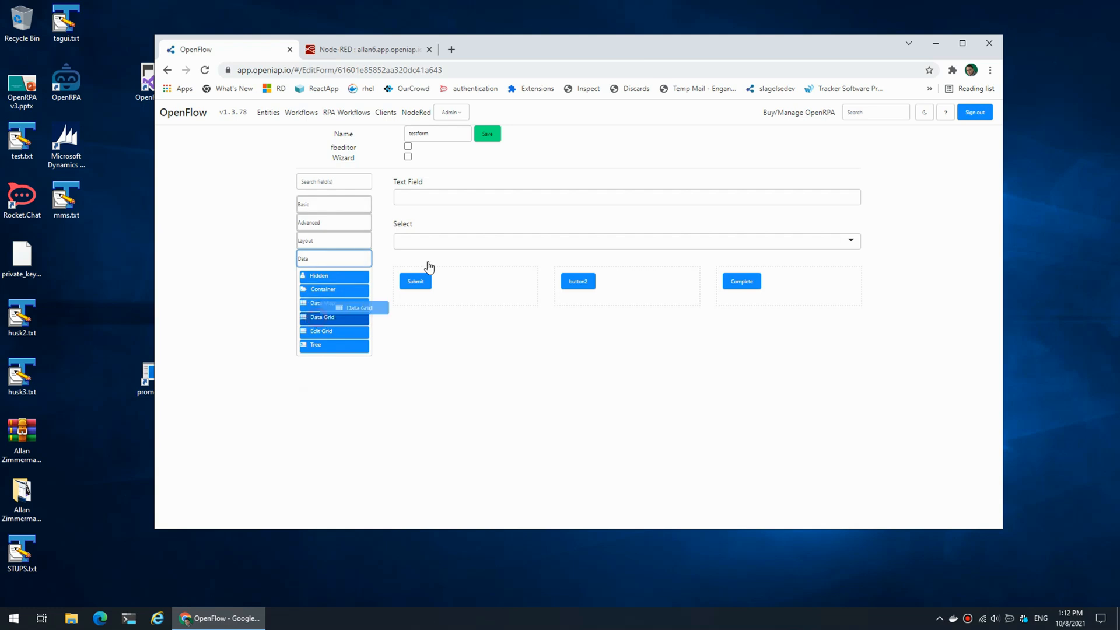
{"action": "left_click", "coordinate": [359, 308]}
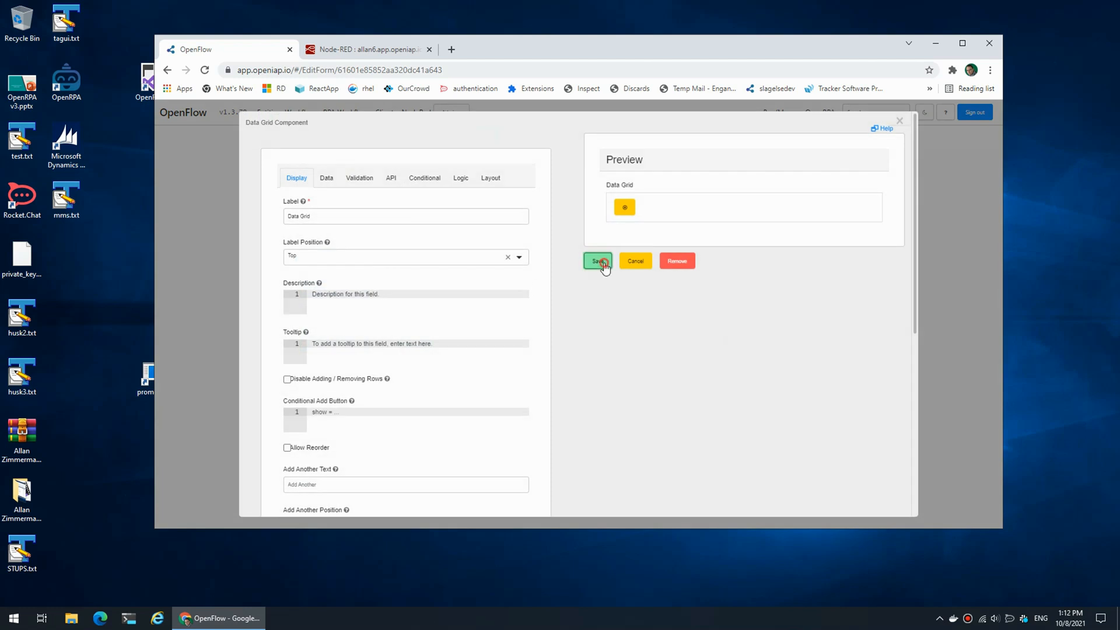
- Save the Data Grid settings and place a Table inside the grid
{"action": "left_click", "coordinate": [597, 261]}
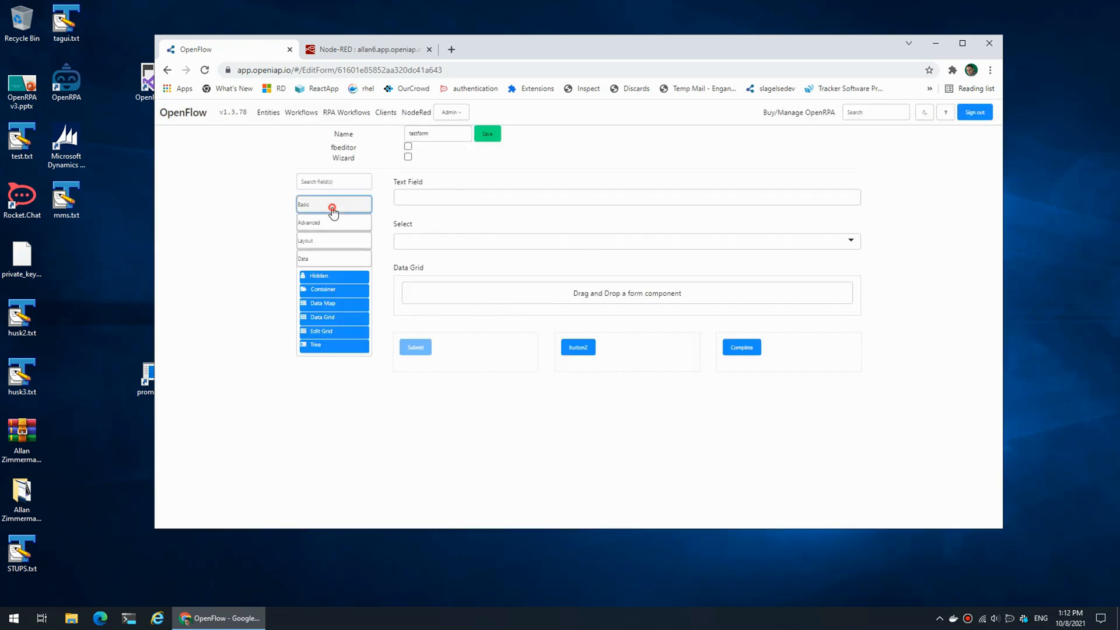
{"action": "left_click", "coordinate": [333, 204]}
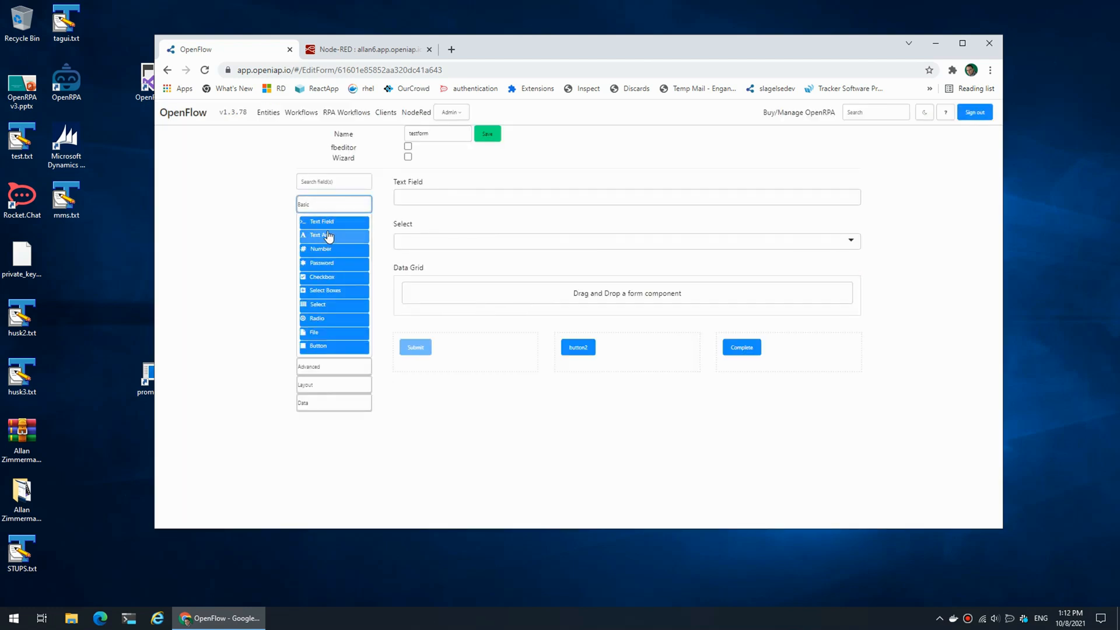
{"action": "left_click_drag", "start_coordinate": [322, 222], "coordinate": [484, 302]}
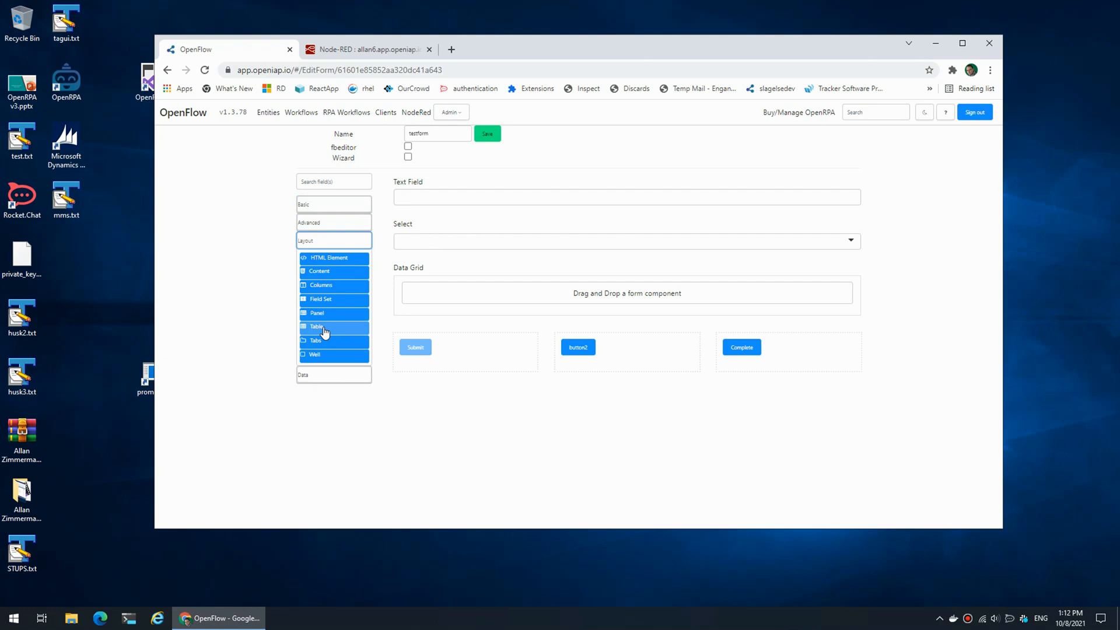
{"action": "left_click", "coordinate": [316, 327]}
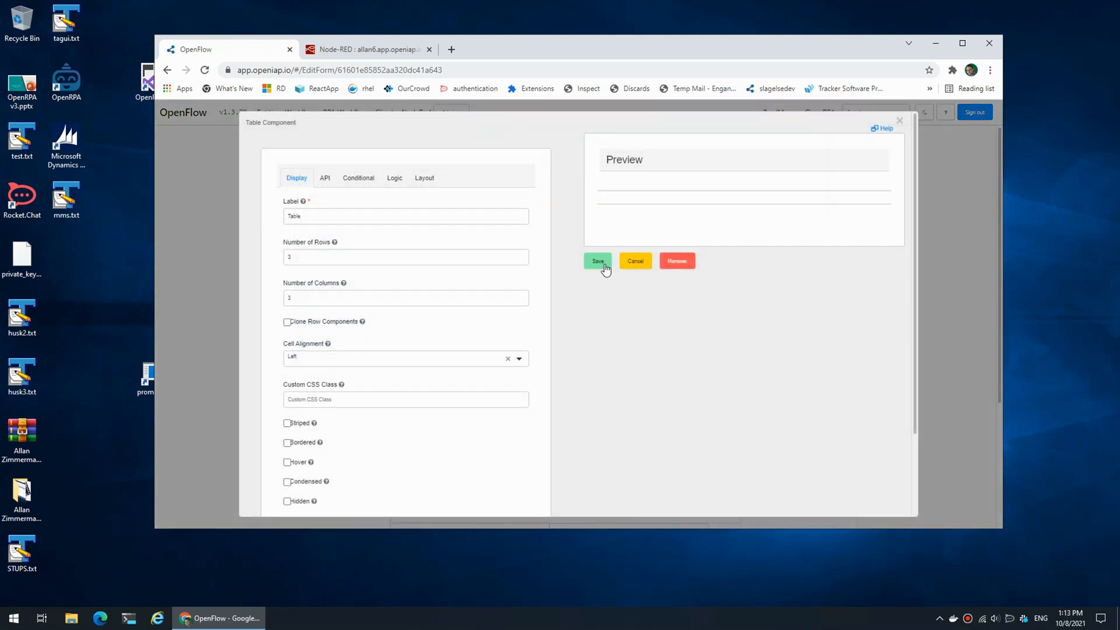
{"action": "left_click", "coordinate": [598, 261]}
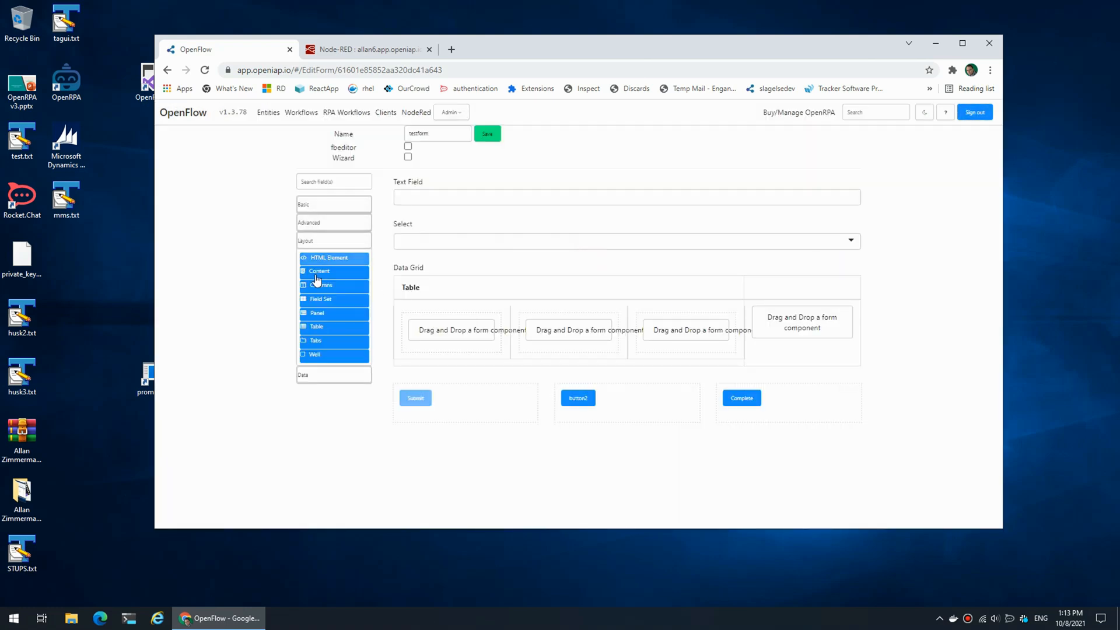
- Add a text field labelled 'Name' to the table's first cell and save it
{"action": "left_click", "coordinate": [334, 204]}
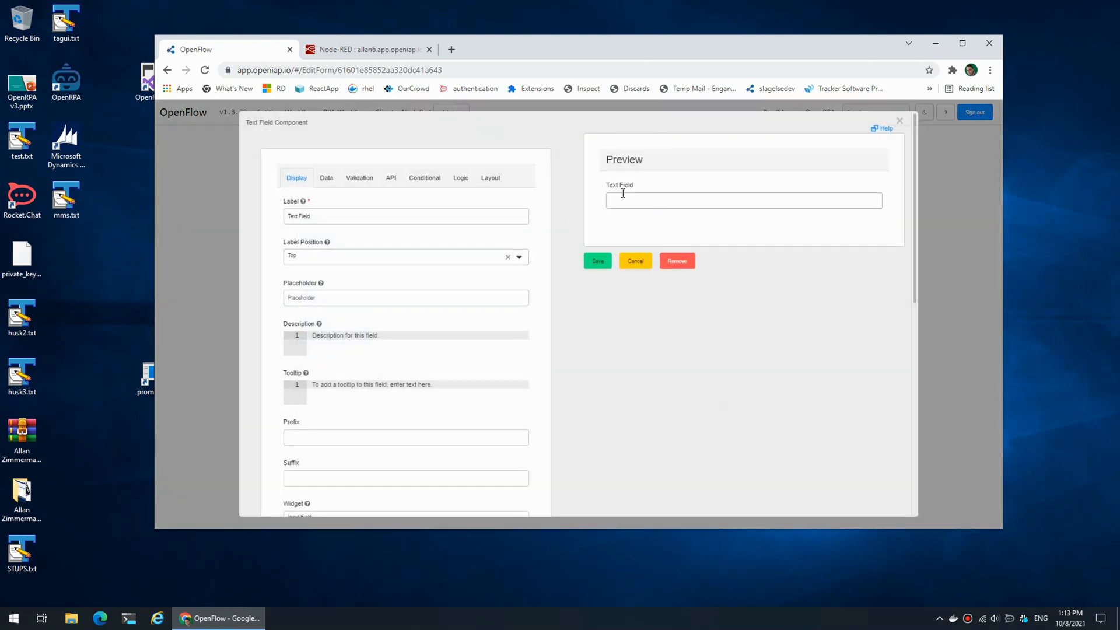
{"action": "type", "text": "Name"}
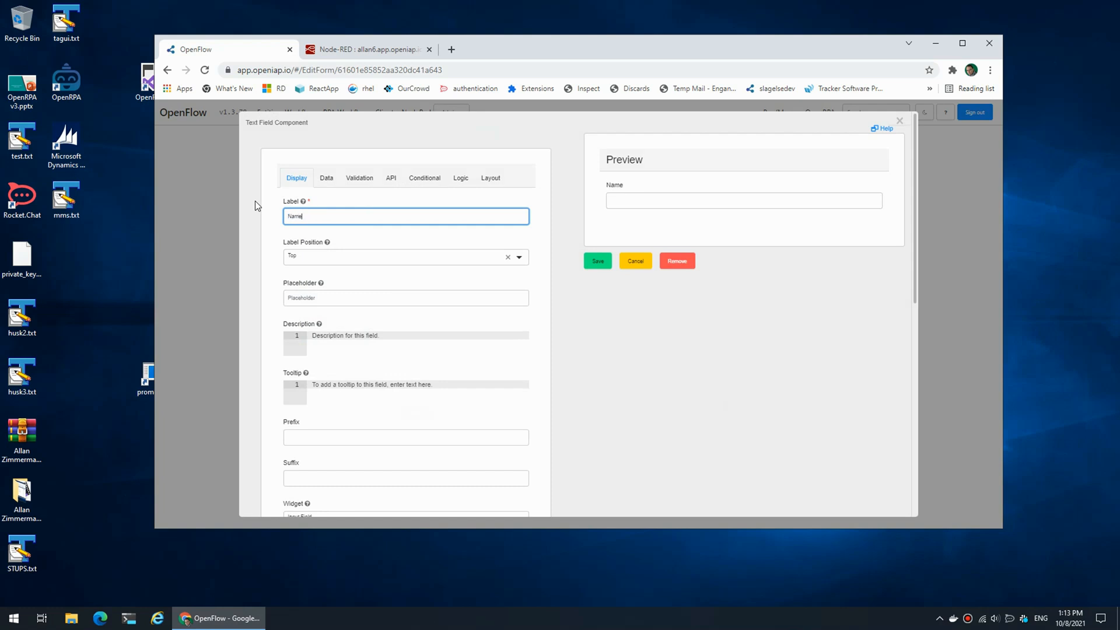
{"action": "left_click", "coordinate": [391, 178]}
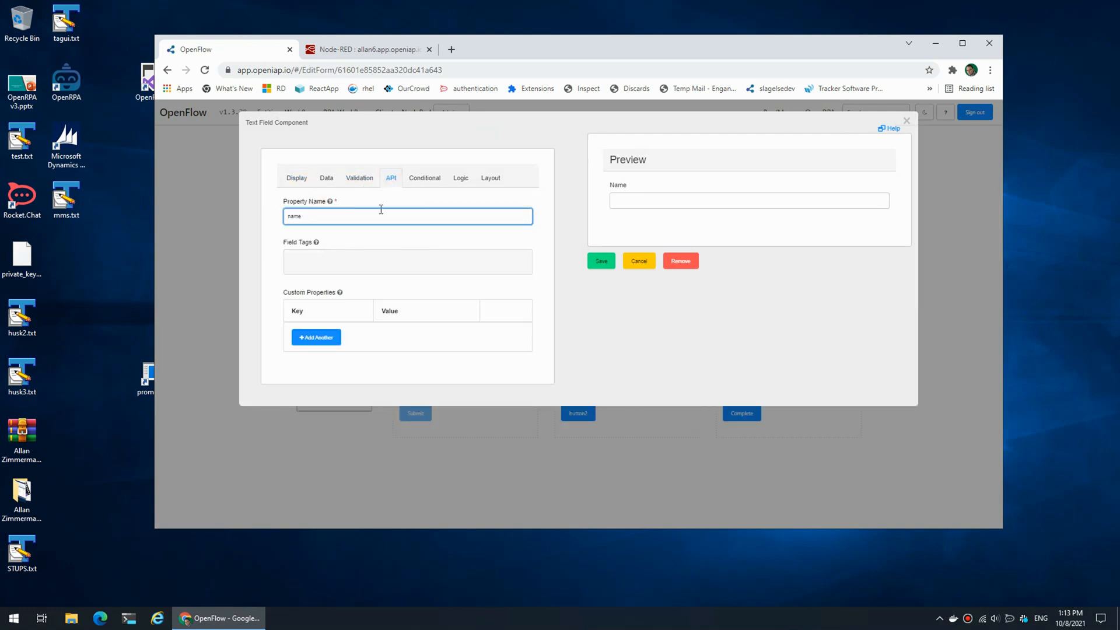
{"action": "scroll", "scroll_direction": "down", "scroll_amount": 3}
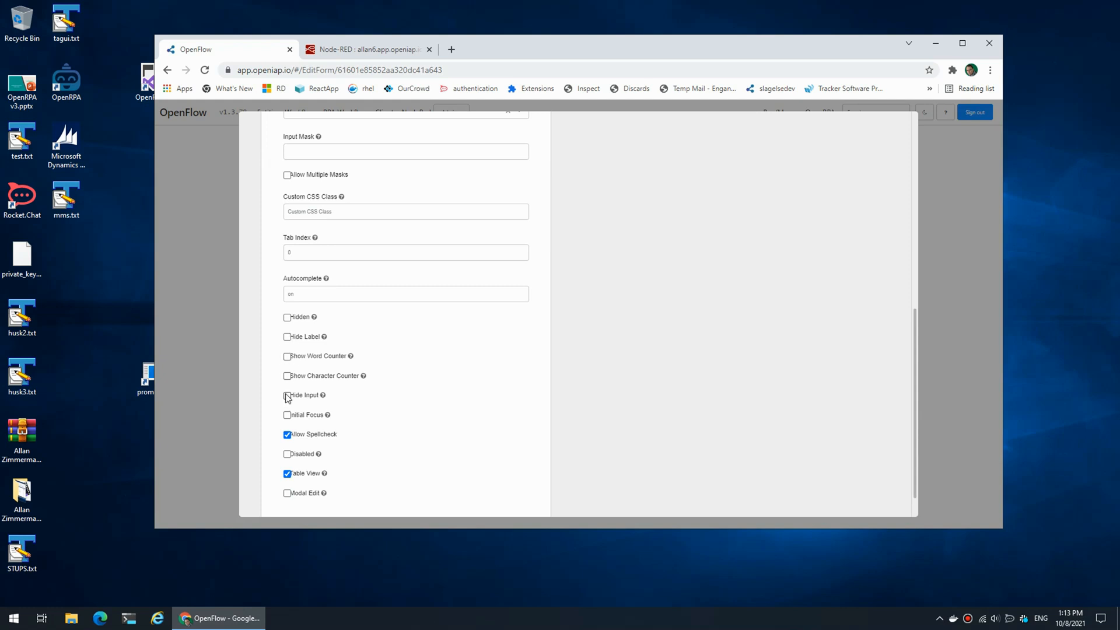
{"action": "left_click", "coordinate": [287, 454]}
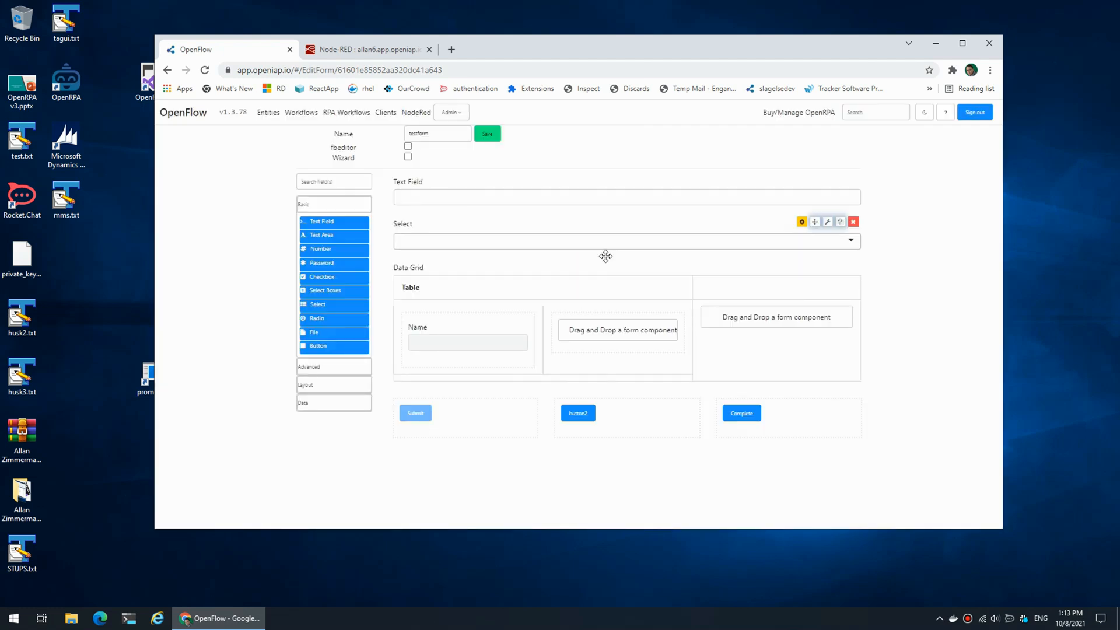
- Drop a second text field into the table's second cell and edit its label
{"action": "left_click", "coordinate": [801, 222]}
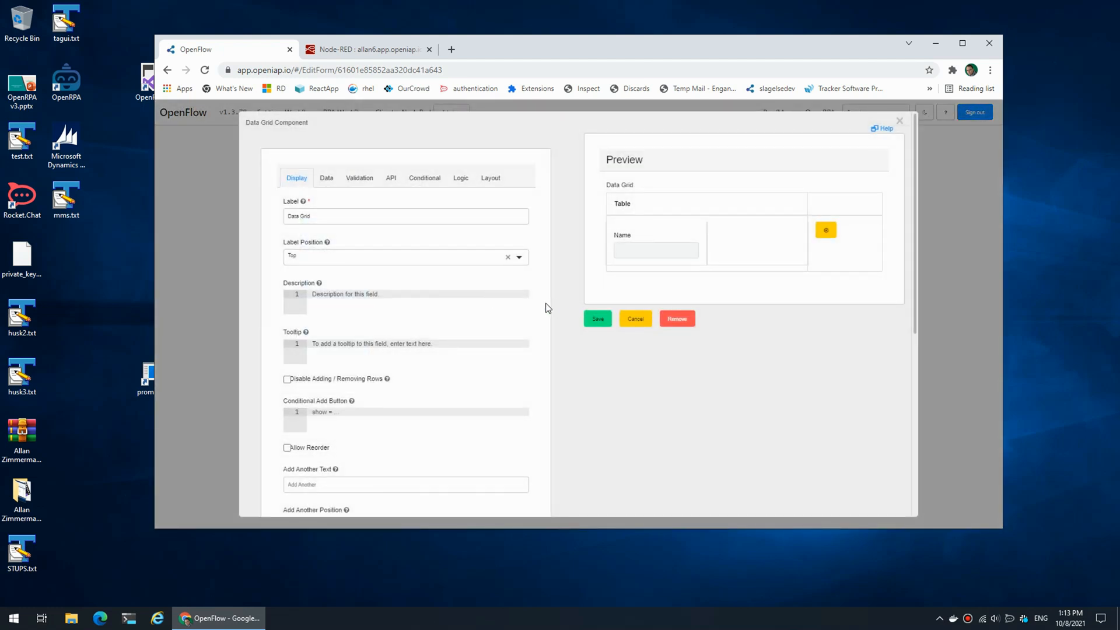
{"action": "left_click", "coordinate": [287, 379]}
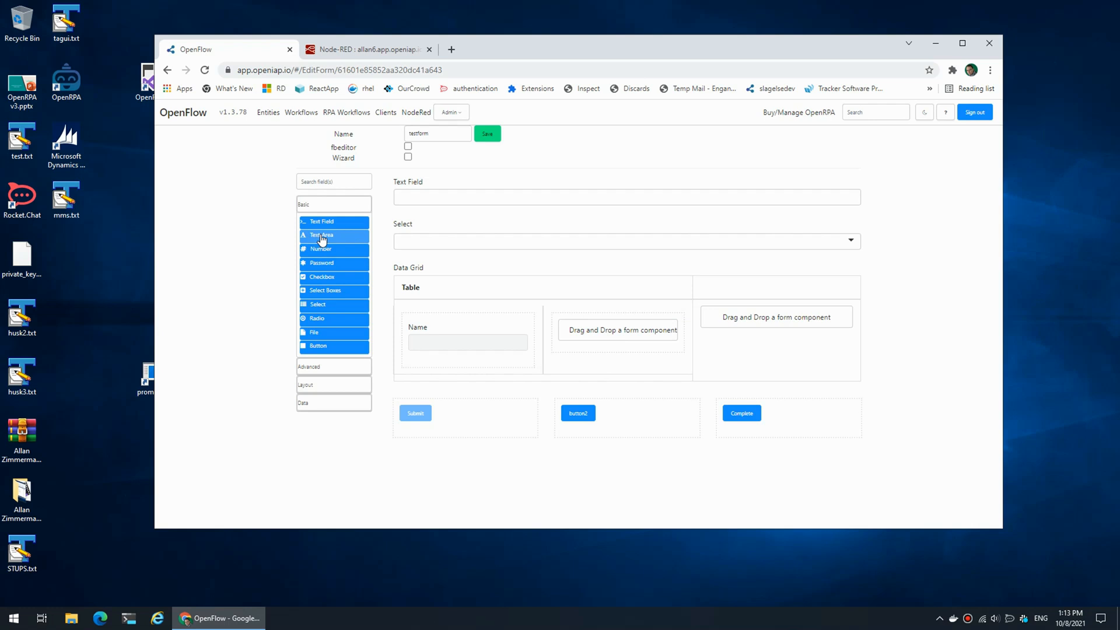
{"action": "left_click_drag", "start_coordinate": [321, 235], "coordinate": [619, 331]}
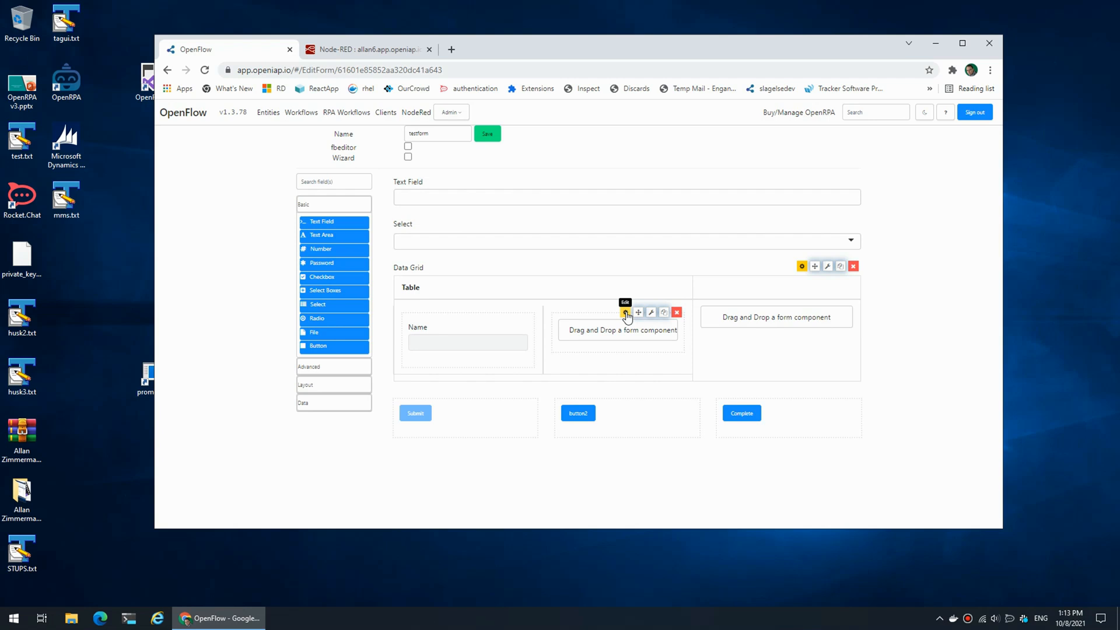
{"action": "left_click", "coordinate": [626, 313]}
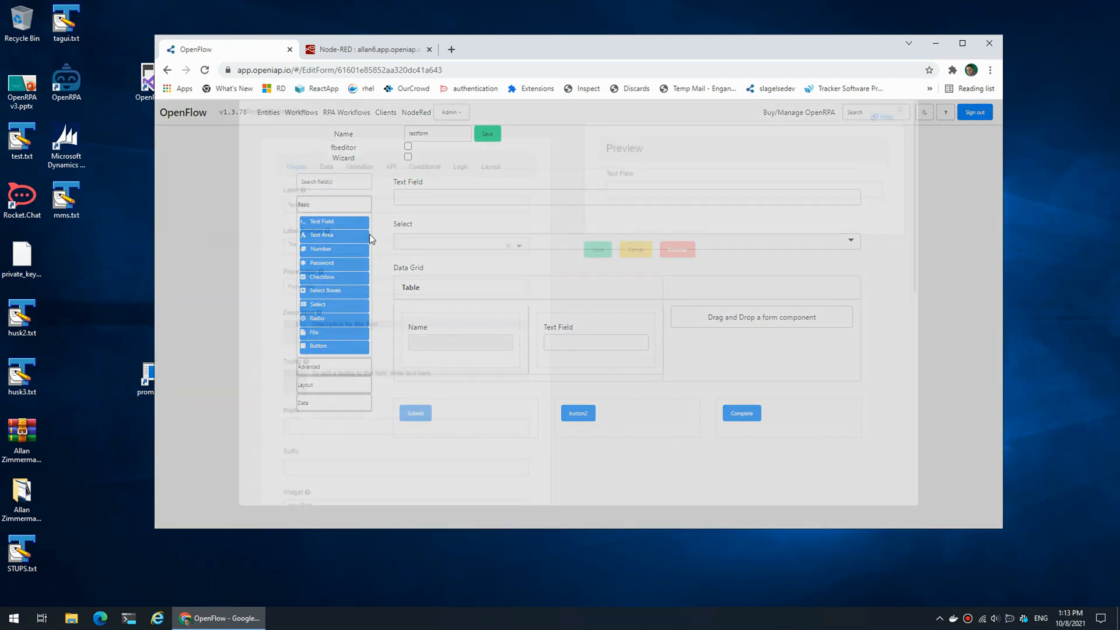
{"action": "left_click", "coordinate": [321, 221]}
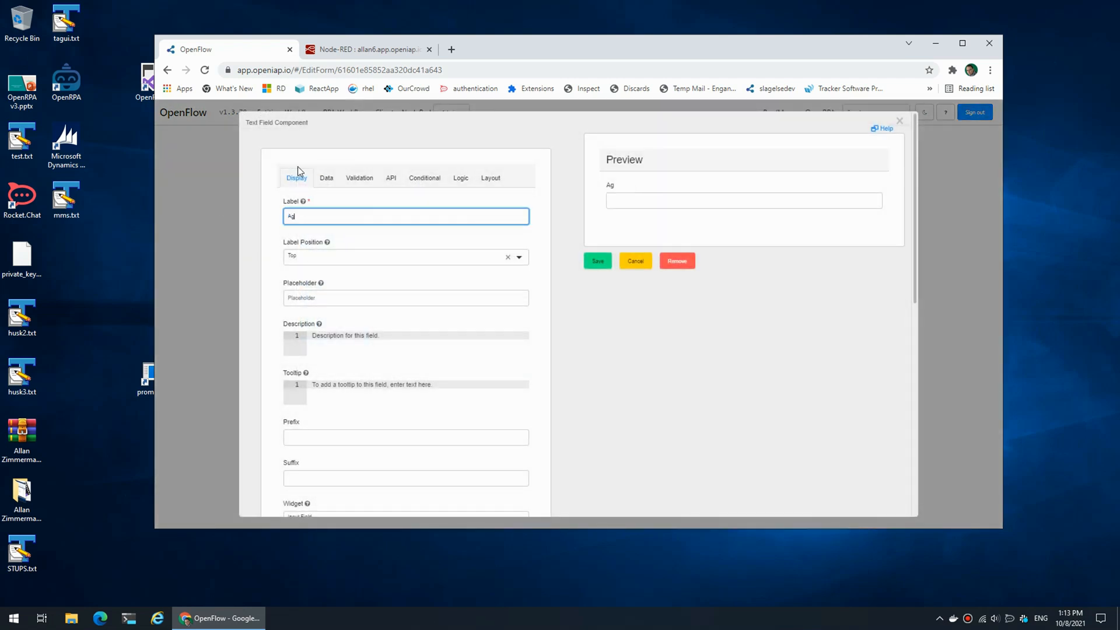
{"action": "left_click", "coordinate": [391, 178]}
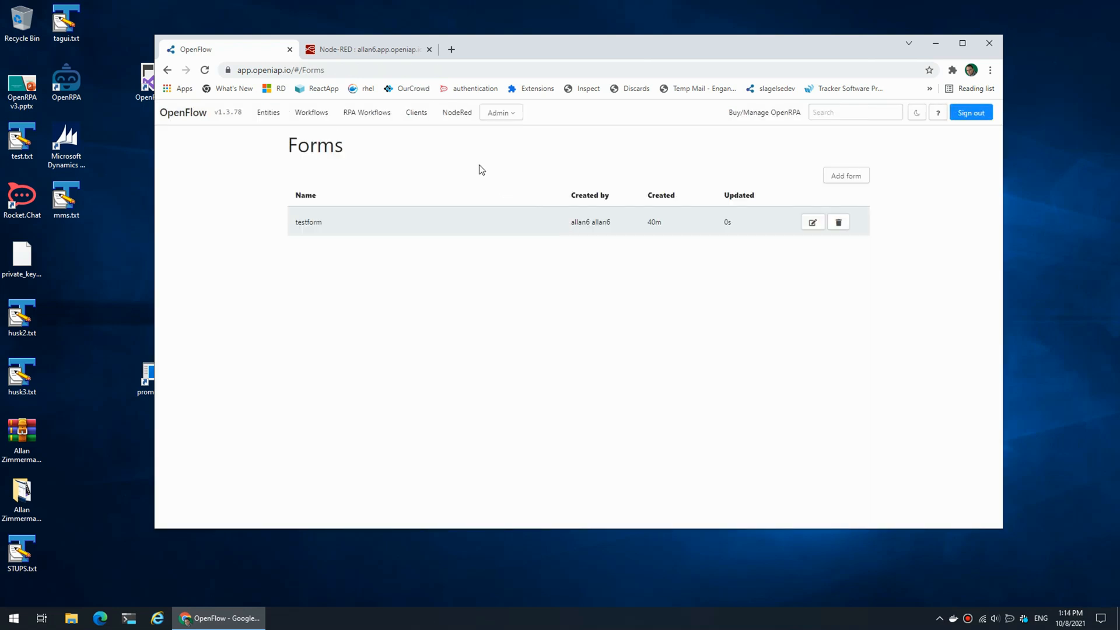
{"action": "mouse_move", "coordinate": [607, 216]}
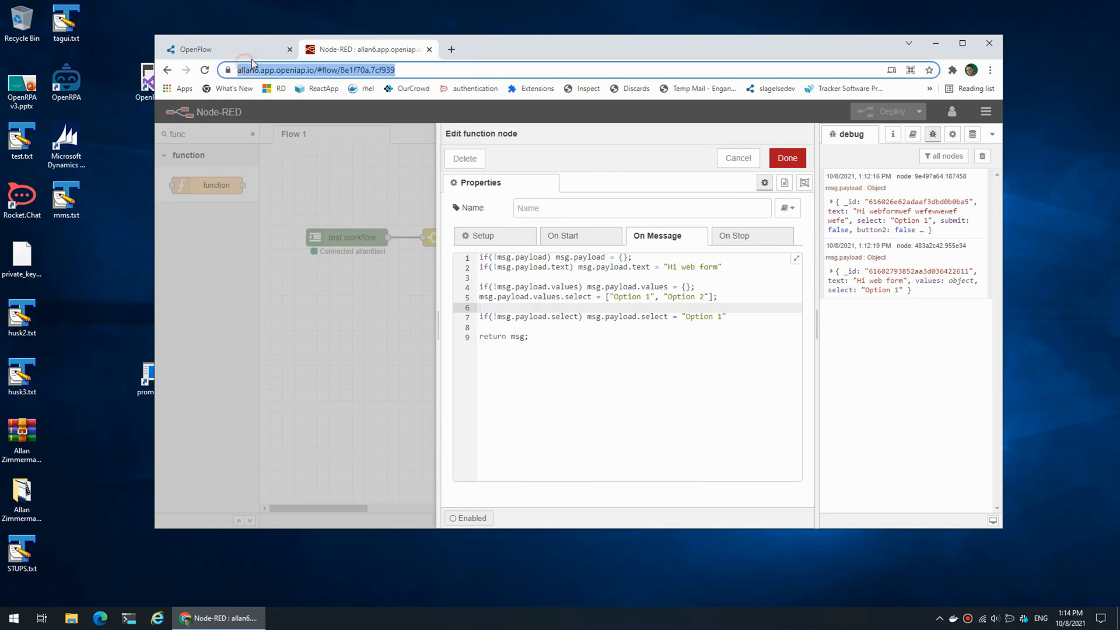
- Review testform's Name/Age table in the designer, then return to the Node-RED function code
{"action": "left_click", "coordinate": [228, 49]}
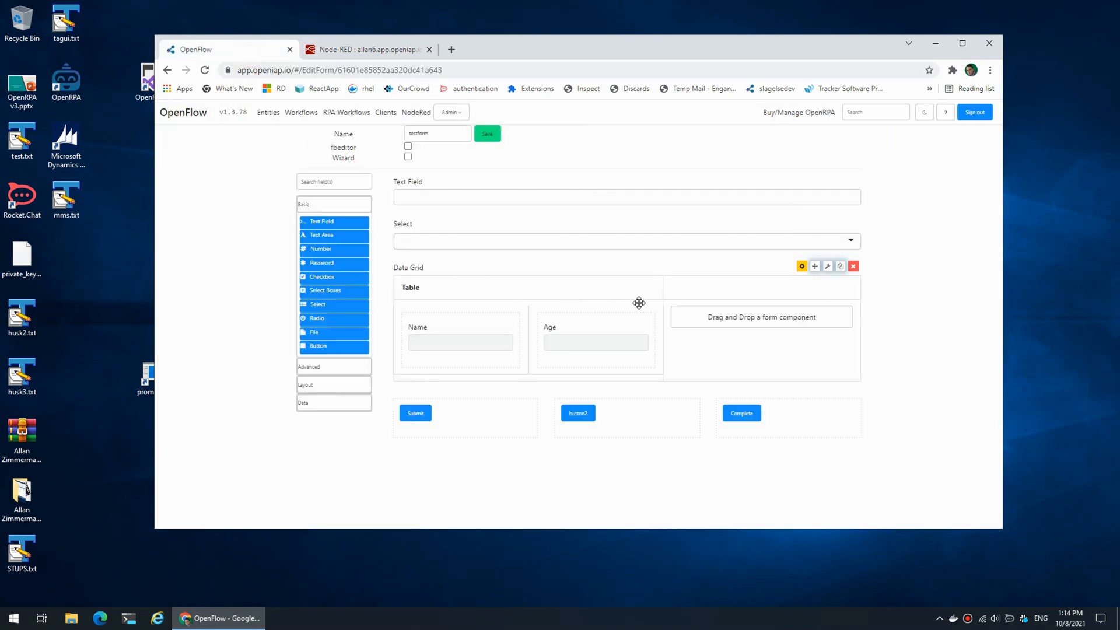
{"action": "left_click", "coordinate": [801, 266]}
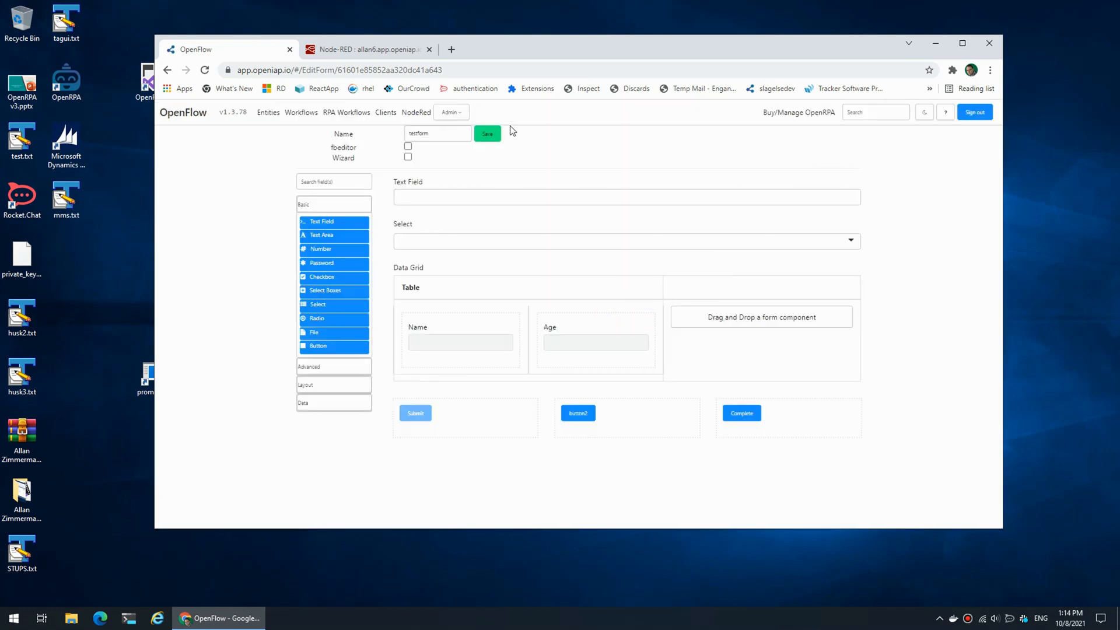
{"action": "left_click", "coordinate": [366, 49]}
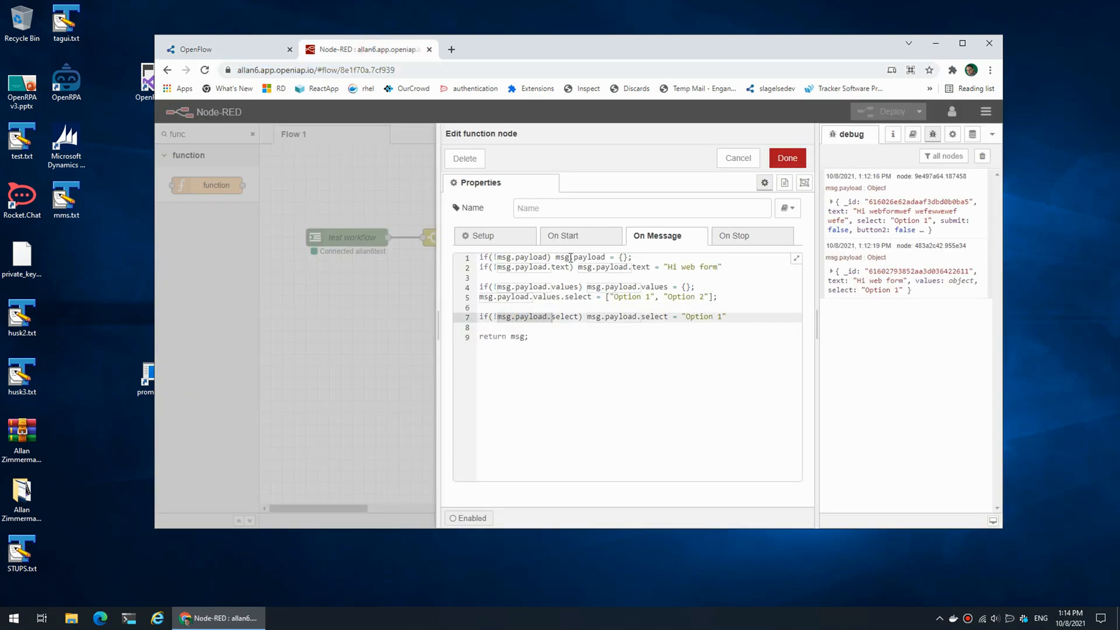
- Code msg.payload.grid as three {id, name, age} rows for Allan, Bettina and Mette, and apply
{"action": "type", "text": "msg.payload"}
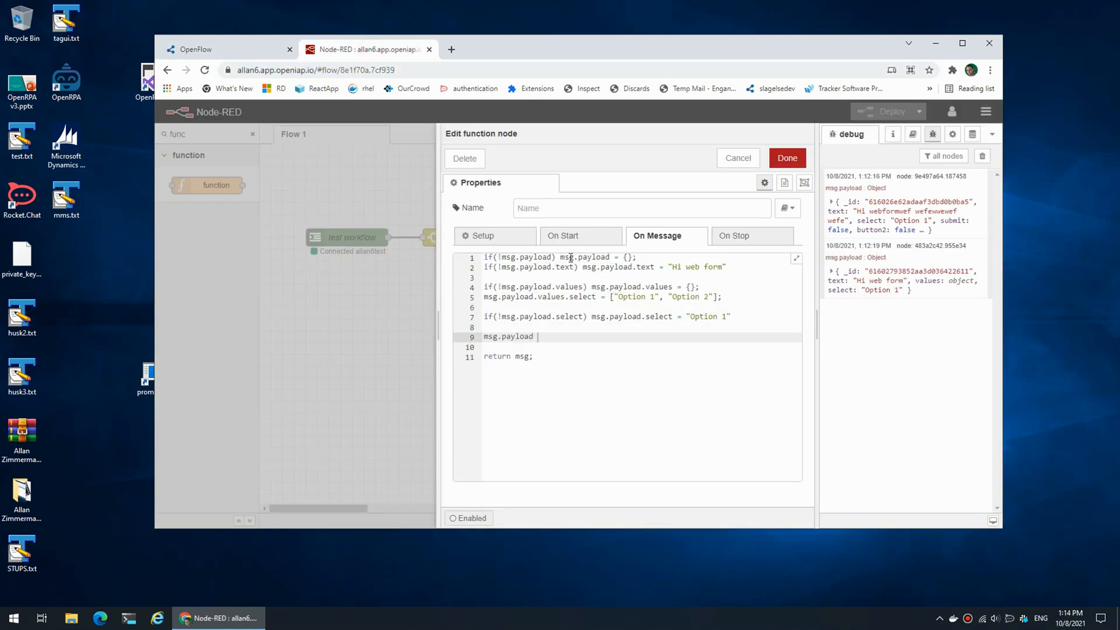
{"action": "type", "text": ".grid ="}
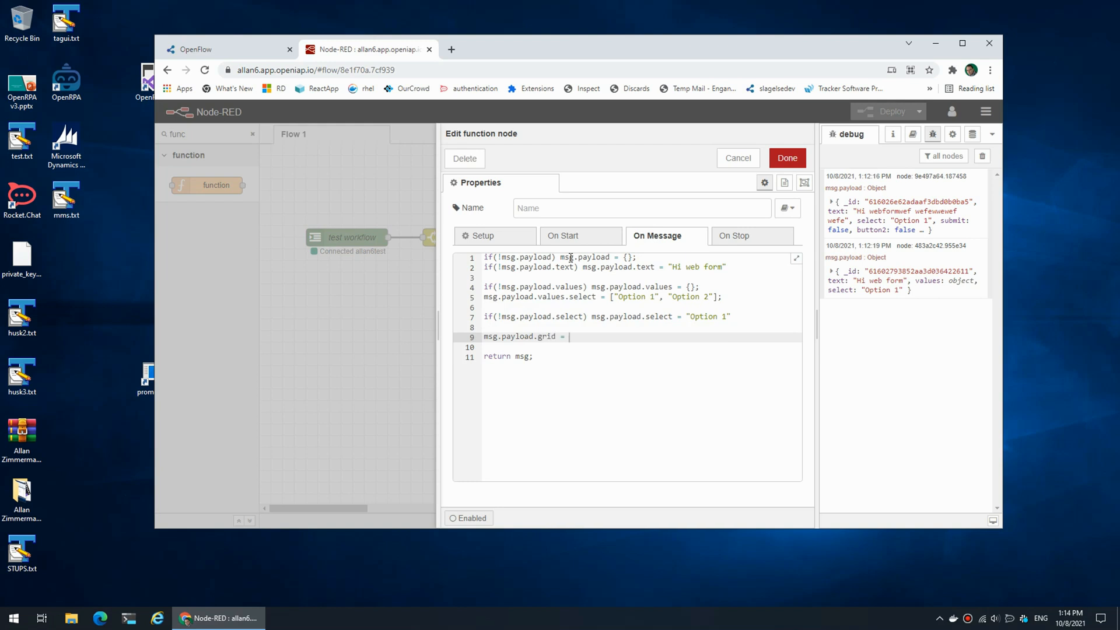
{"action": "type", "text": "["}
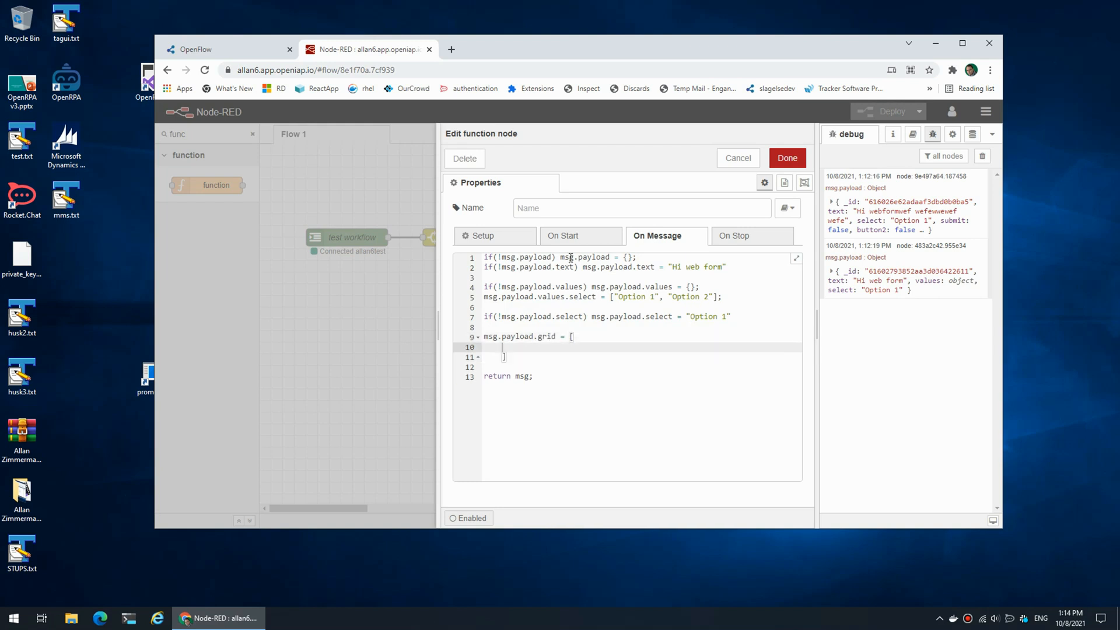
{"action": "type", "text": "{"}
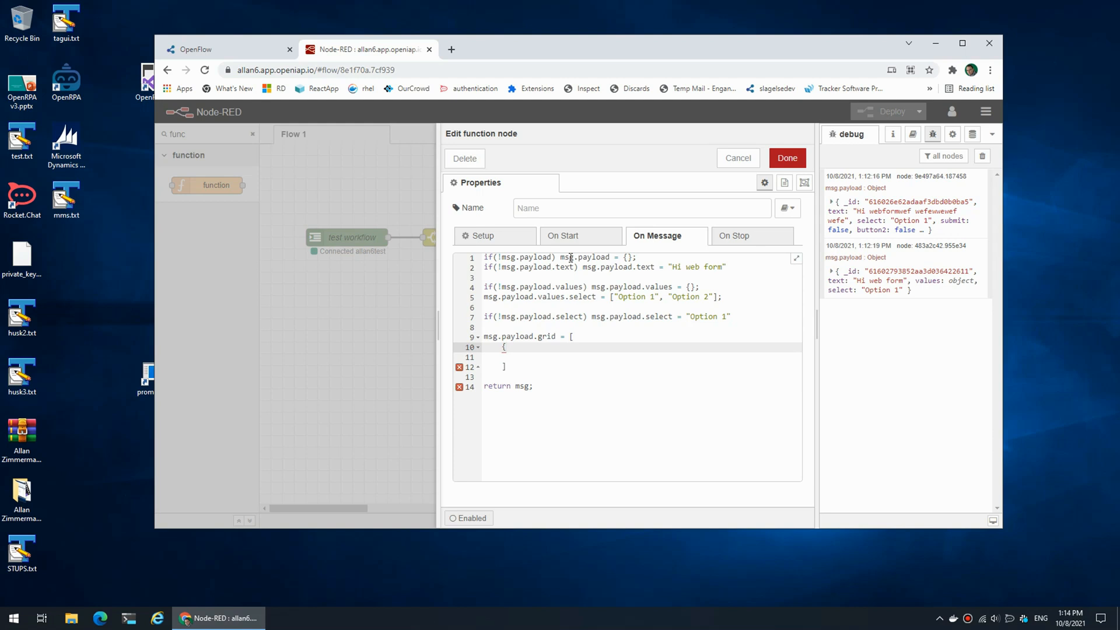
{"action": "type", "text": "\"1"}
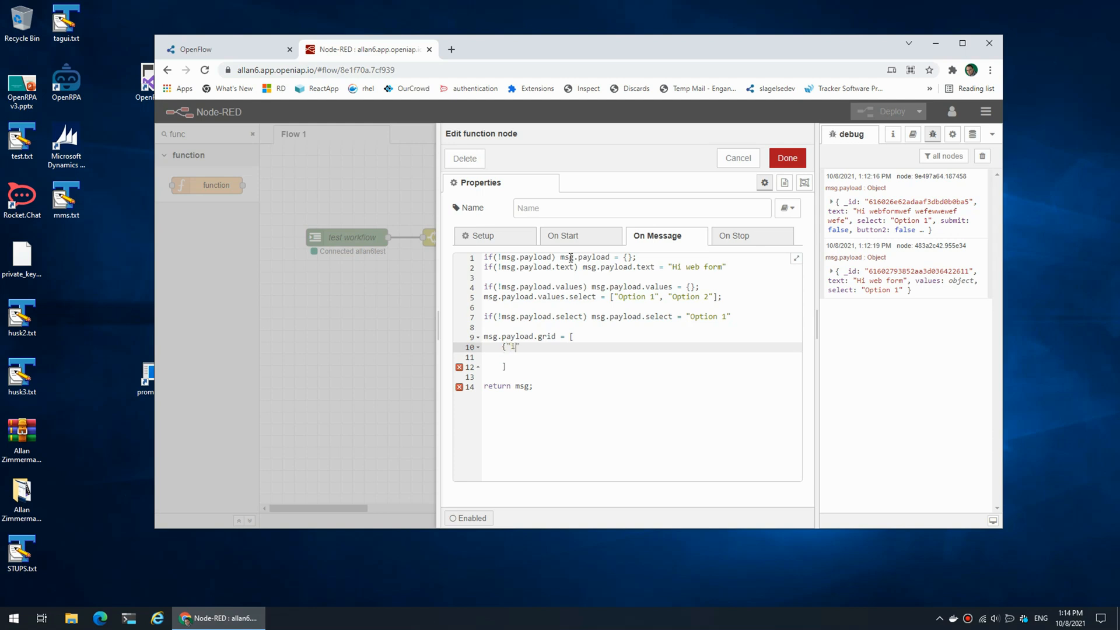
{"action": "type", "text": "d\": 1, \"name\": \"Allan\", \""}
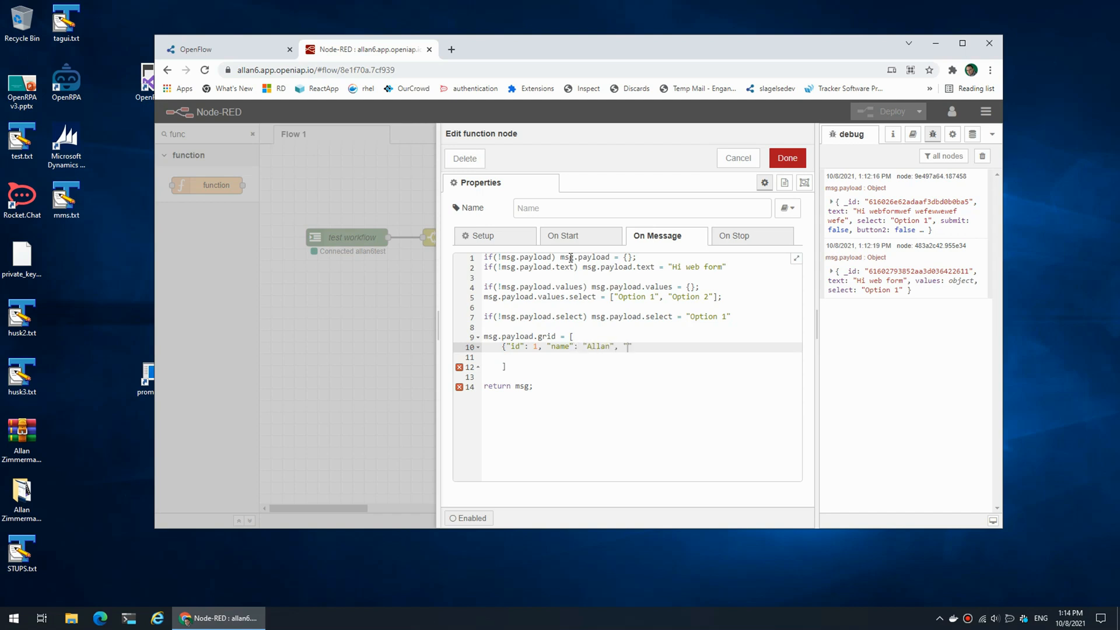
{"action": "type", "text": "age"}
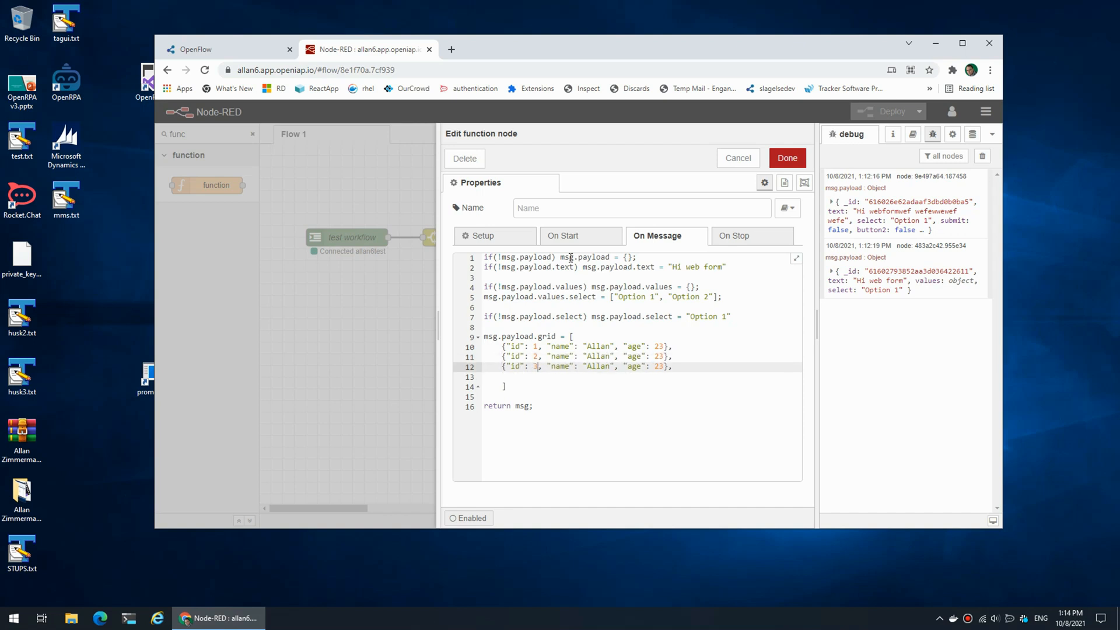
{"action": "type", "text": "Bettin"}
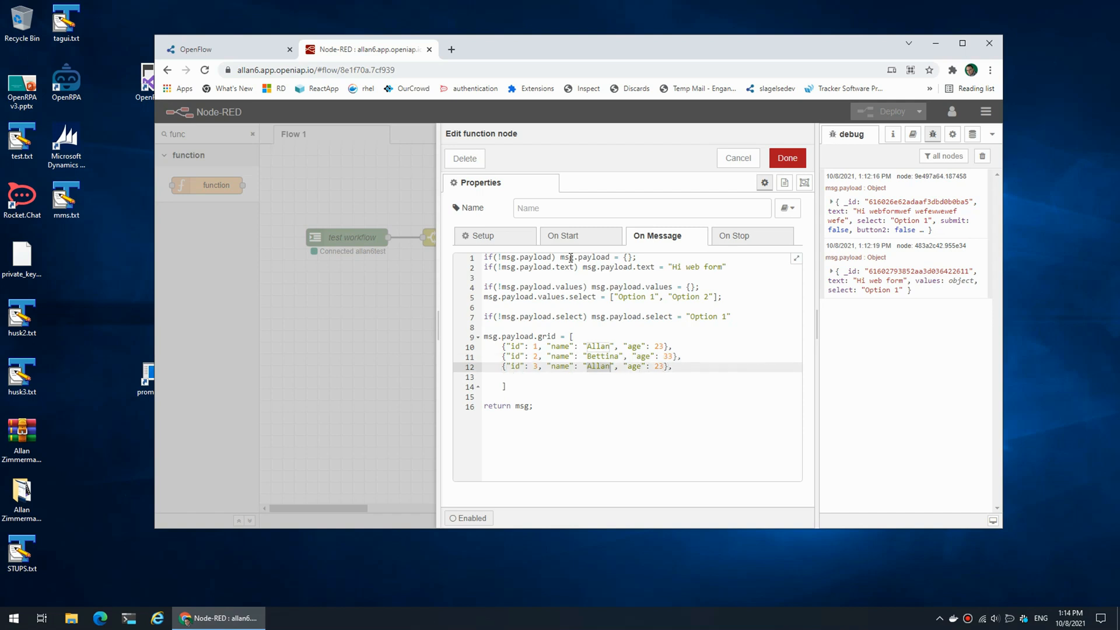
{"action": "type", "text": "Mette"}
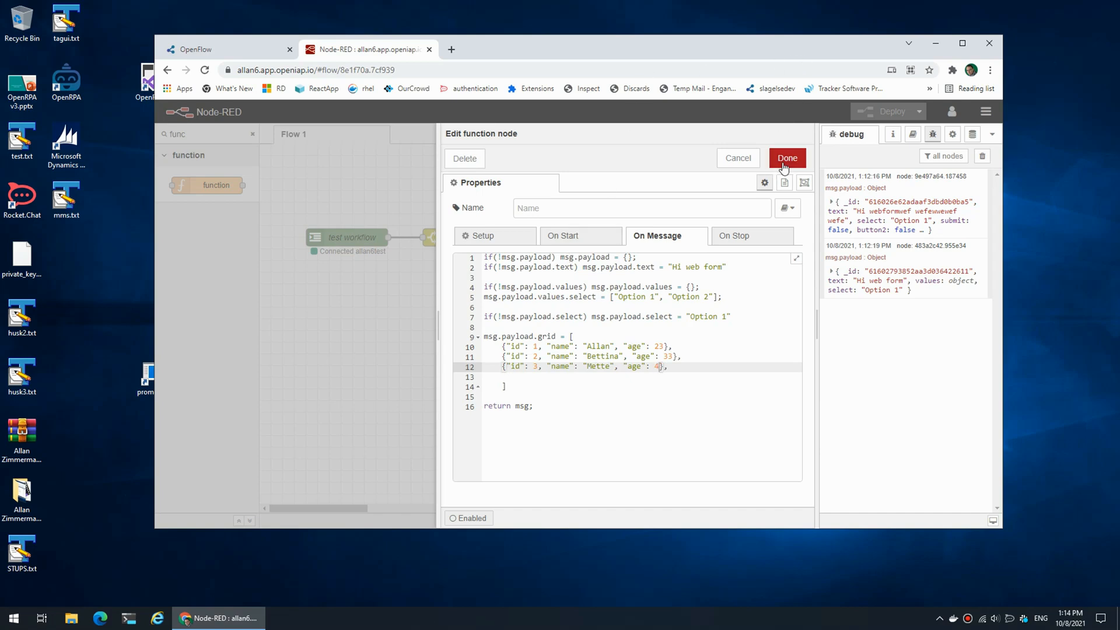
{"action": "left_click", "coordinate": [786, 158]}
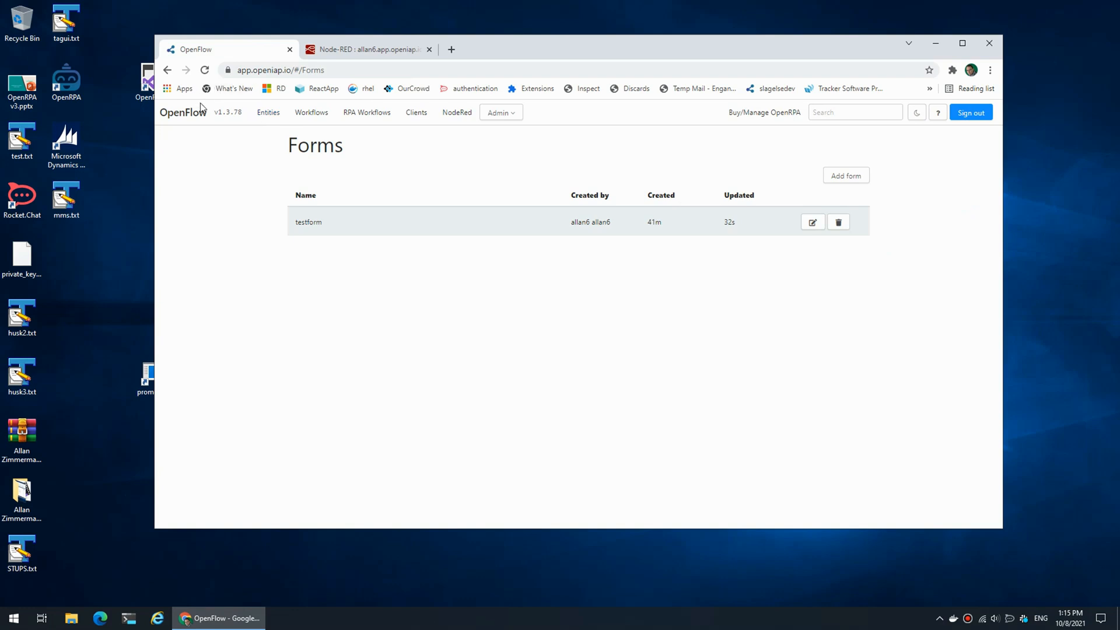
- Open testform and scroll to the Data Grid listing Allan, Bettina and Mette
{"action": "left_click", "coordinate": [812, 222]}
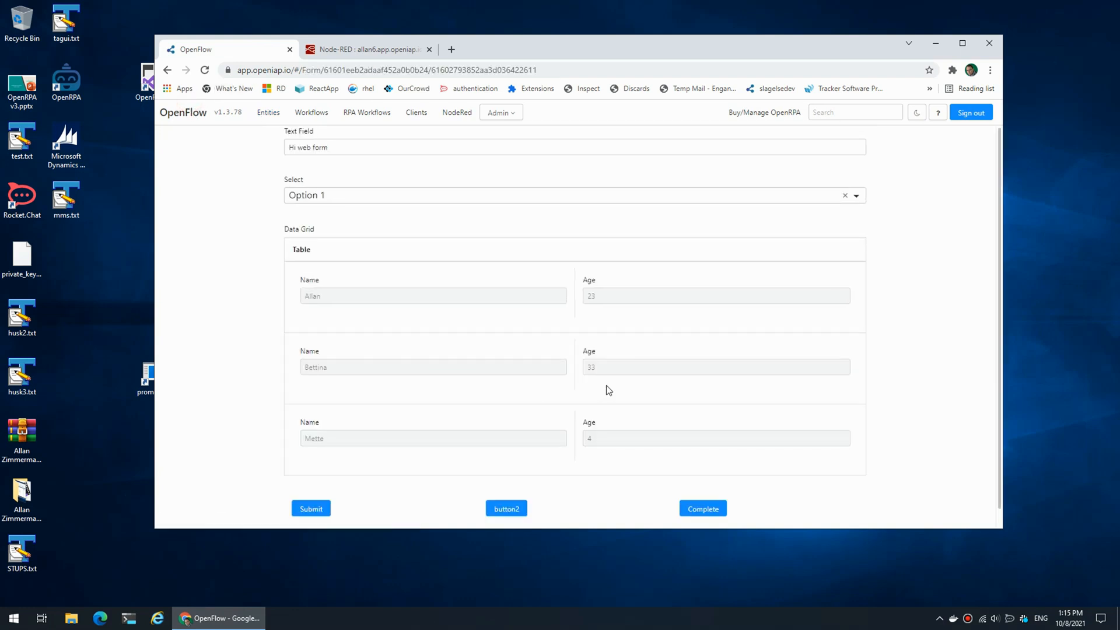
{"action": "scroll", "scroll_direction": "down", "scroll_amount": 3}
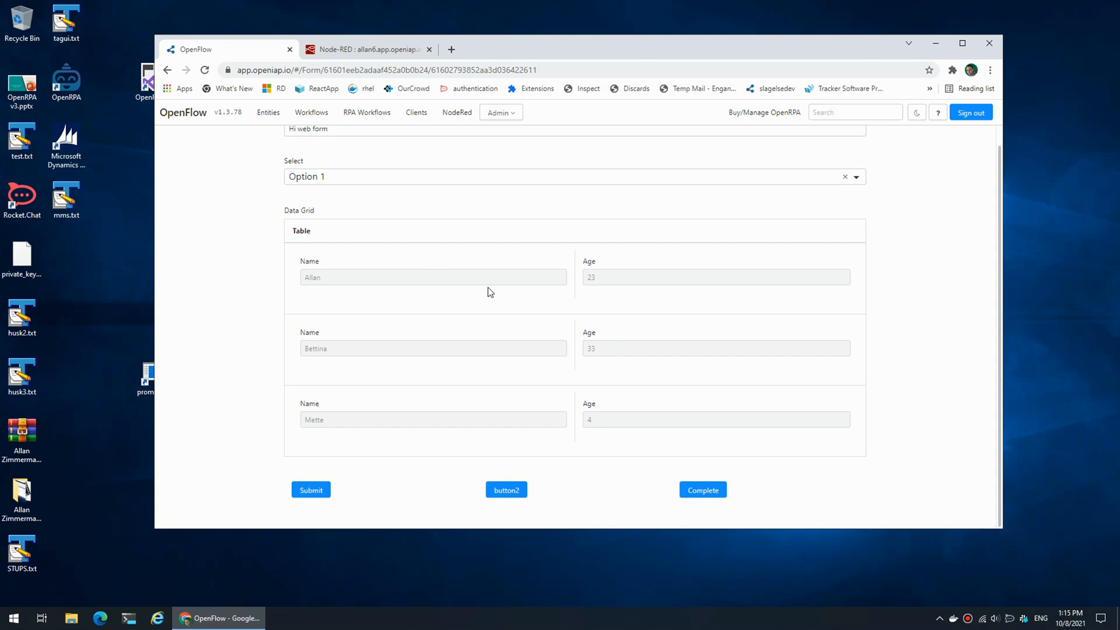
{"action": "mouse_move", "coordinate": [345, 266]}
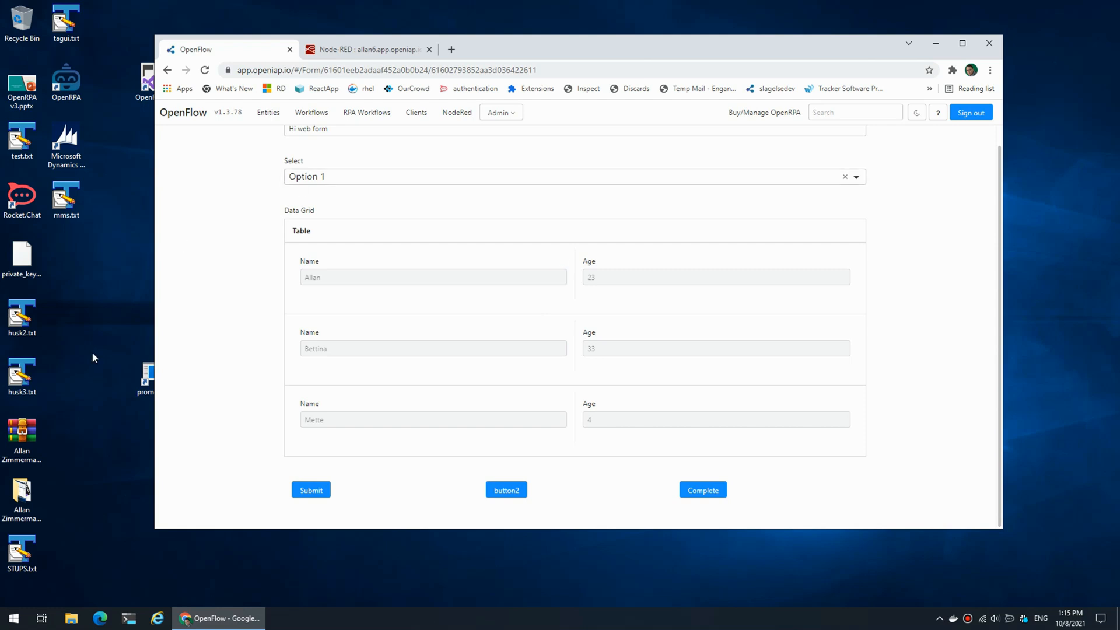
{"action": "mouse_move", "coordinate": [399, 255]}
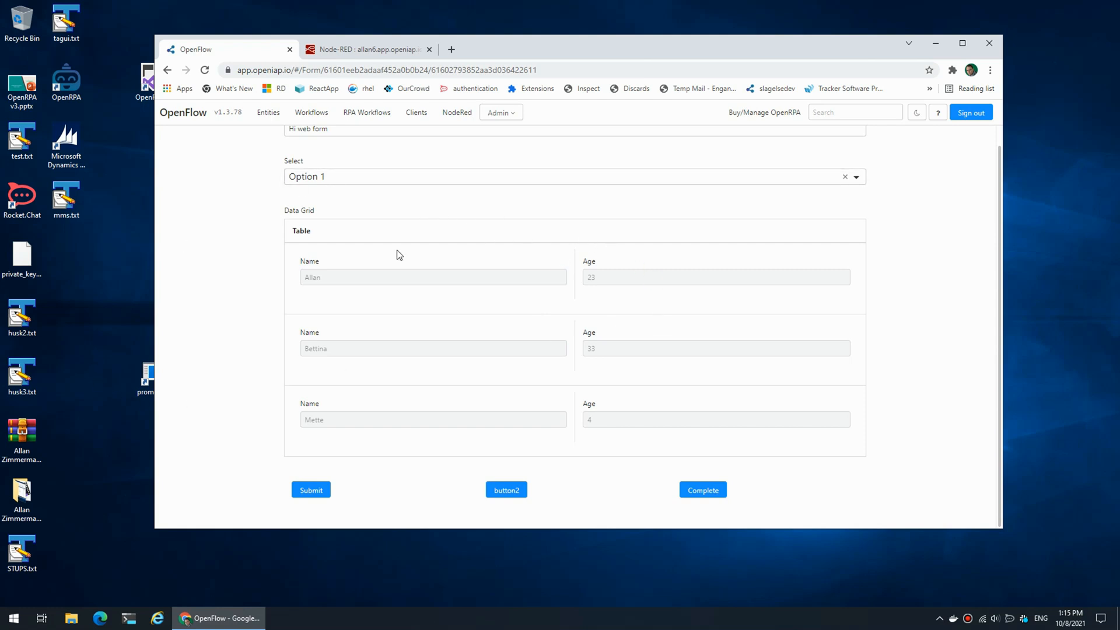
{"action": "mouse_move", "coordinate": [685, 418]}
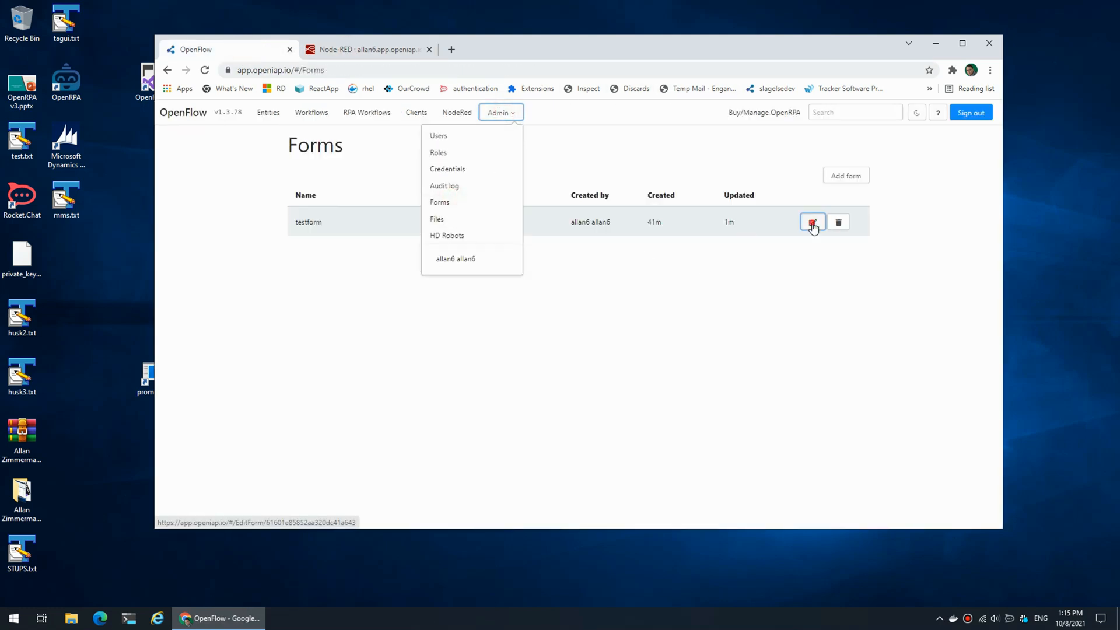
- Open testform for editing and add an Edit Grid component
{"action": "left_click", "coordinate": [813, 223]}
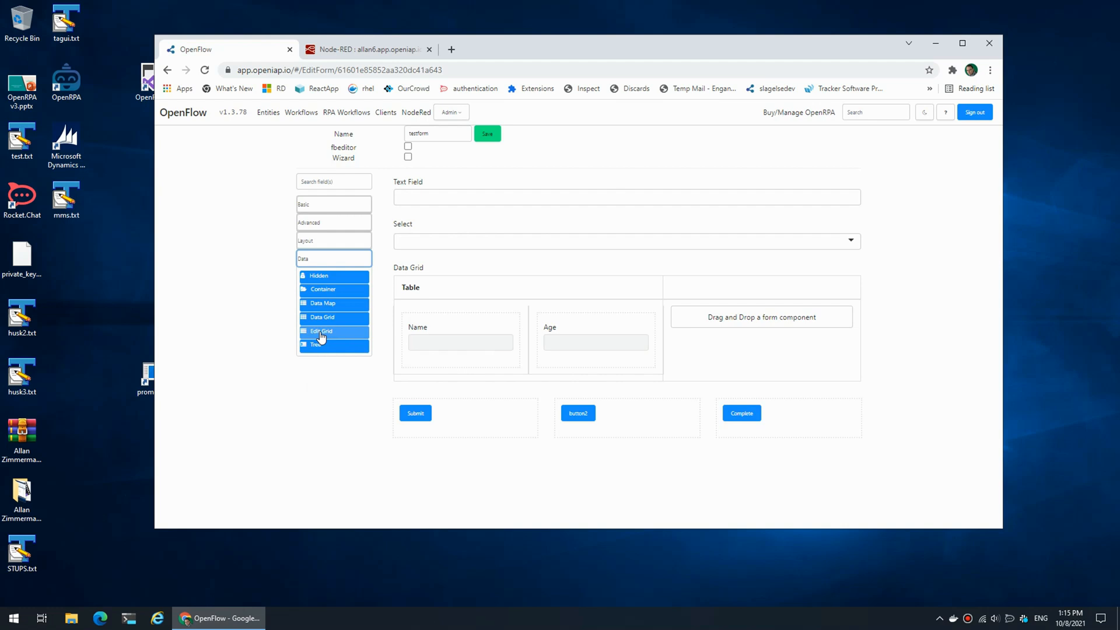
{"action": "left_click", "coordinate": [321, 330]}
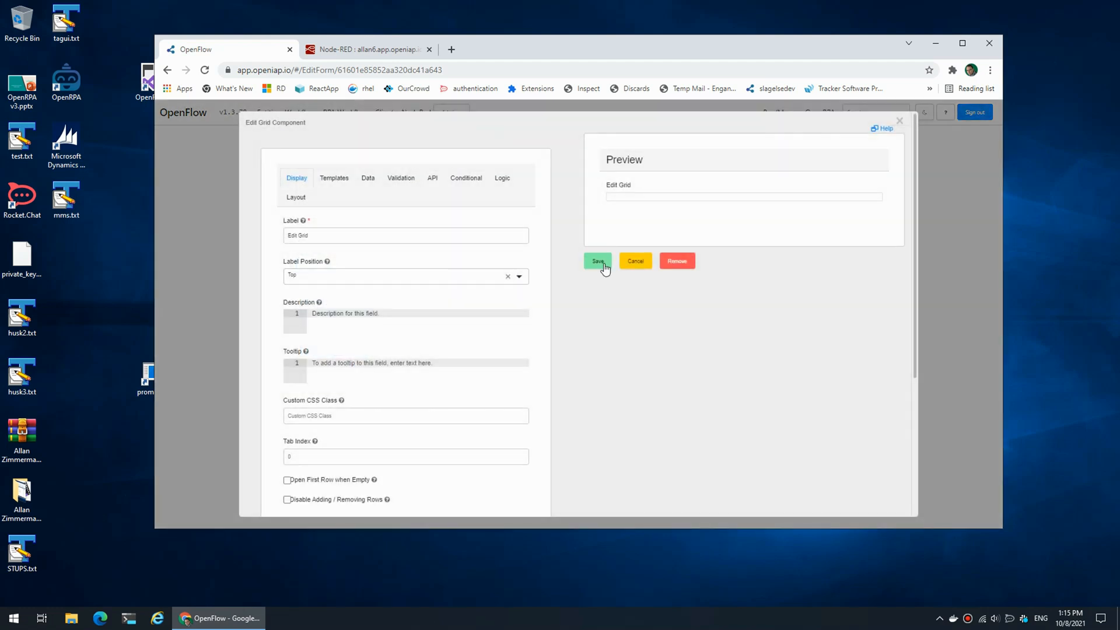
{"action": "left_click", "coordinate": [597, 261]}
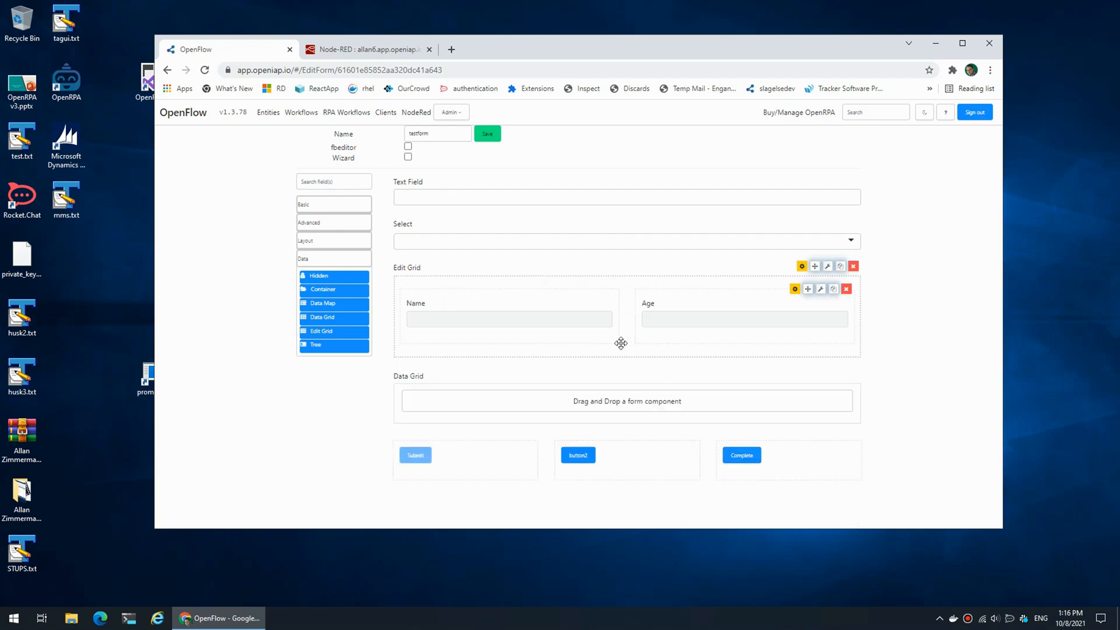
{"action": "mouse_move", "coordinate": [855, 374]}
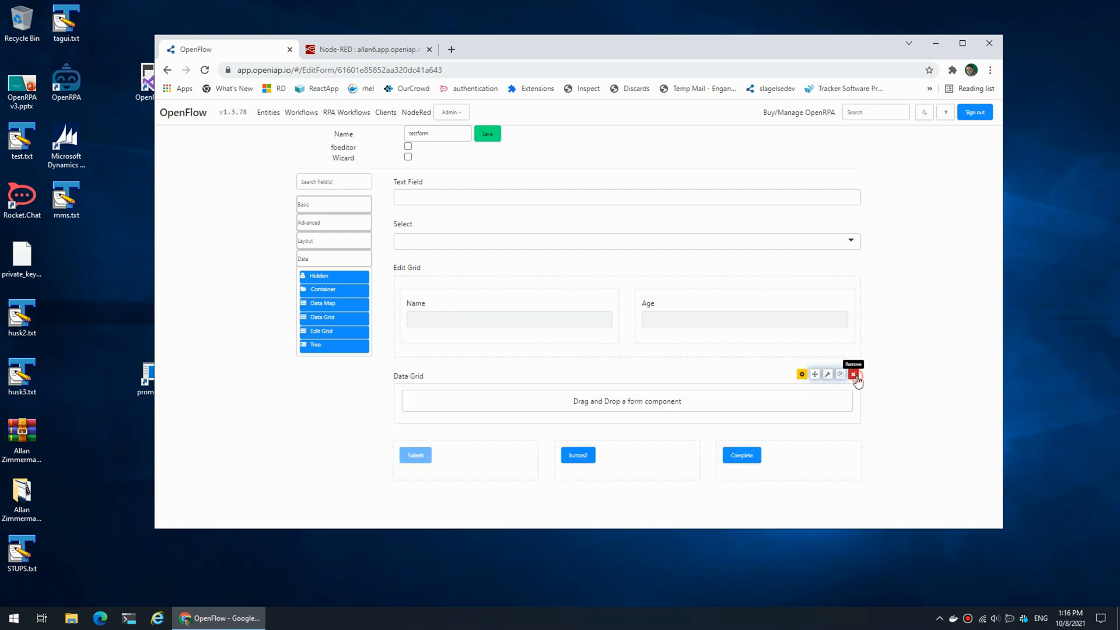
- Remove the Data Grid and save the Name field with Disabled unchecked
{"action": "left_click", "coordinate": [853, 374]}
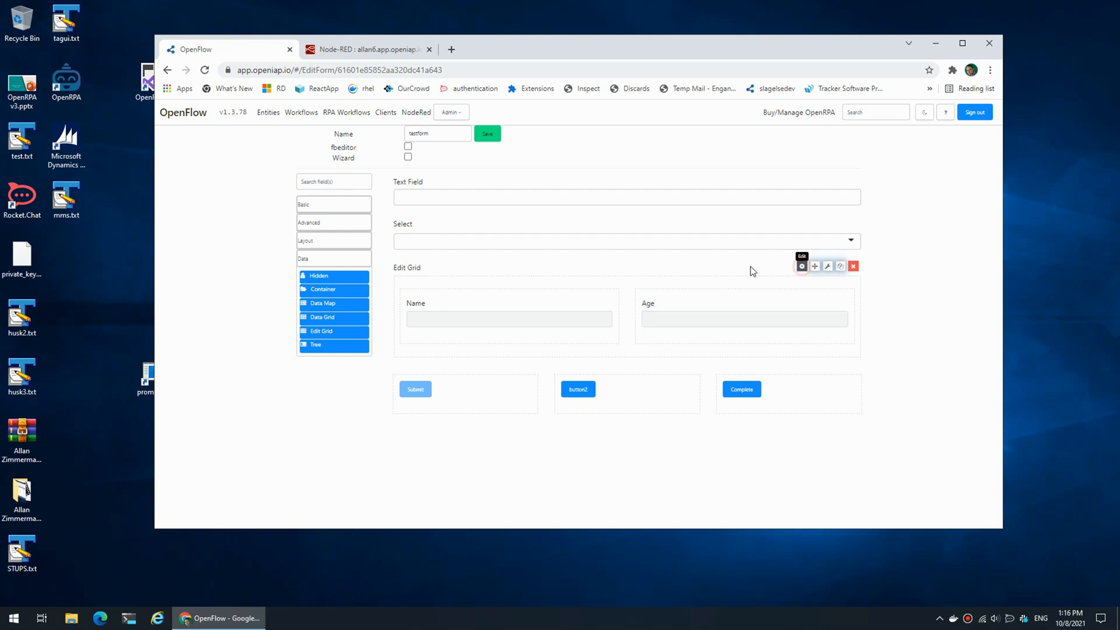
{"action": "left_click", "coordinate": [802, 266]}
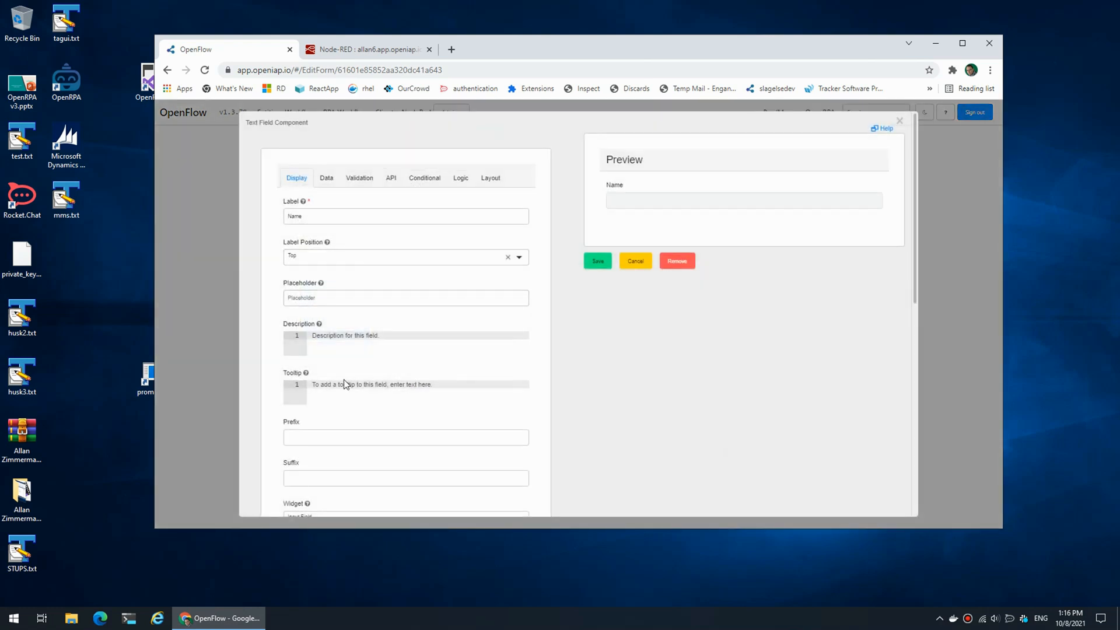
{"action": "scroll", "scroll_direction": "down", "scroll_amount": 3}
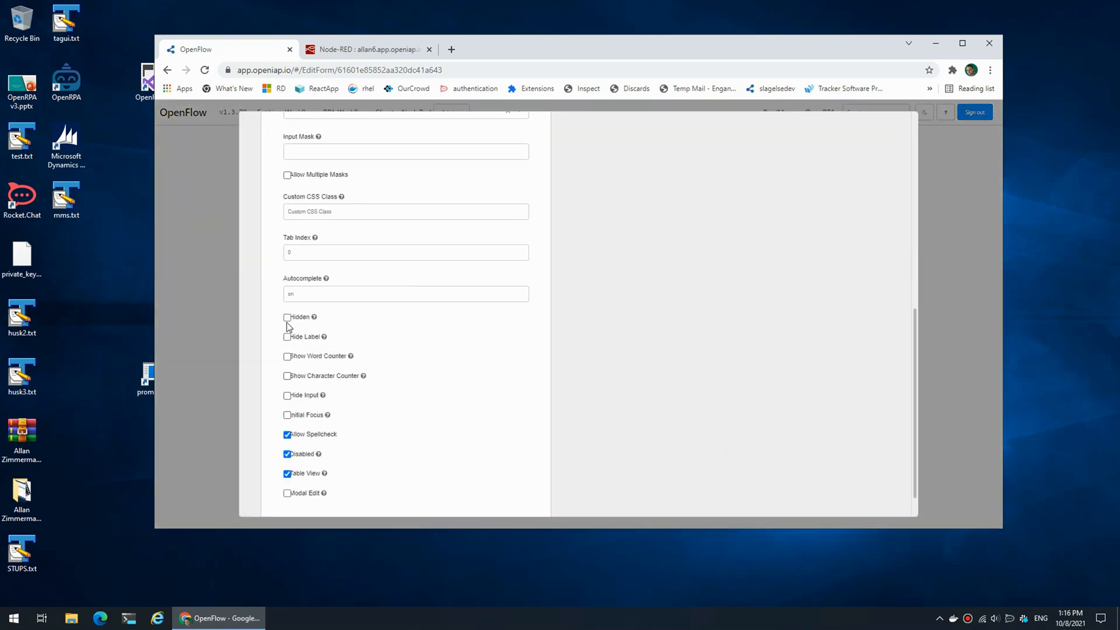
{"action": "scroll", "scroll_direction": "down", "scroll_amount": 3}
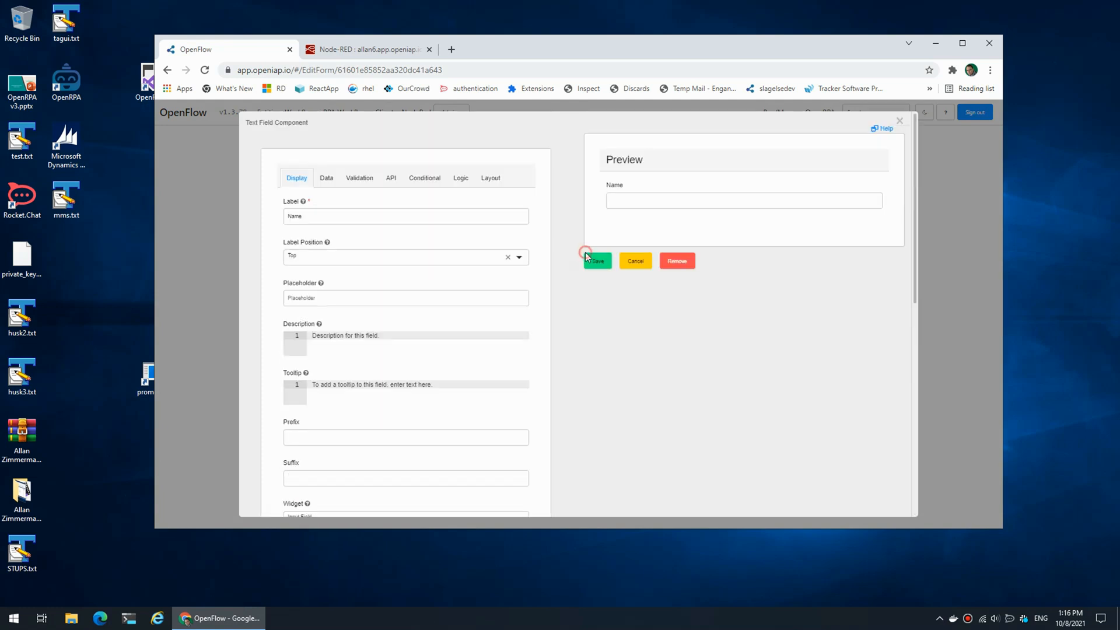
{"action": "left_click", "coordinate": [596, 261]}
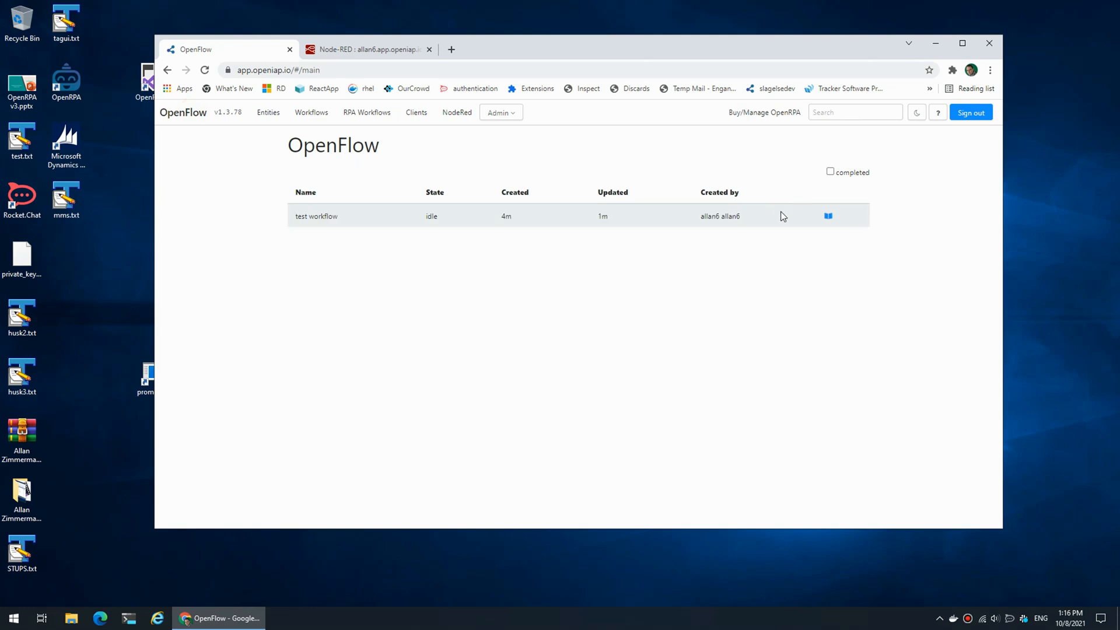
- Open the test workflow form, open and cancel Allan's row editor, then go to Node-RED
{"action": "left_click", "coordinate": [828, 216]}
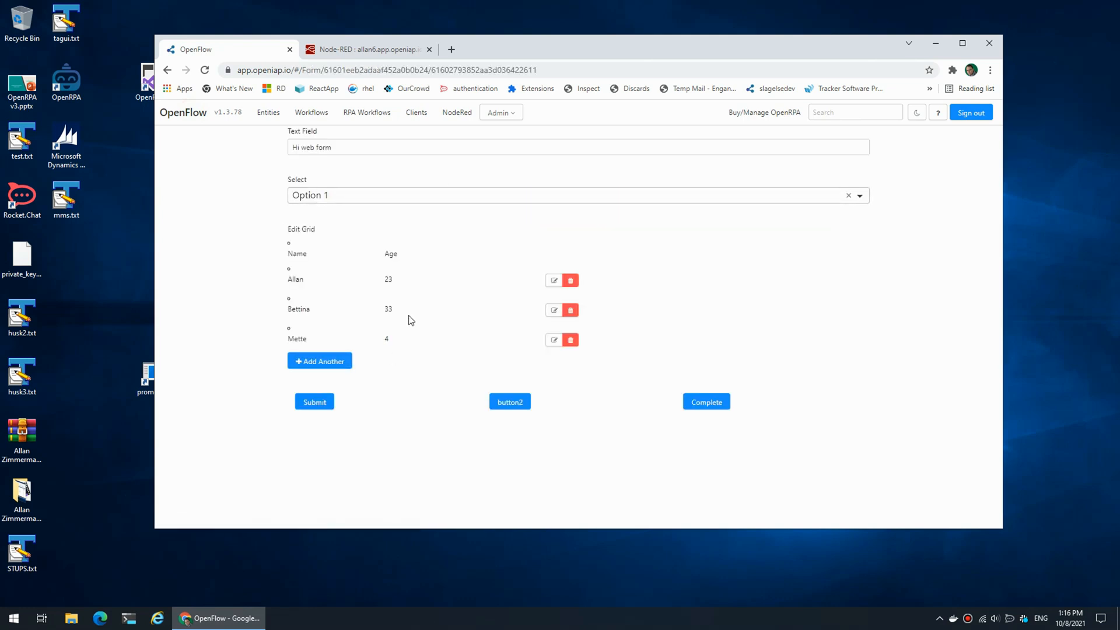
{"action": "mouse_move", "coordinate": [298, 321]}
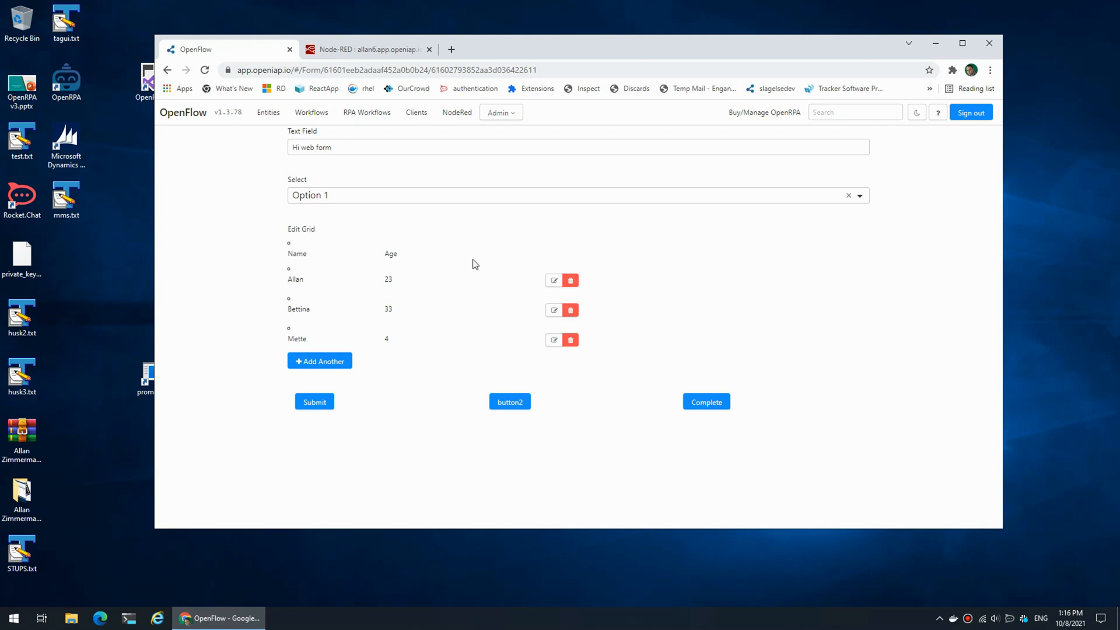
{"action": "mouse_move", "coordinate": [371, 286]}
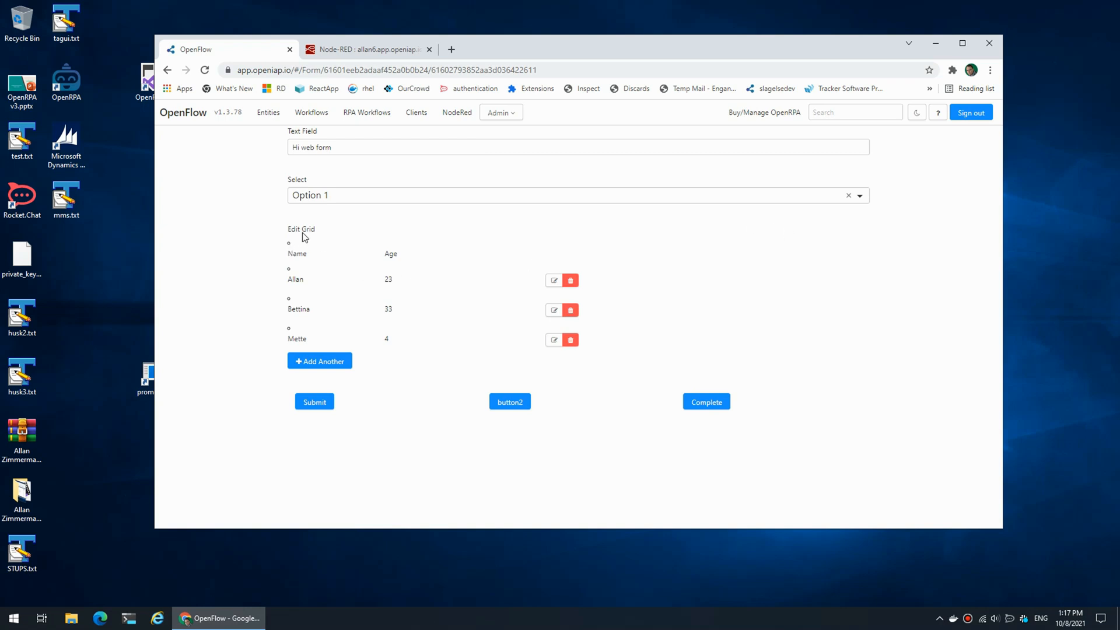
{"action": "mouse_move", "coordinate": [535, 283]}
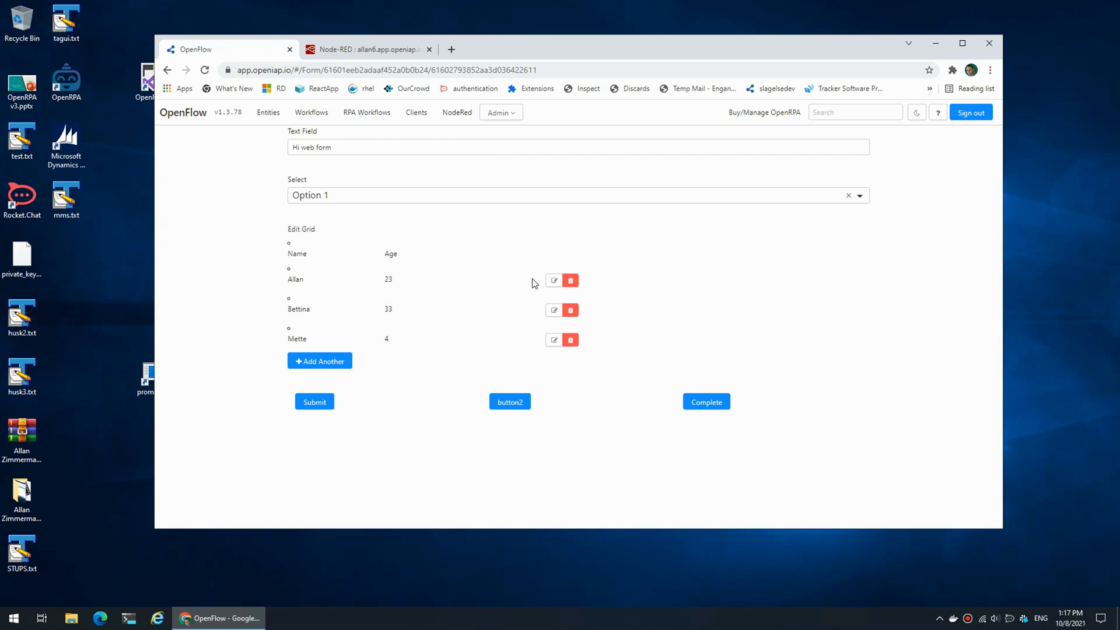
{"action": "left_click", "coordinate": [554, 279]}
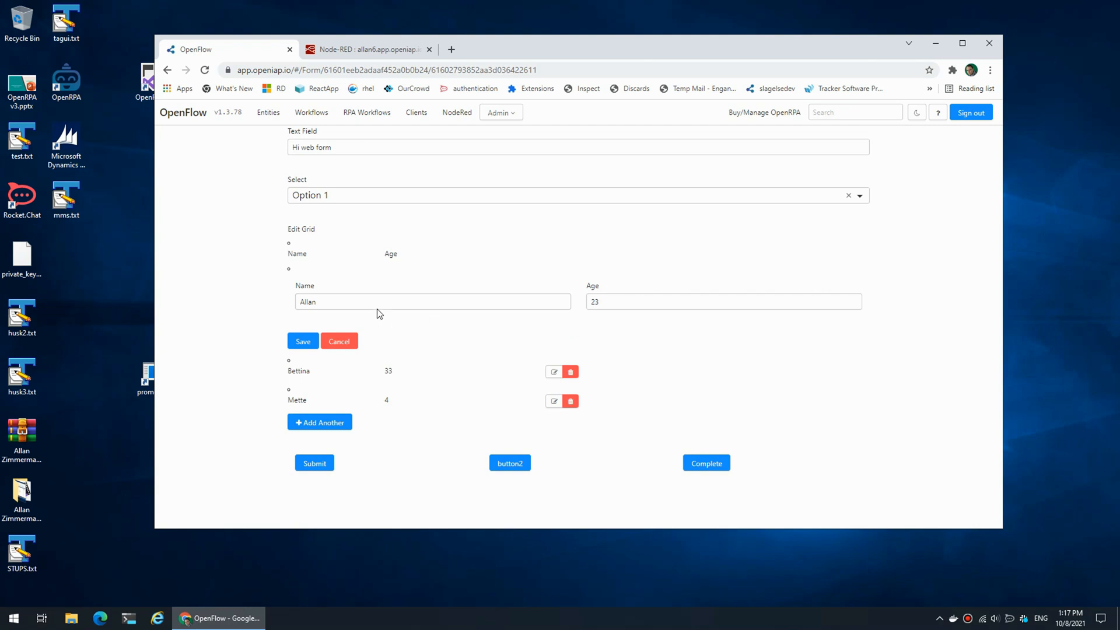
{"action": "left_click", "coordinate": [302, 340]}
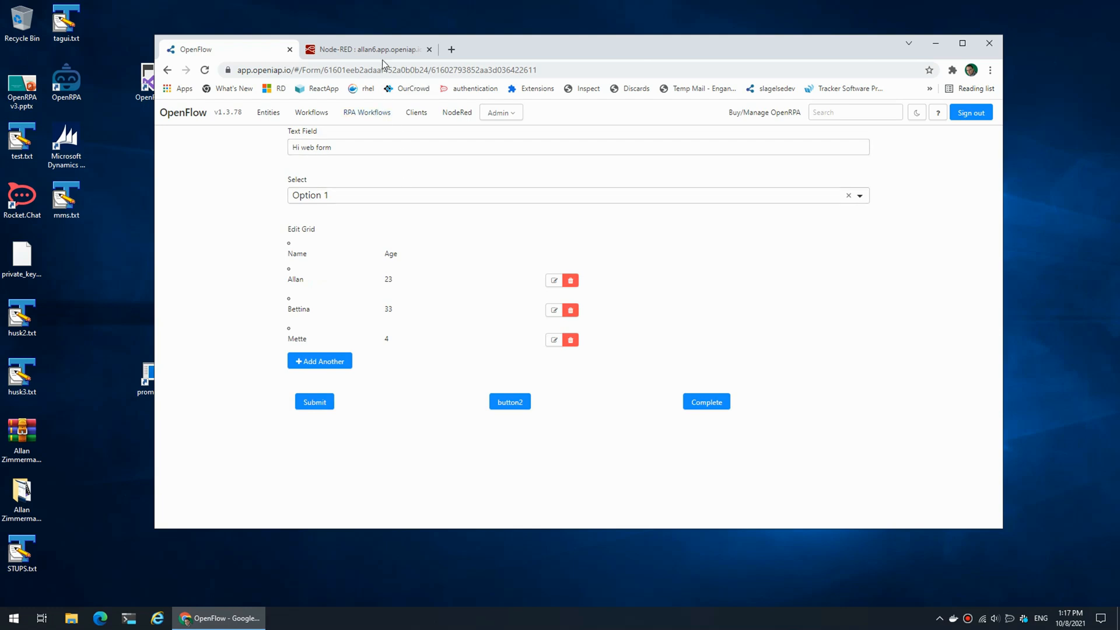
{"action": "left_click", "coordinate": [366, 49]}
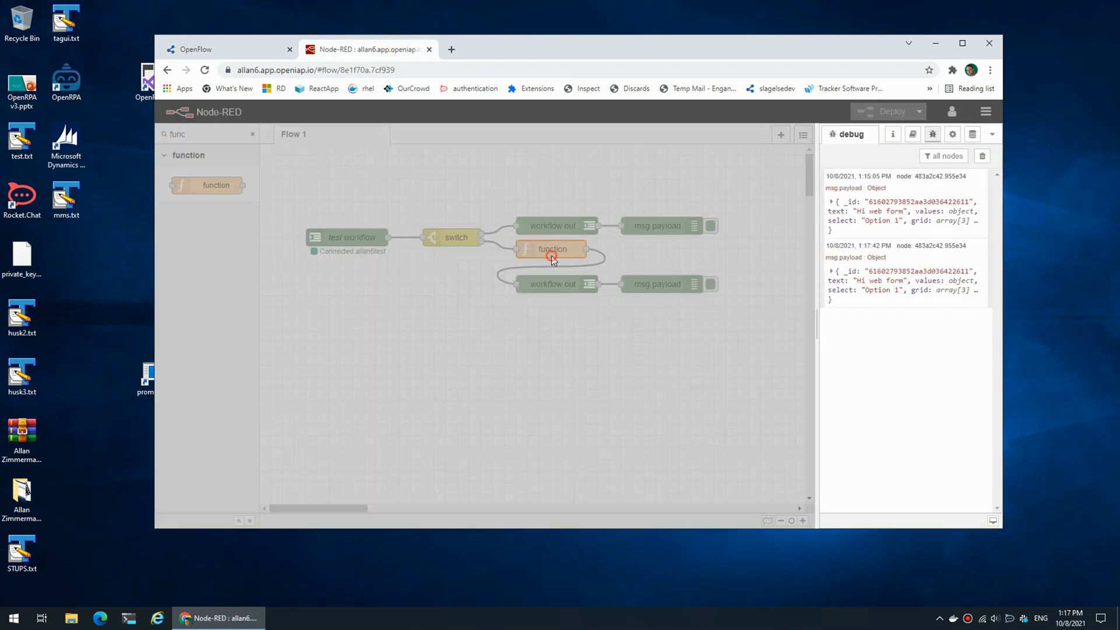
- Wrap the grid defaults in if(!msg.payload.grid) in the function node and deploy
{"action": "double_click", "coordinate": [552, 248]}
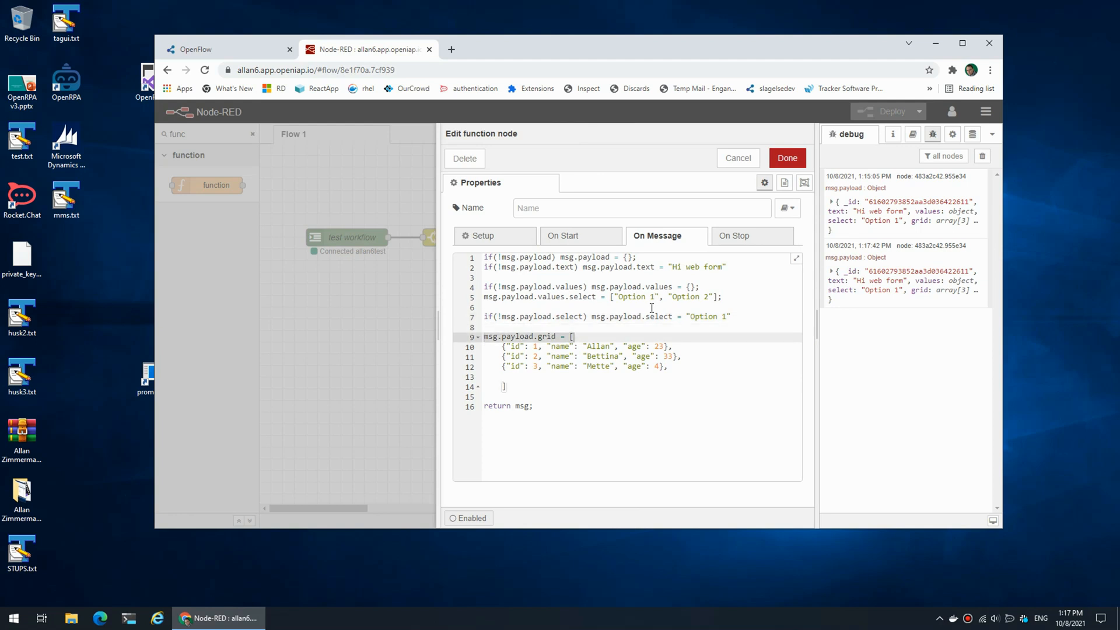
{"action": "type", "text": "if(!msg.payload.grid) {"}
{"action": "type", "text": "}"}
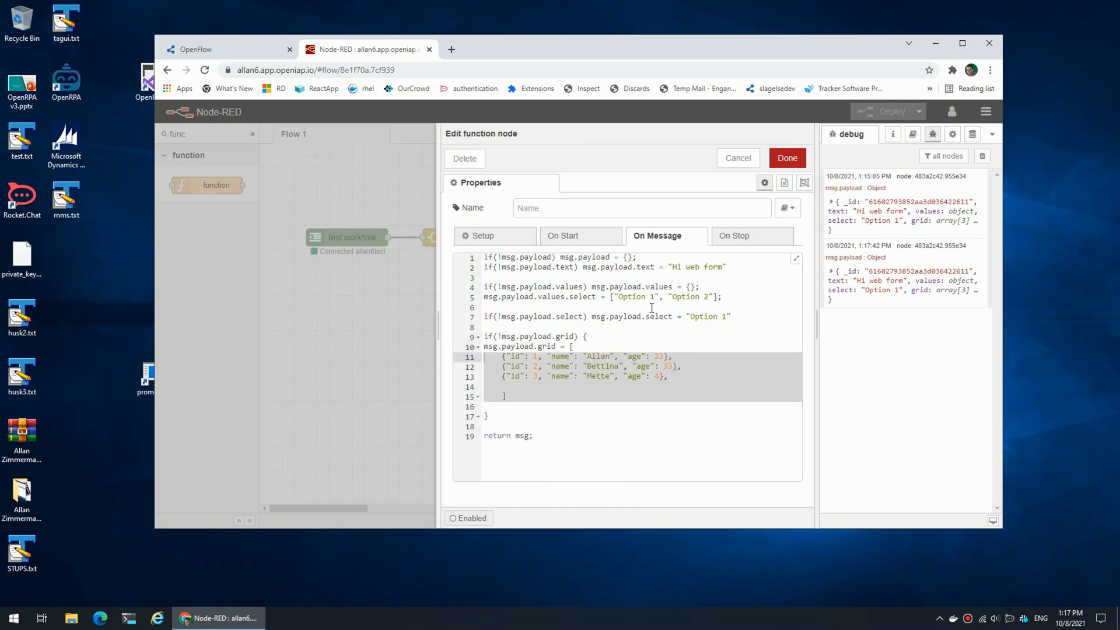
{"action": "left_click", "coordinate": [786, 158]}
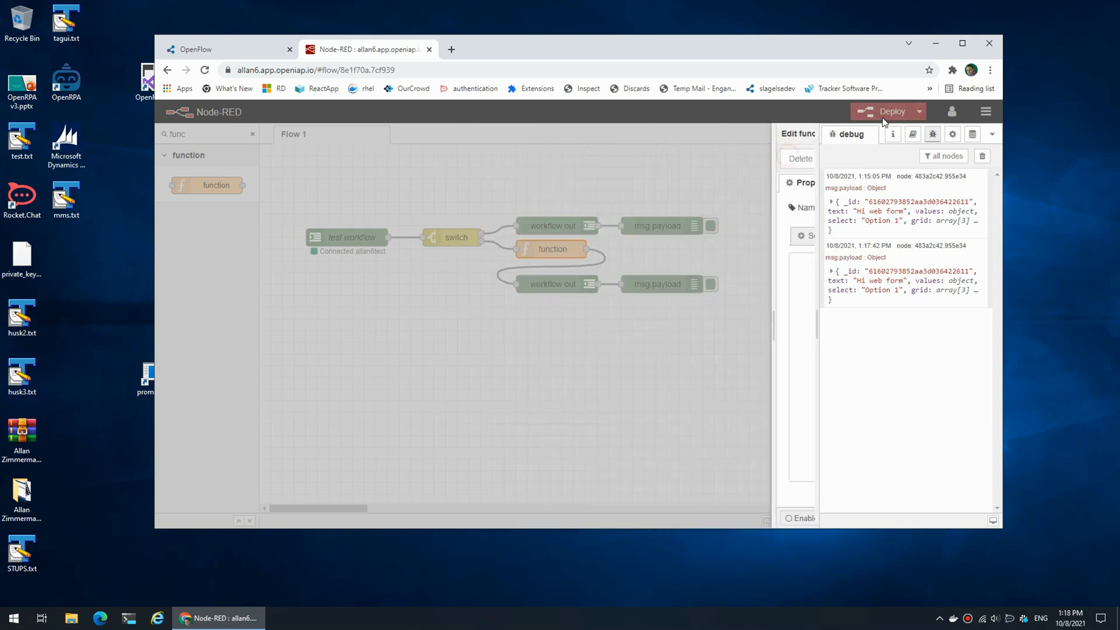
{"action": "left_click", "coordinate": [193, 49]}
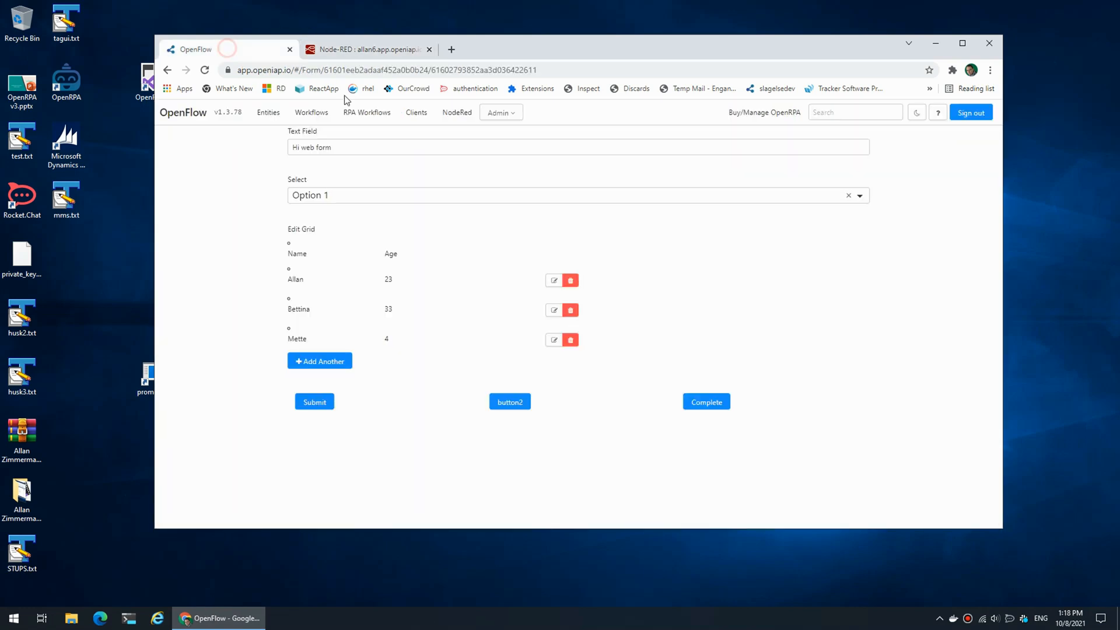
{"action": "mouse_move", "coordinate": [554, 280]}
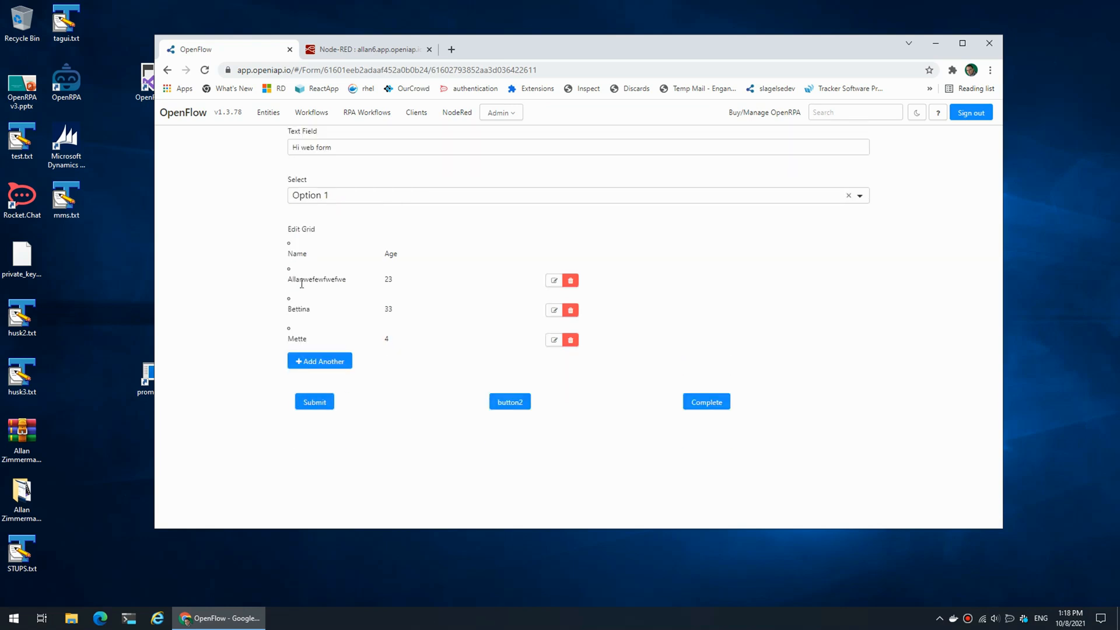
- Change Allan's row to 223332 and delete the Bettina and Mette rows
{"action": "left_click", "coordinate": [554, 279]}
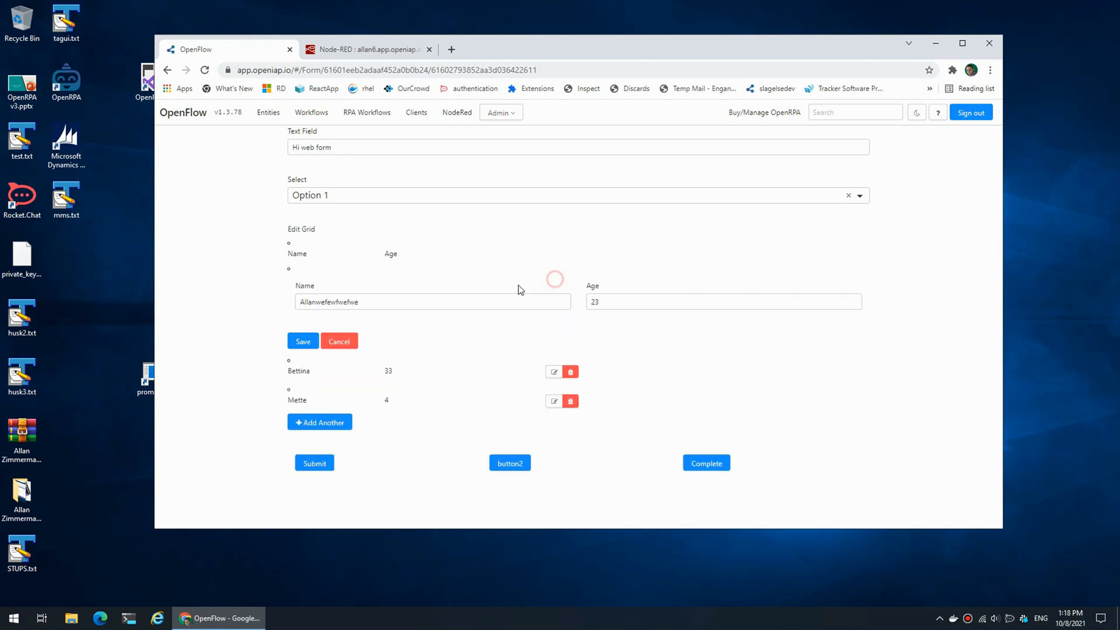
{"action": "type", "text": "223332"}
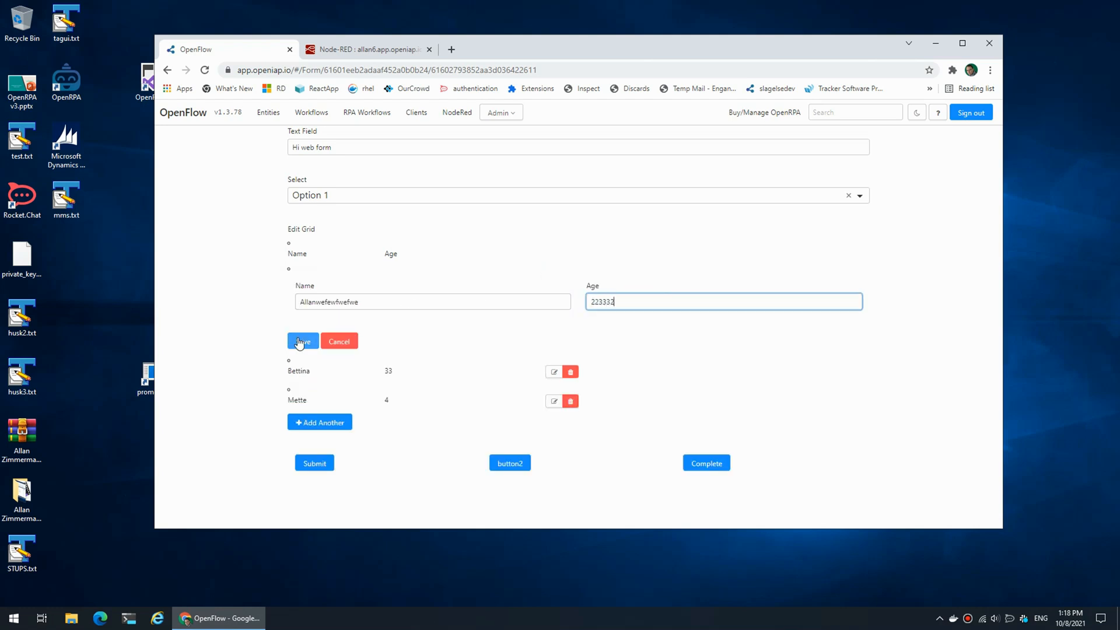
{"action": "left_click", "coordinate": [301, 341]}
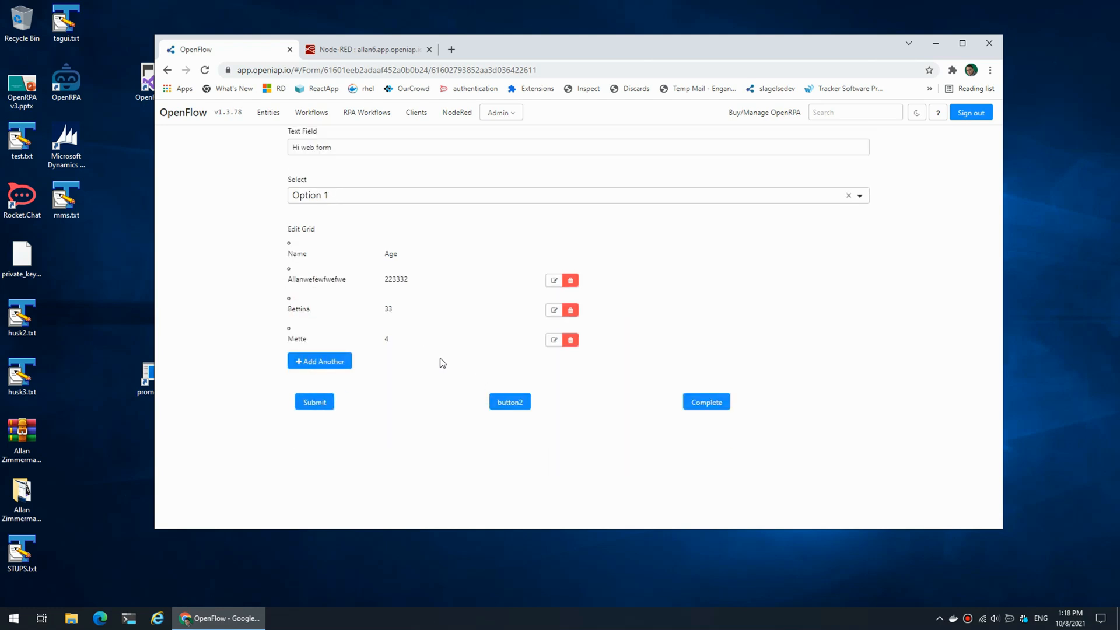
{"action": "left_click", "coordinate": [570, 309]}
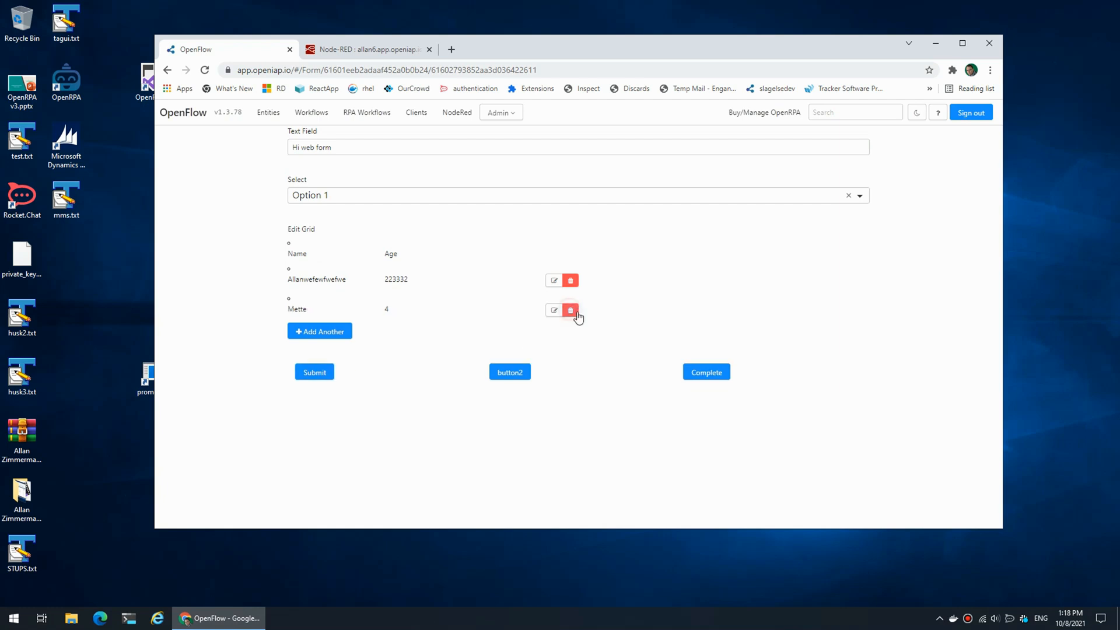
{"action": "left_click", "coordinate": [570, 310]}
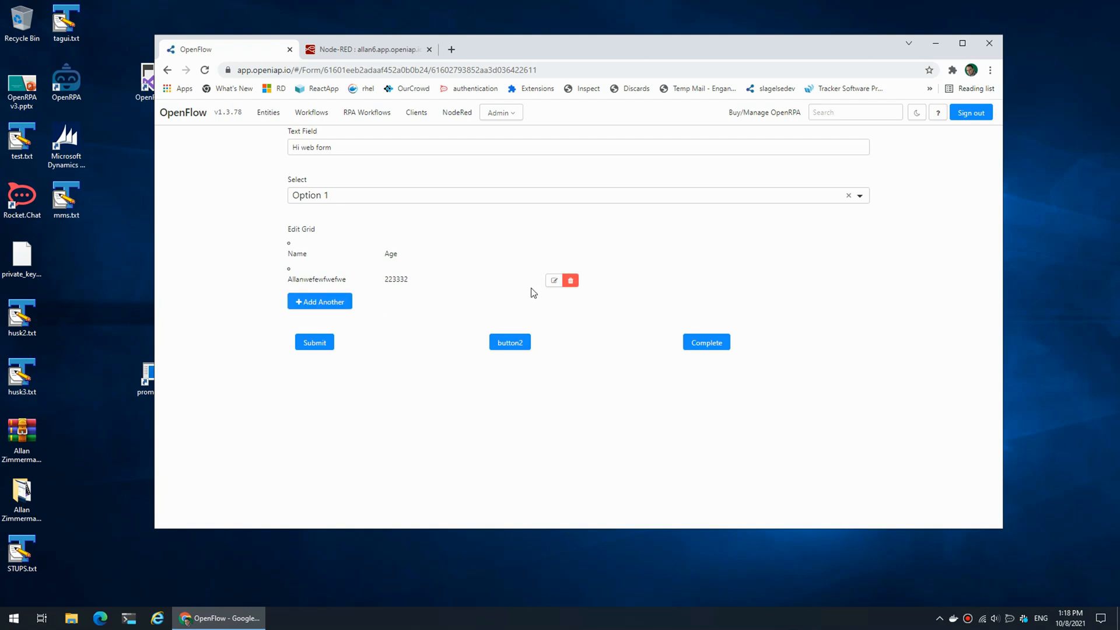
- Add a new row with 11111, submit the form, and check Node-RED's output
{"action": "left_click", "coordinate": [319, 301]}
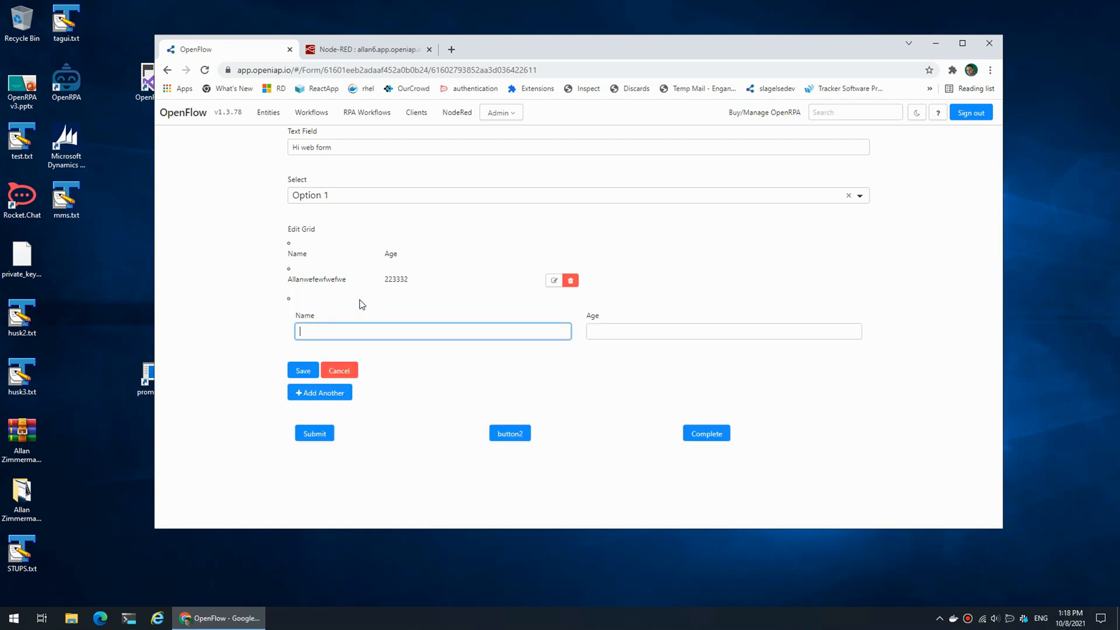
{"action": "type", "text": "11111"}
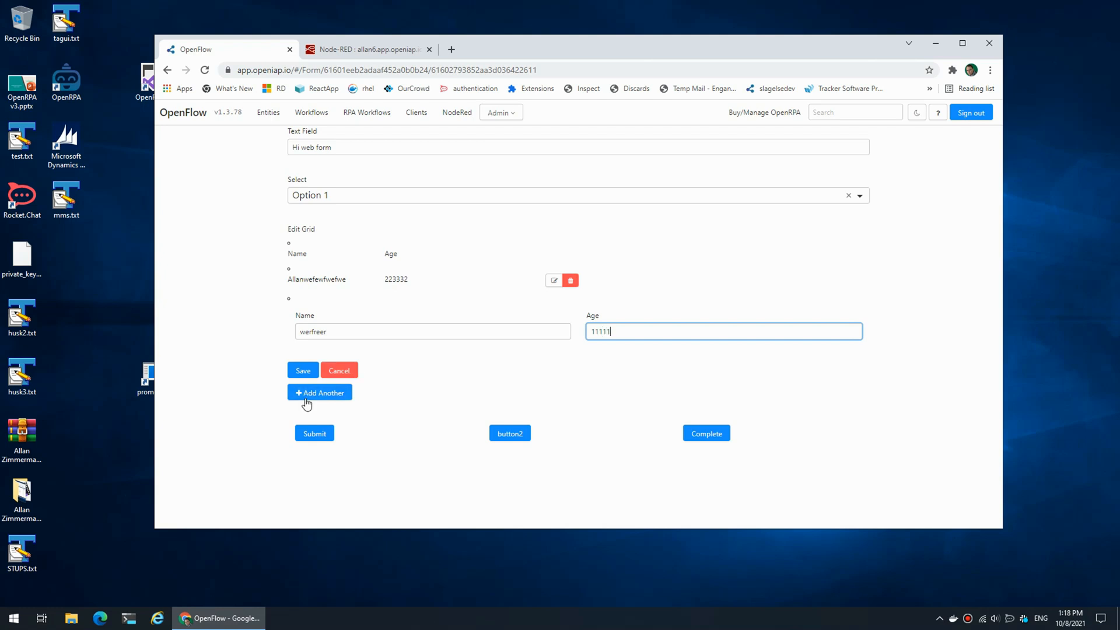
{"action": "left_click", "coordinate": [302, 370]}
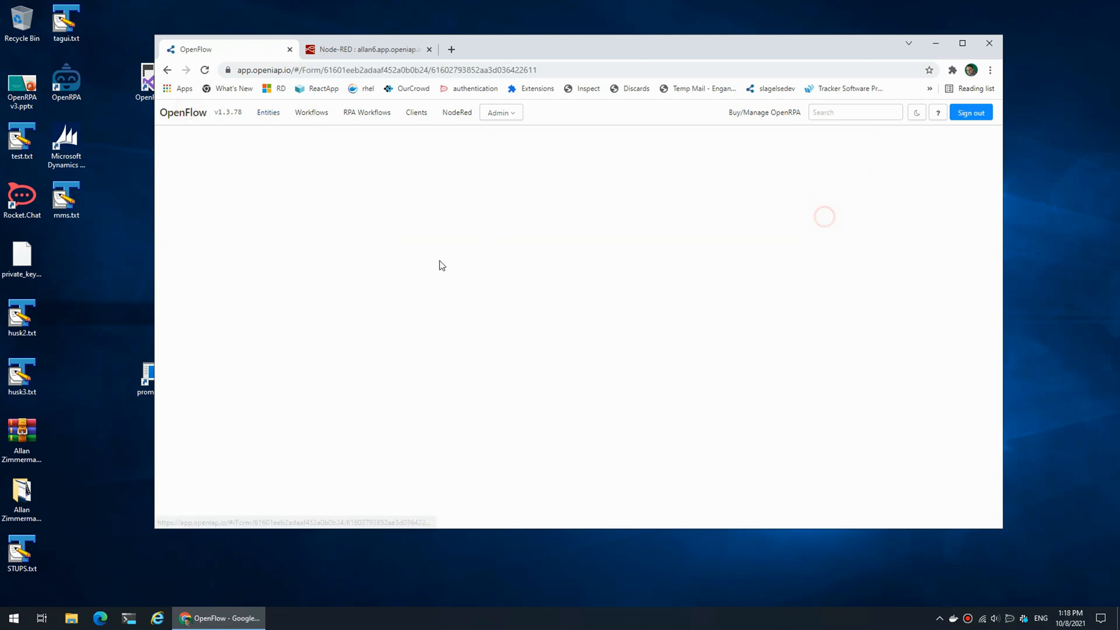
{"action": "left_click", "coordinate": [364, 49]}
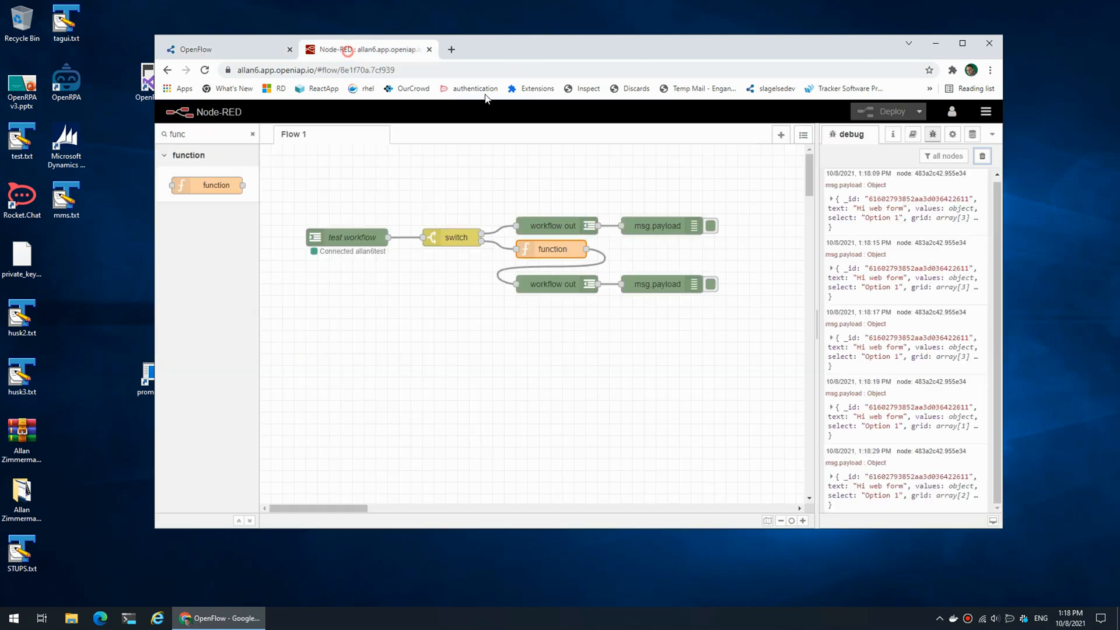